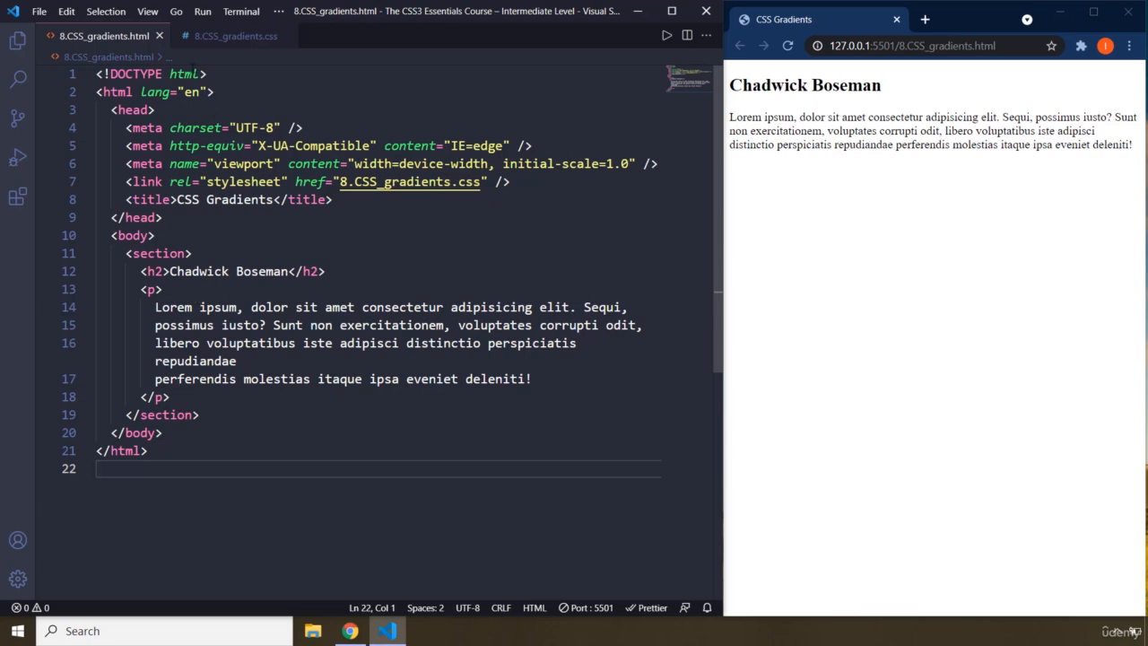
- Check the HTML page, then switch to the empty 8.CSS_gradients.css stylesheet
{"action": "left_click", "coordinate": [235, 35]}
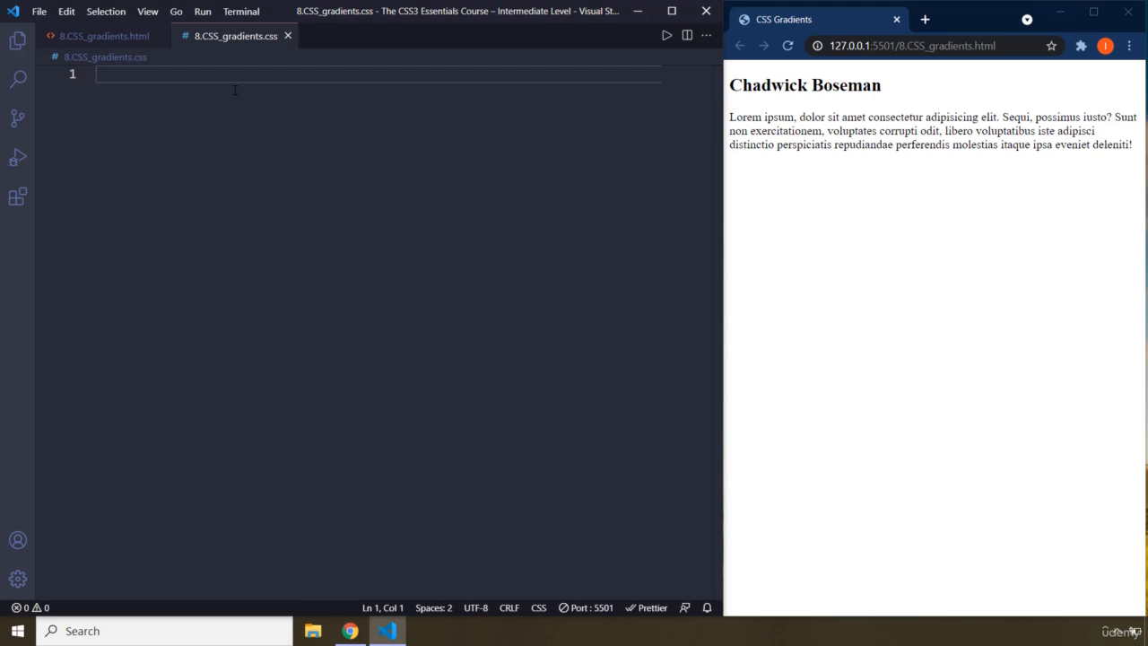
{"action": "left_click", "coordinate": [104, 36]}
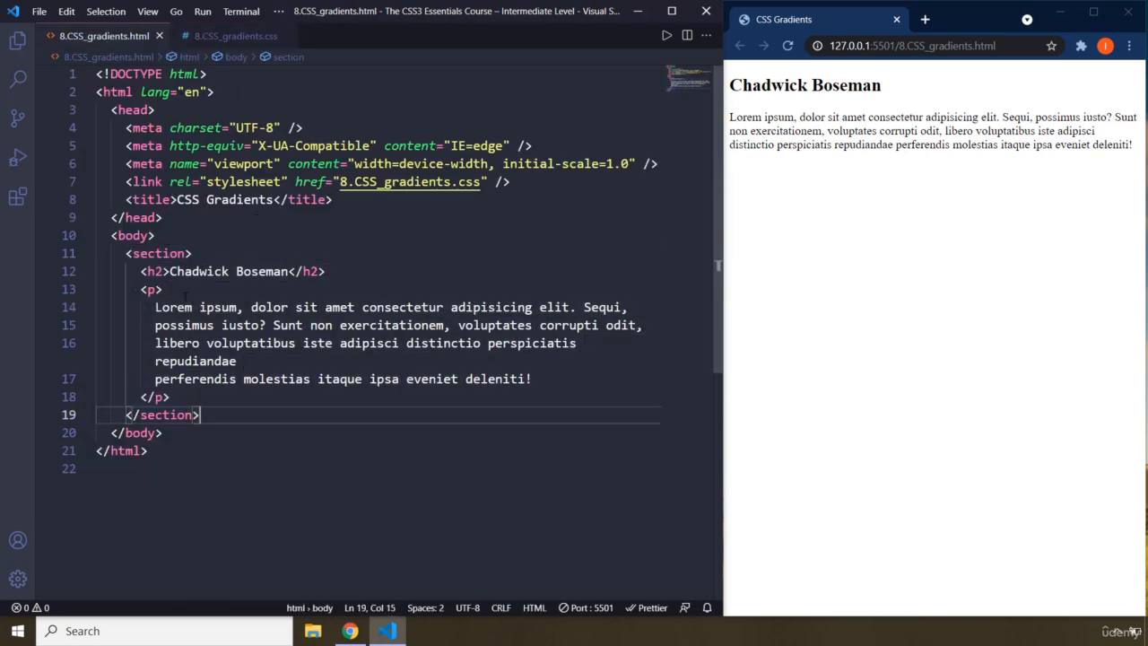
{"action": "left_click_drag", "start_coordinate": [142, 306], "coordinate": [531, 379]}
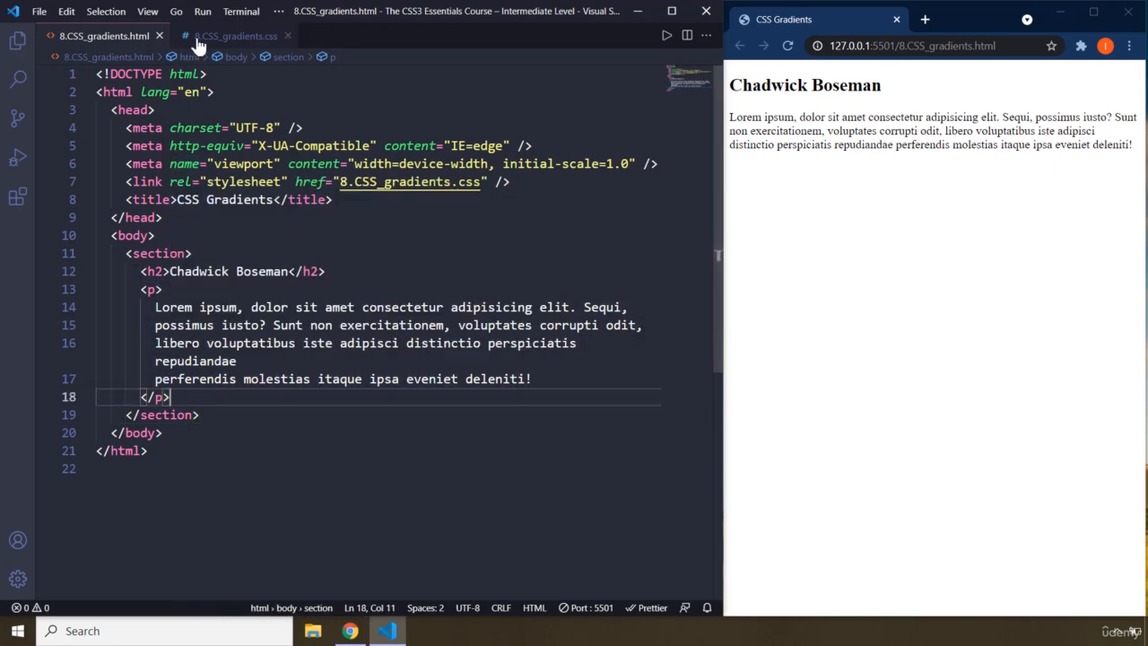
{"action": "left_click", "coordinate": [235, 36]}
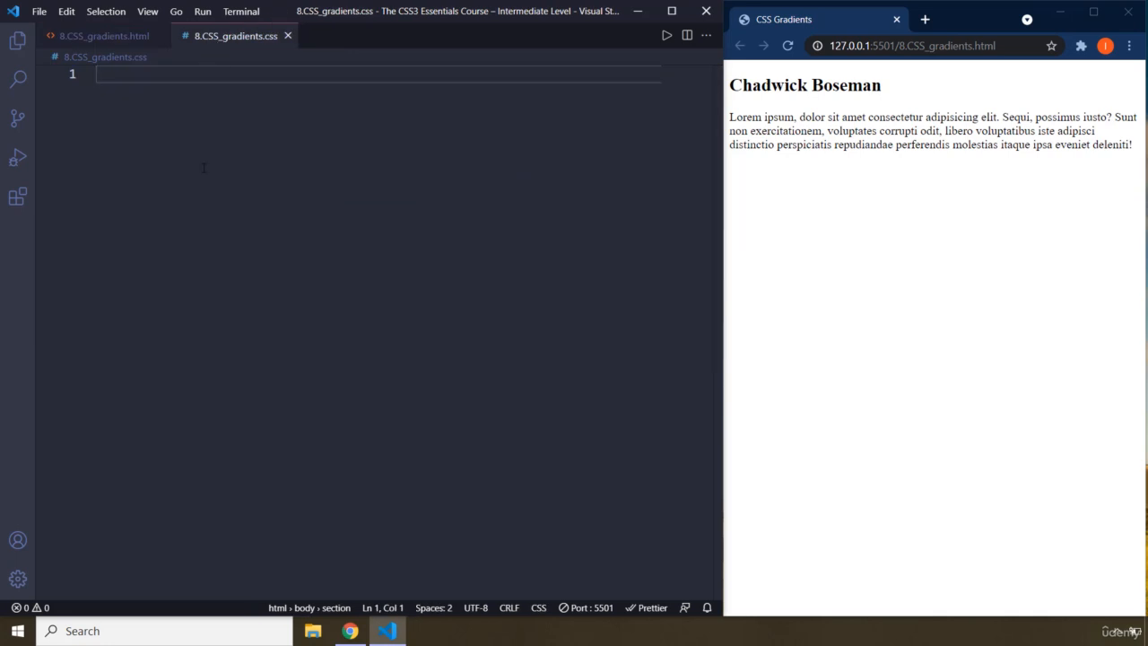
- Write a section rule with padding 25px, color white, height 500px, plus Linear and Radial comments
{"action": "type", "text": "section {"}
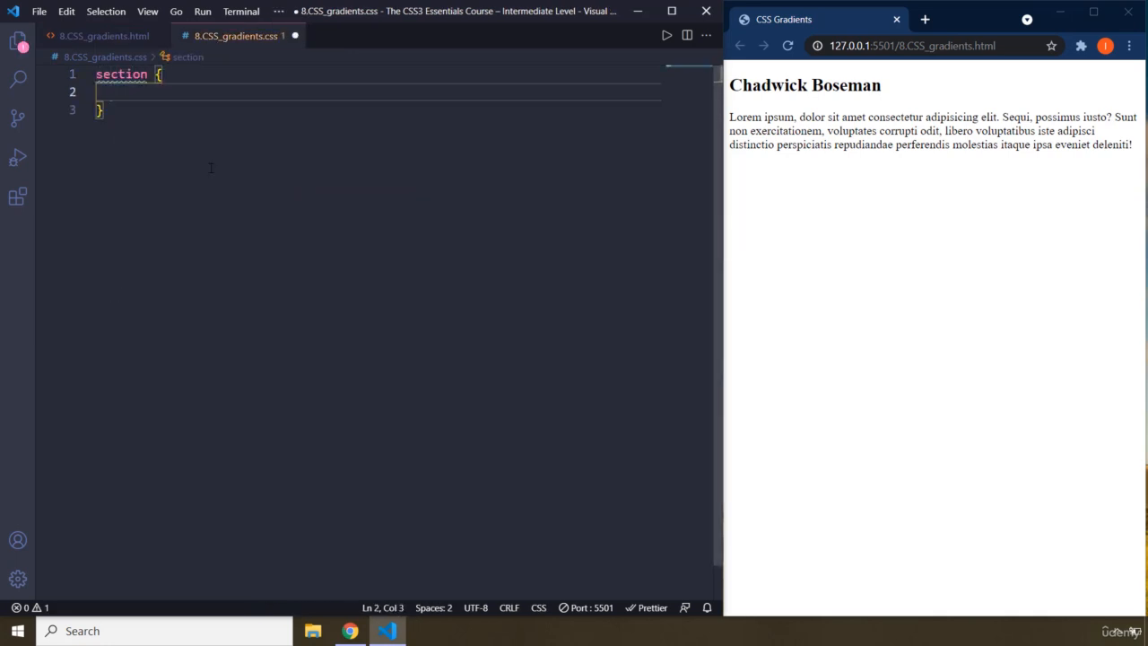
{"action": "type", "text": "padding: 25px;"}
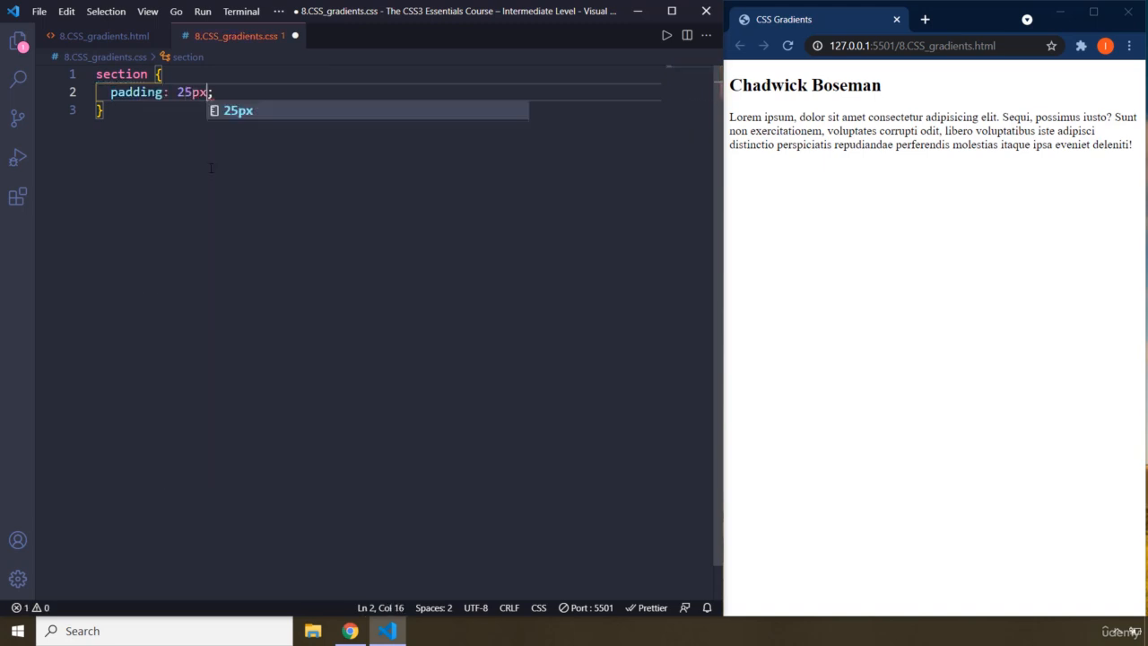
{"action": "type", "text": "col"}
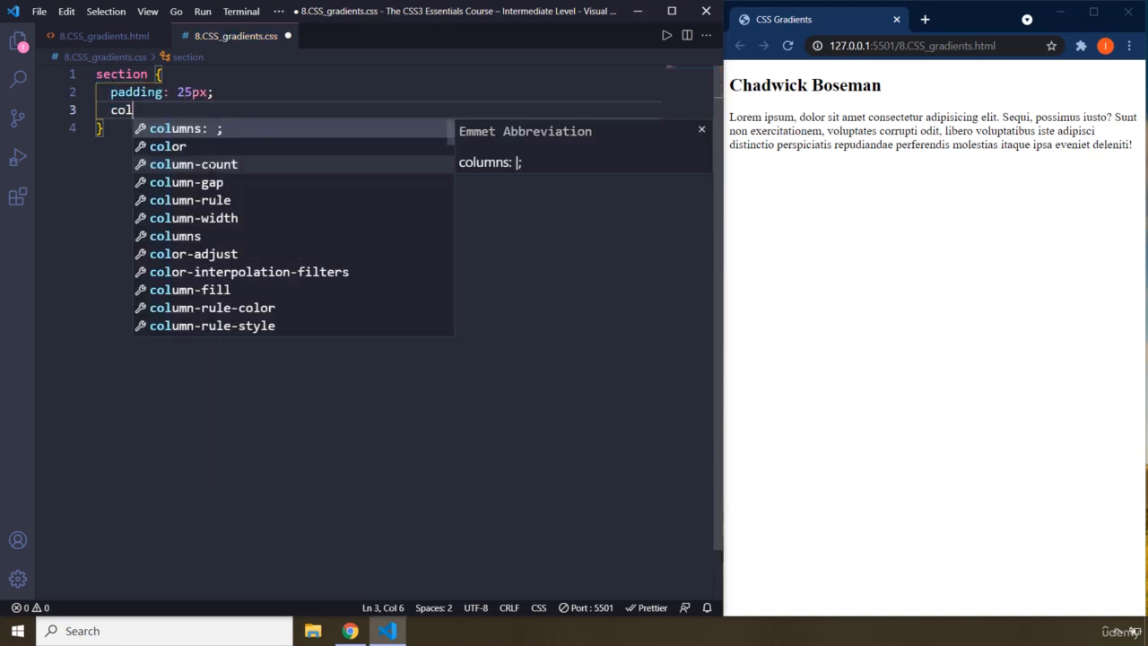
{"action": "type", "text": "color: white;"}
{"action": "type", "text": "height: ;"}
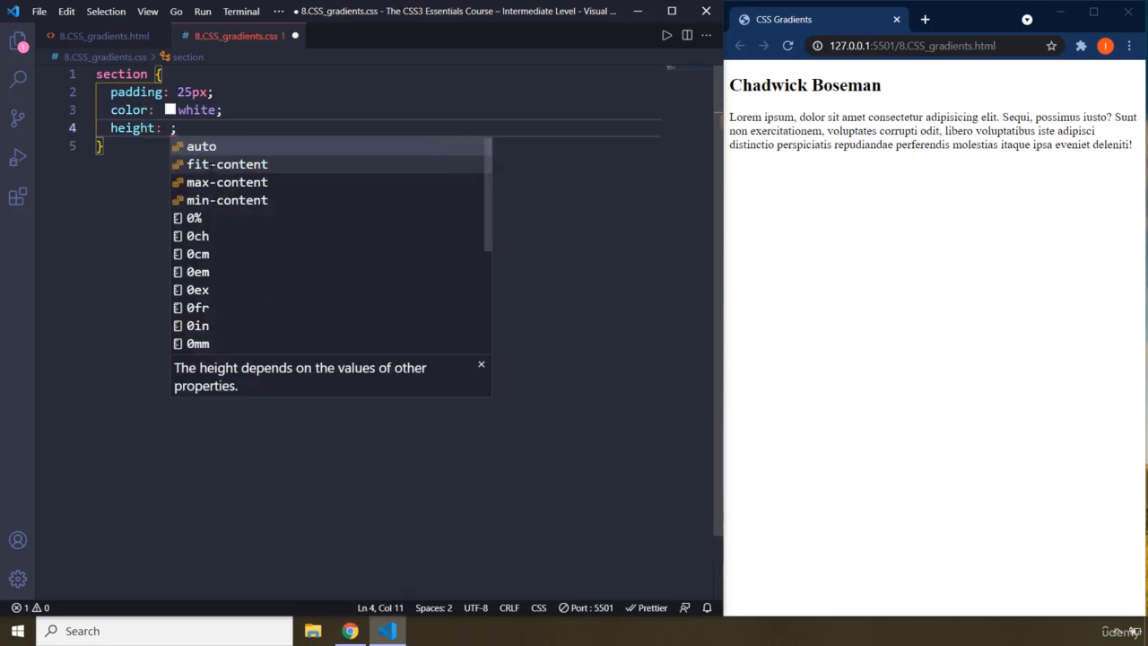
{"action": "type", "text": "500px"}
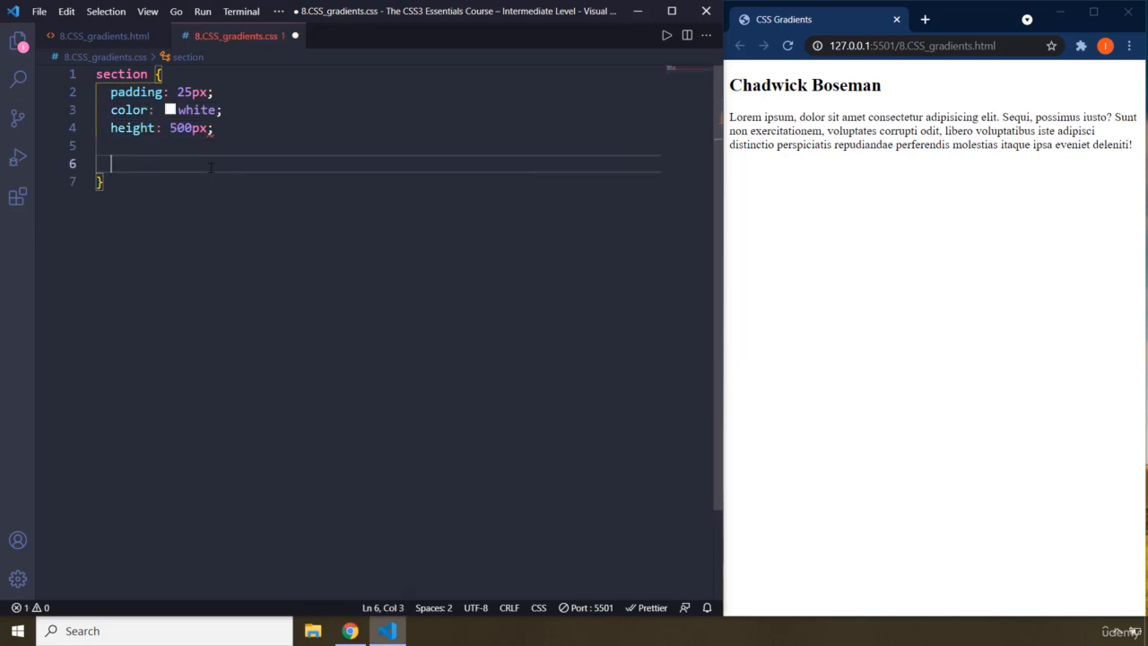
{"action": "key", "text": "Enter"}
{"action": "type", "text": "/* Linear */"}
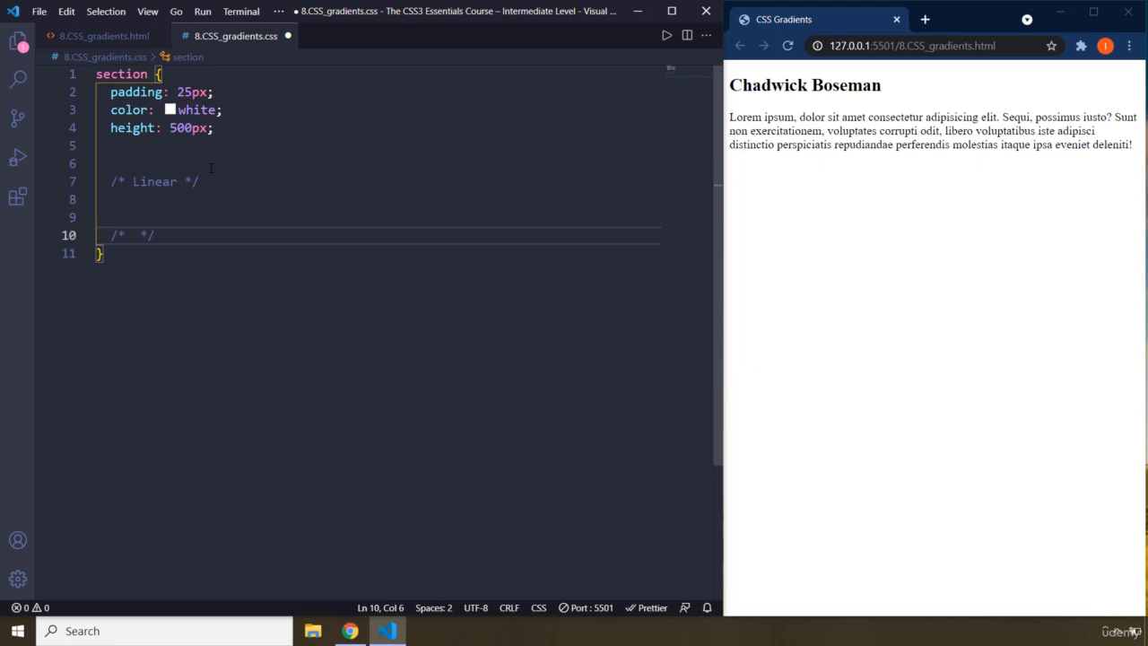
{"action": "type", "text": "Rdial"}
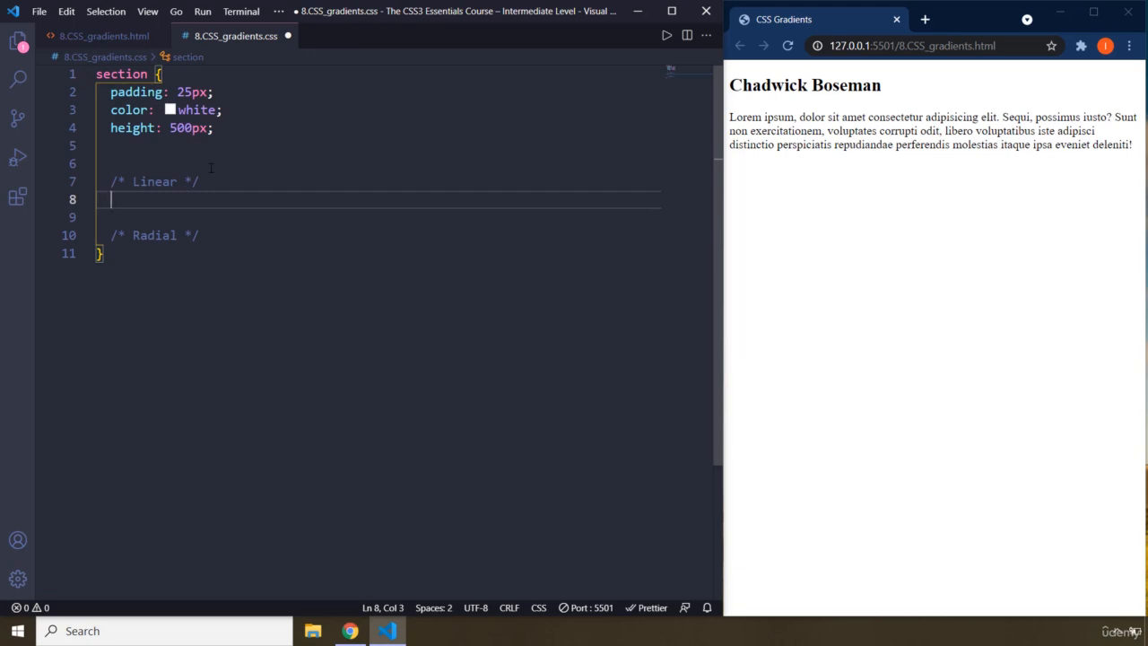
- Under the Linear comment, add background-image with an empty linear-gradient() value
{"action": "type", "text": "bacim"}
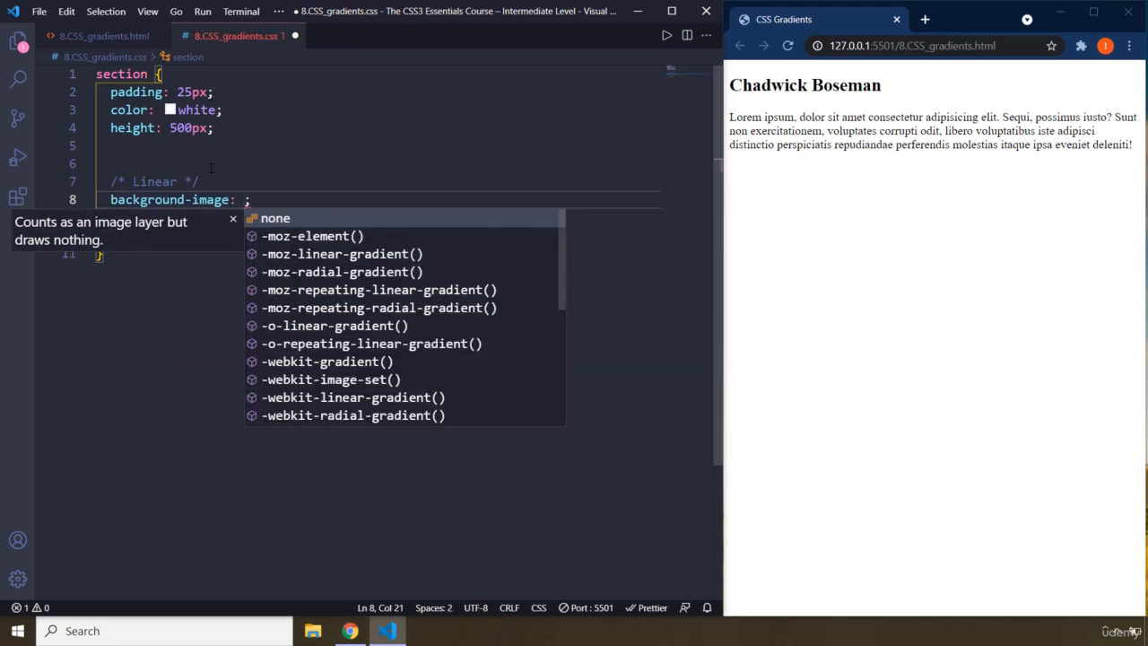
{"action": "scroll", "scroll_direction": "down", "scroll_amount": 3}
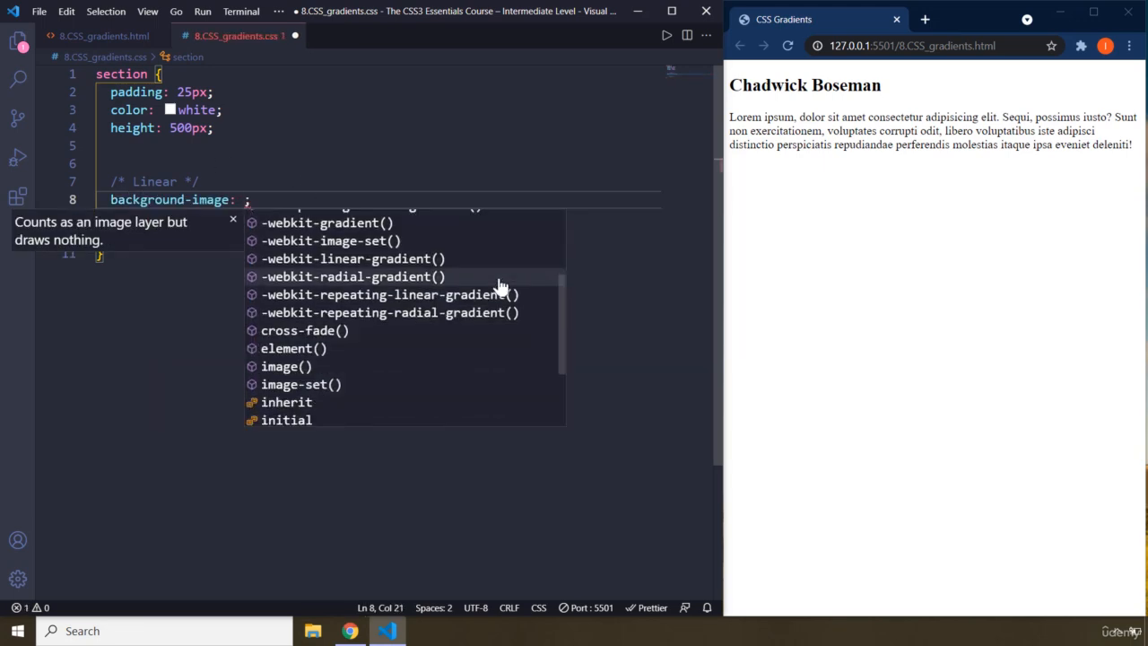
{"action": "scroll", "scroll_direction": "down", "scroll_amount": 3}
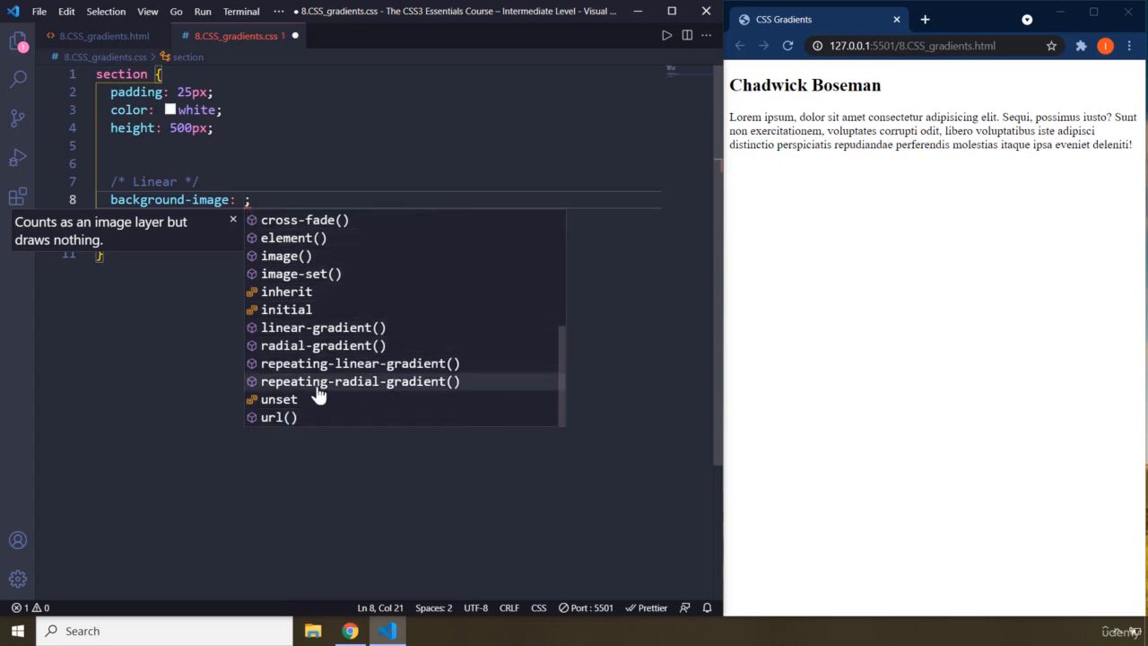
{"action": "mouse_move", "coordinate": [318, 327]}
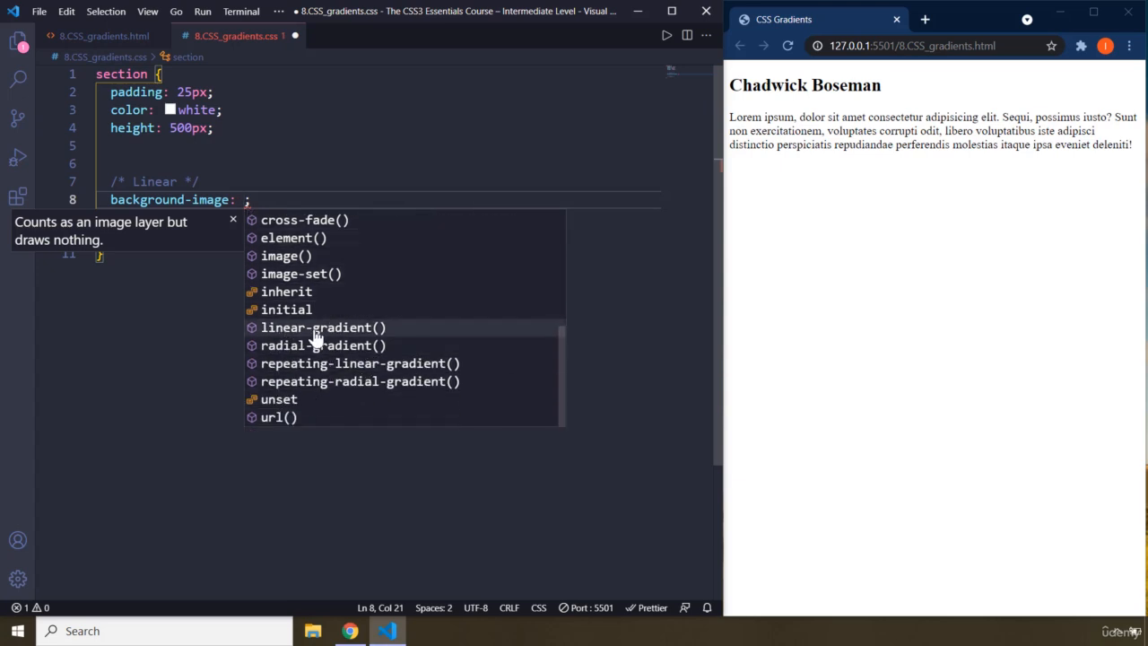
{"action": "mouse_move", "coordinate": [298, 375]}
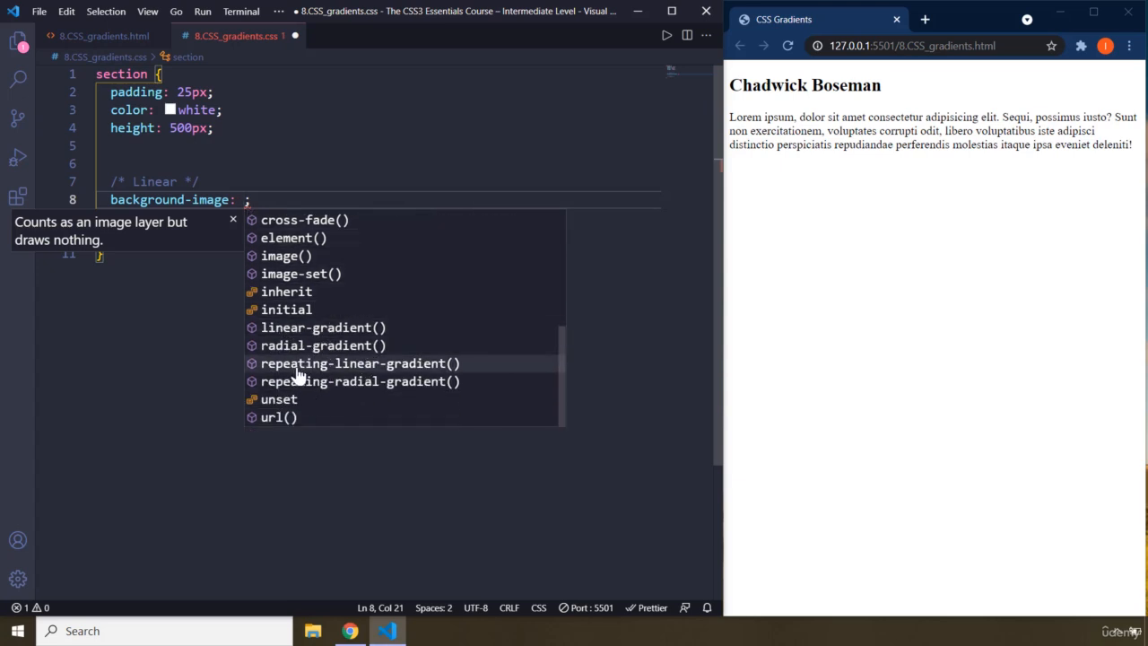
{"action": "mouse_move", "coordinate": [304, 381]}
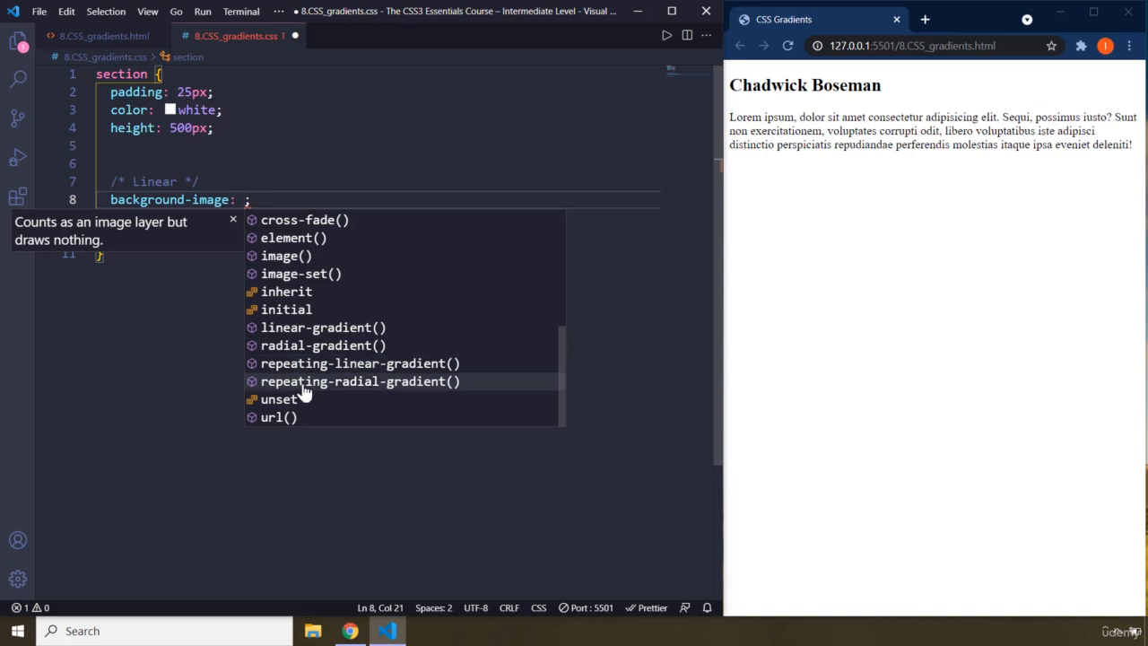
{"action": "mouse_move", "coordinate": [319, 386]}
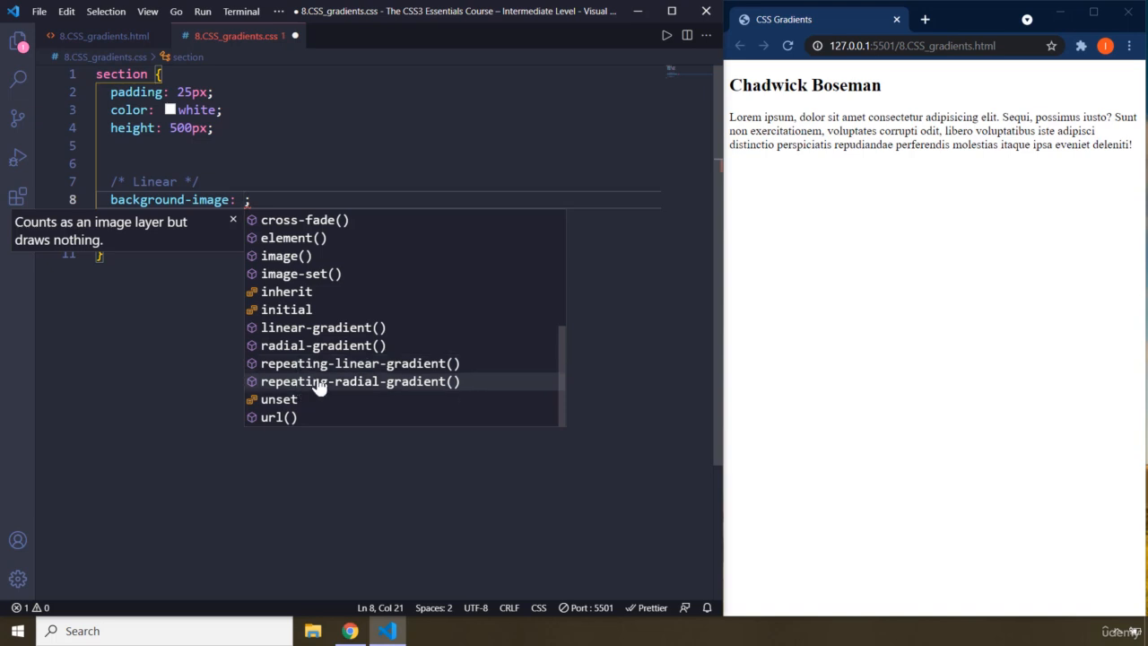
{"action": "mouse_move", "coordinate": [359, 363]}
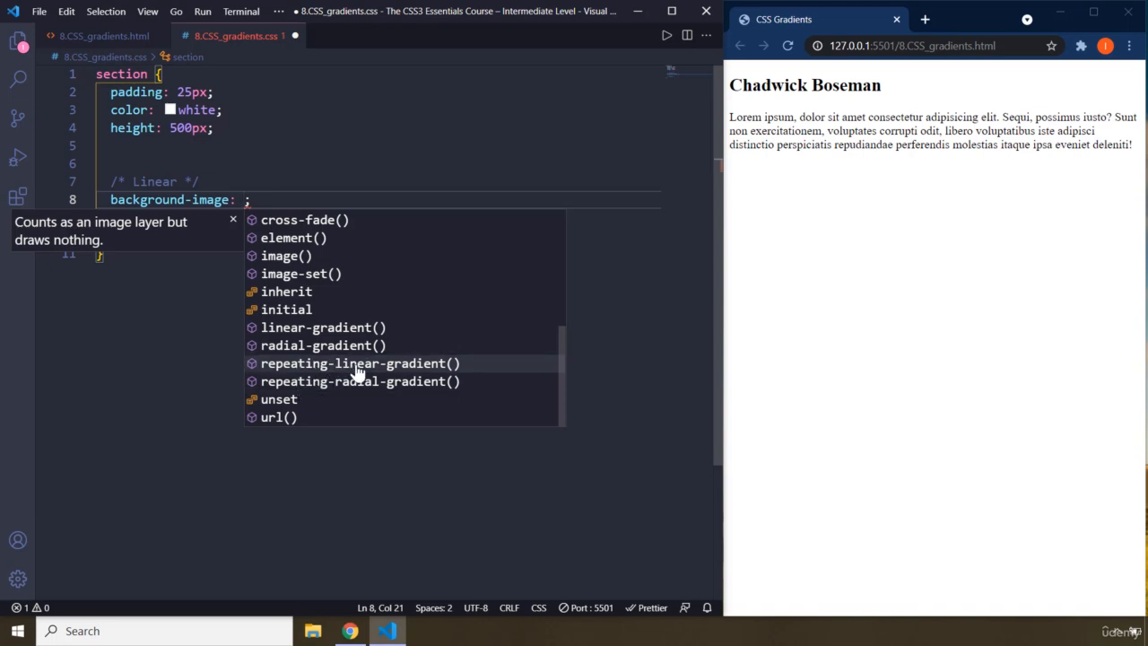
{"action": "mouse_move", "coordinate": [414, 386]}
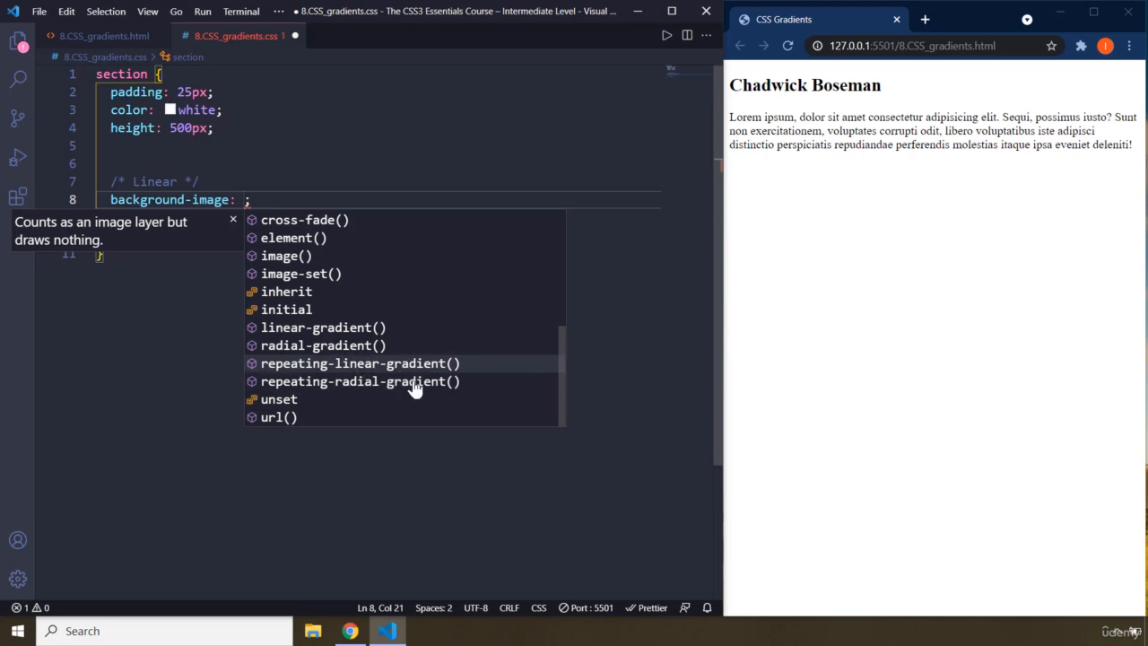
{"action": "mouse_move", "coordinate": [727, 249]}
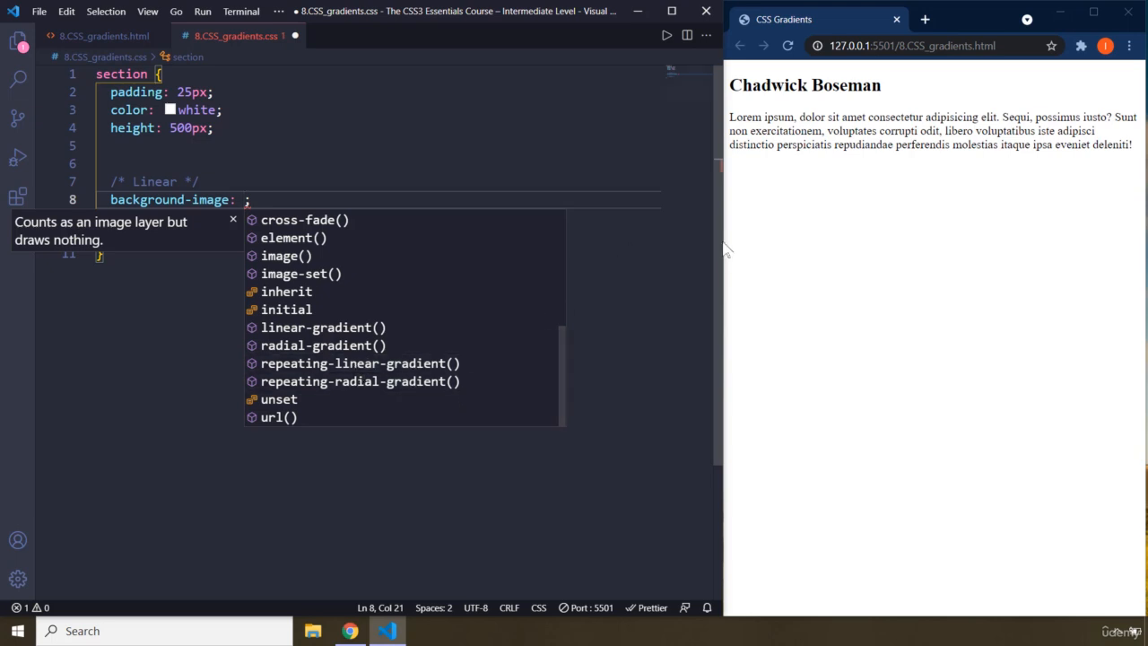
{"action": "mouse_move", "coordinate": [323, 345]}
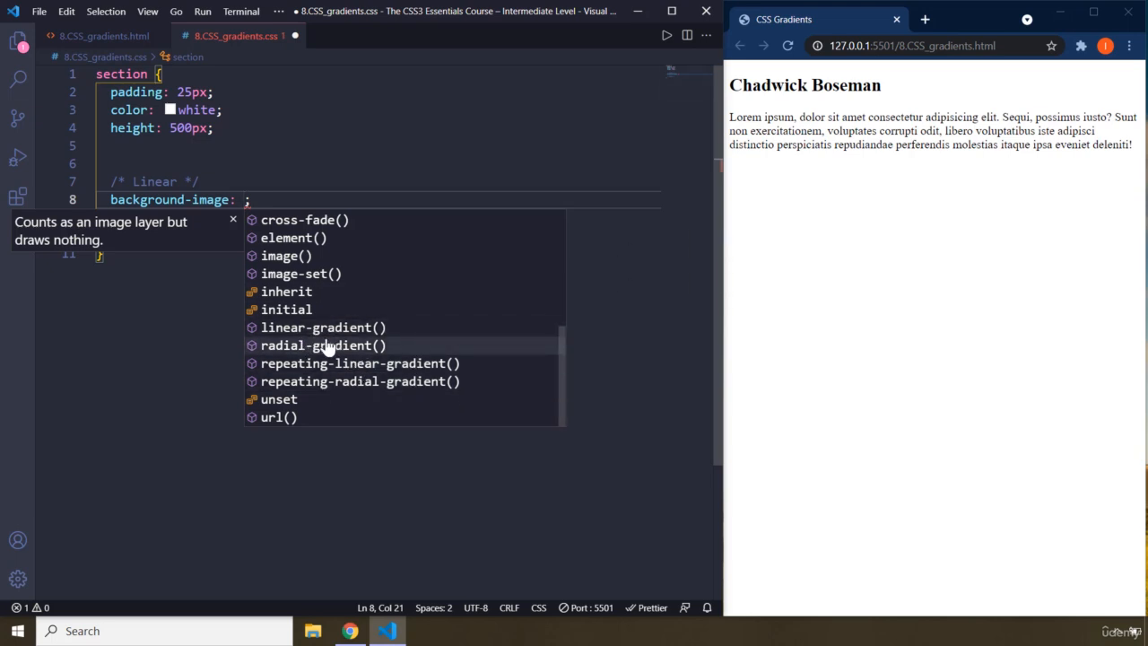
{"action": "mouse_move", "coordinate": [321, 350]}
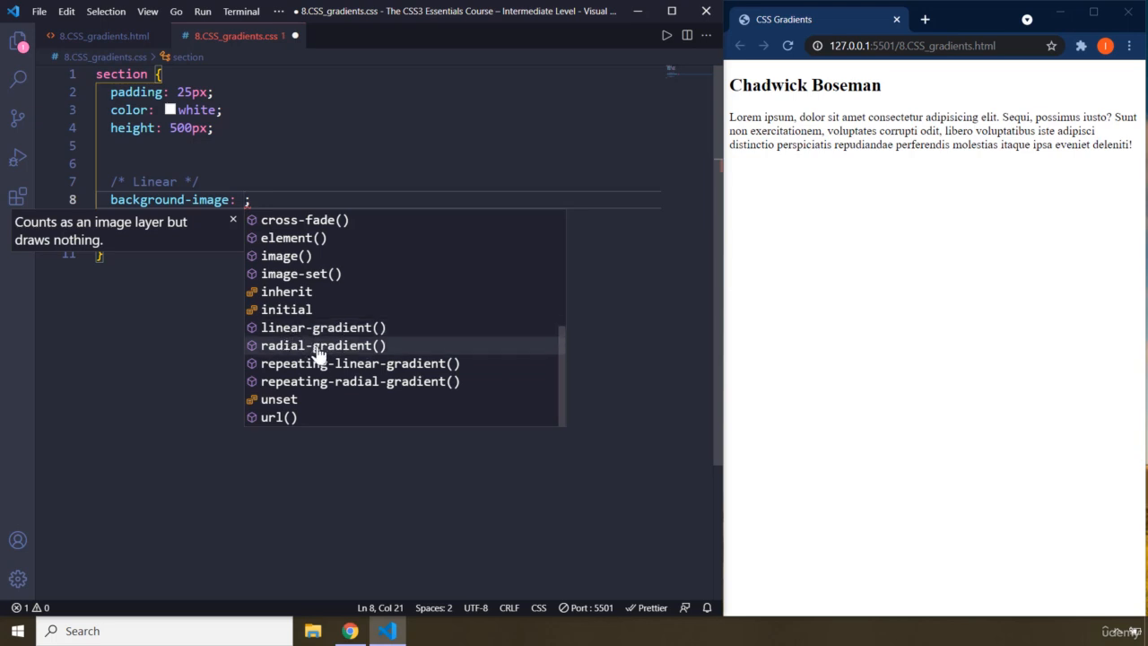
{"action": "left_click", "coordinate": [322, 326]}
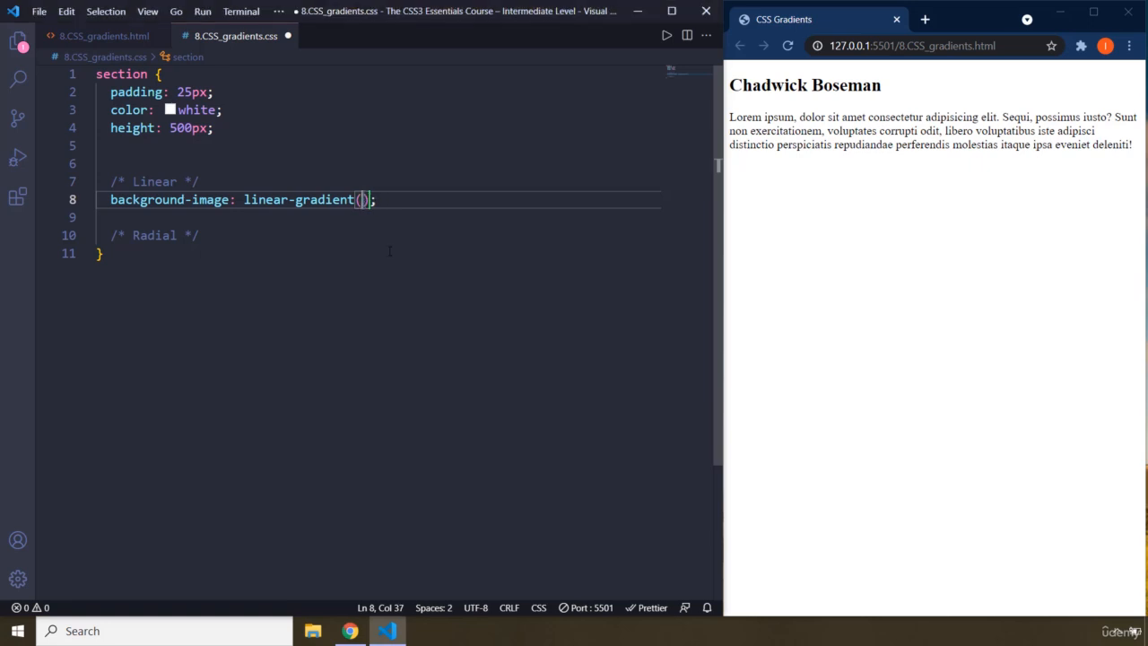
{"action": "type", "text": "#abdcff,  #0396ff"}
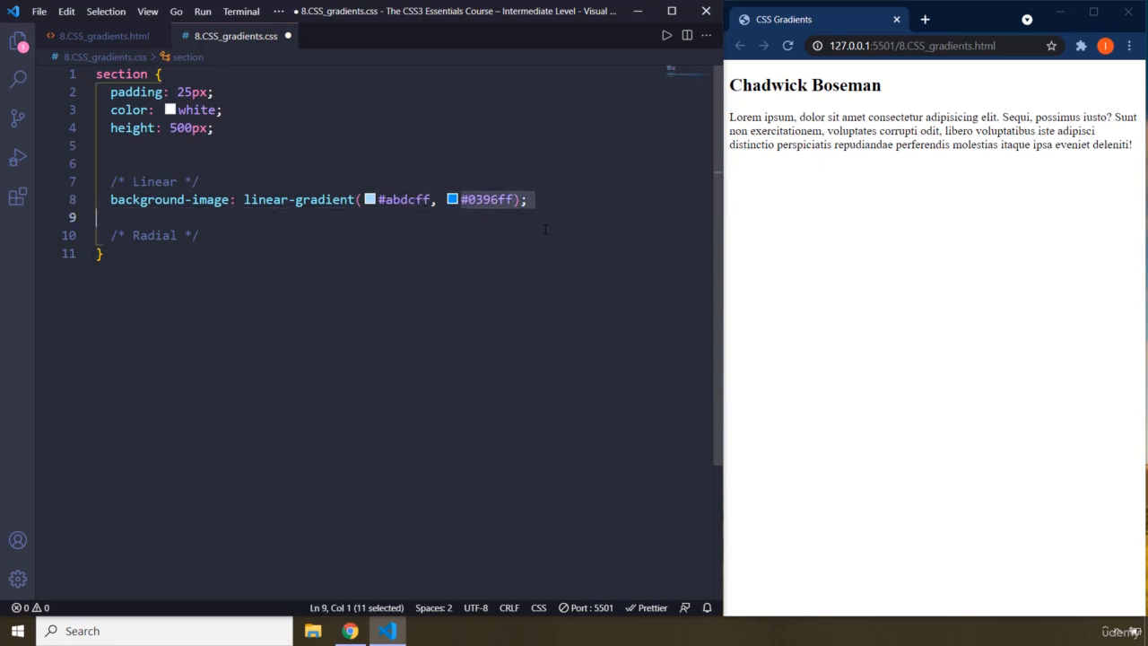
{"action": "key", "text": "ctrl+s"}
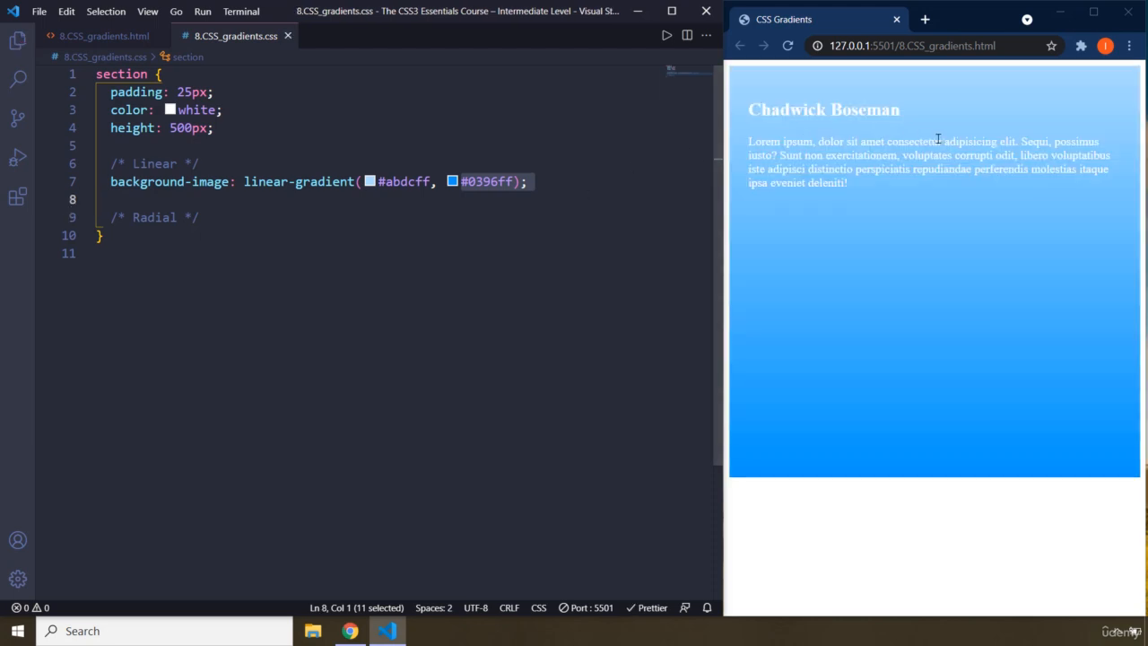
{"action": "mouse_move", "coordinate": [936, 85]}
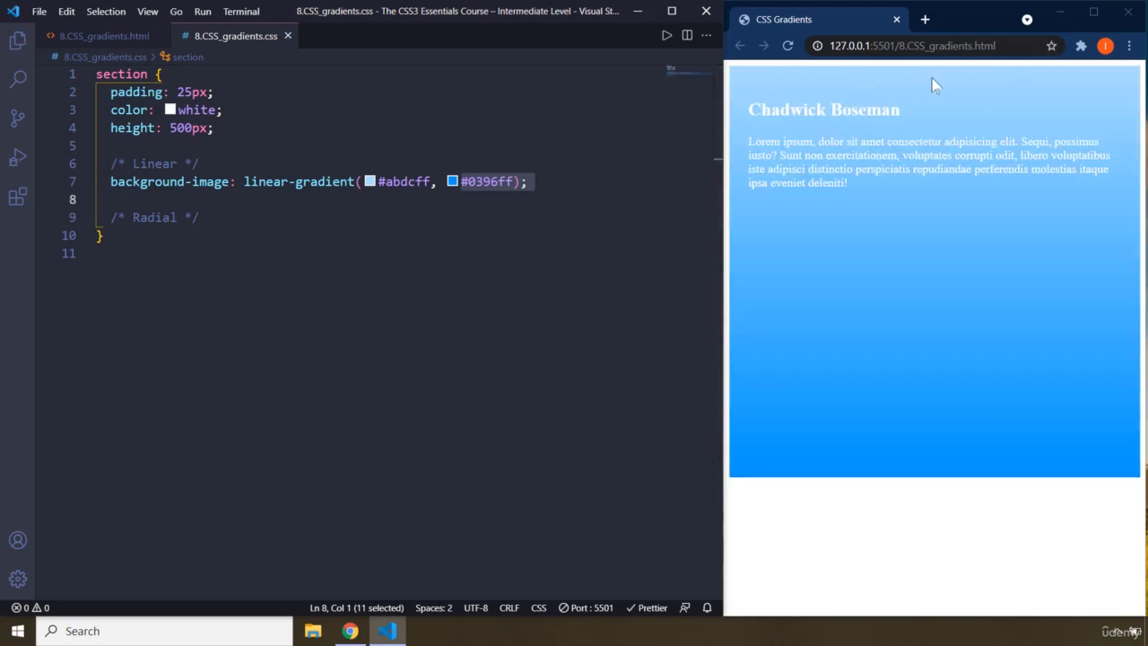
{"action": "mouse_move", "coordinate": [917, 103]}
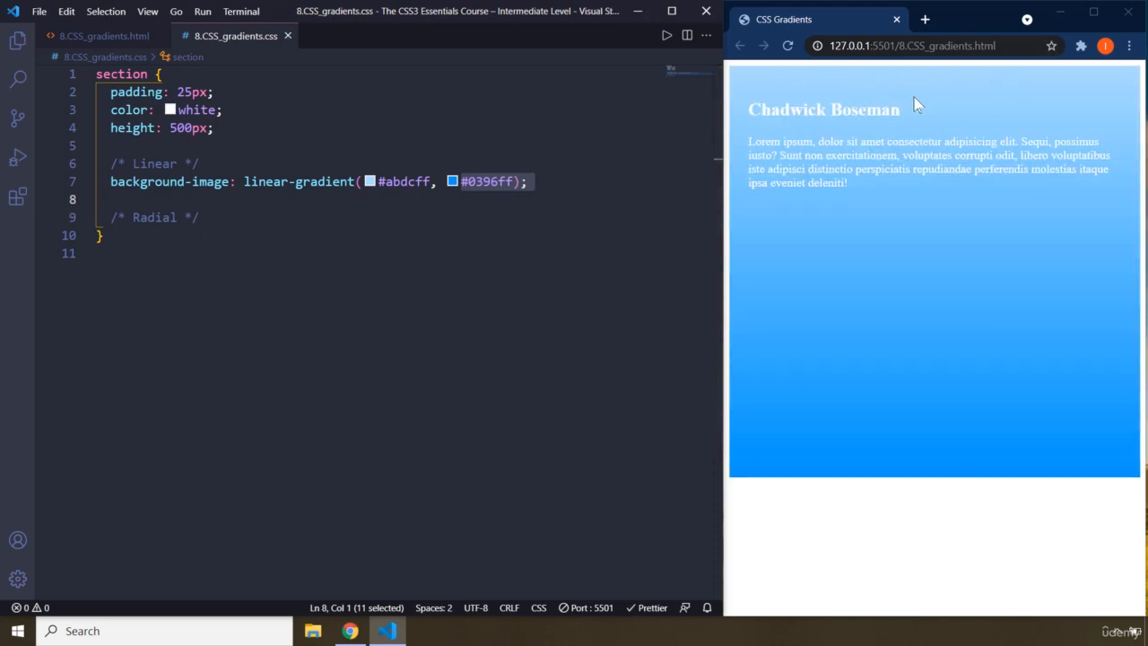
{"action": "mouse_move", "coordinate": [950, 482]}
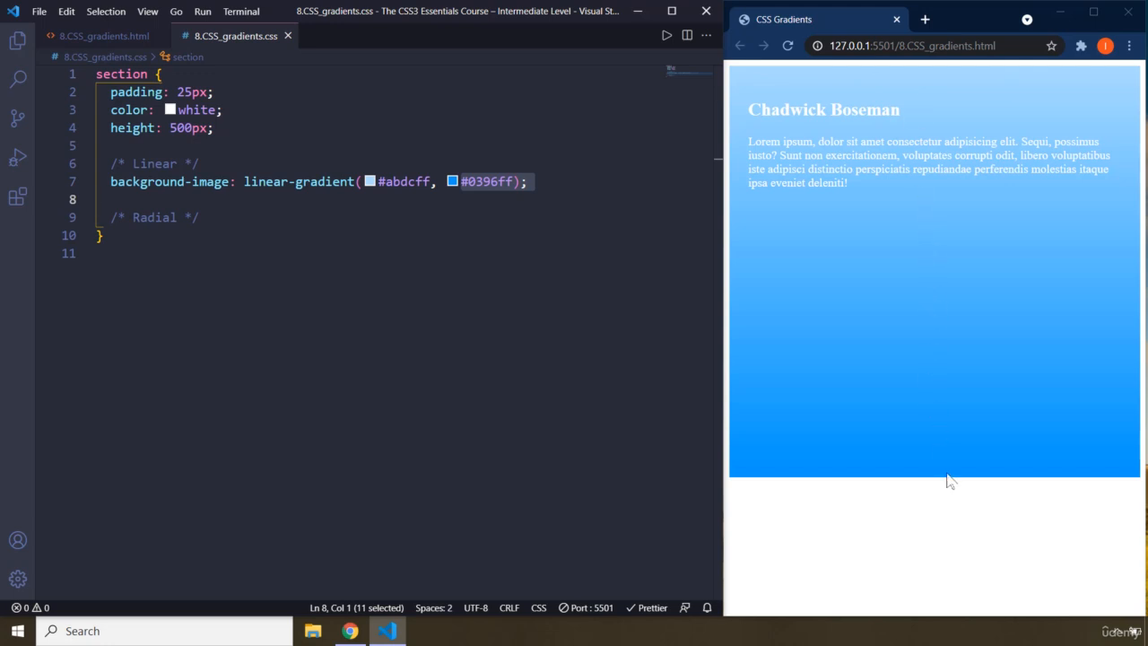
{"action": "mouse_move", "coordinate": [950, 473]}
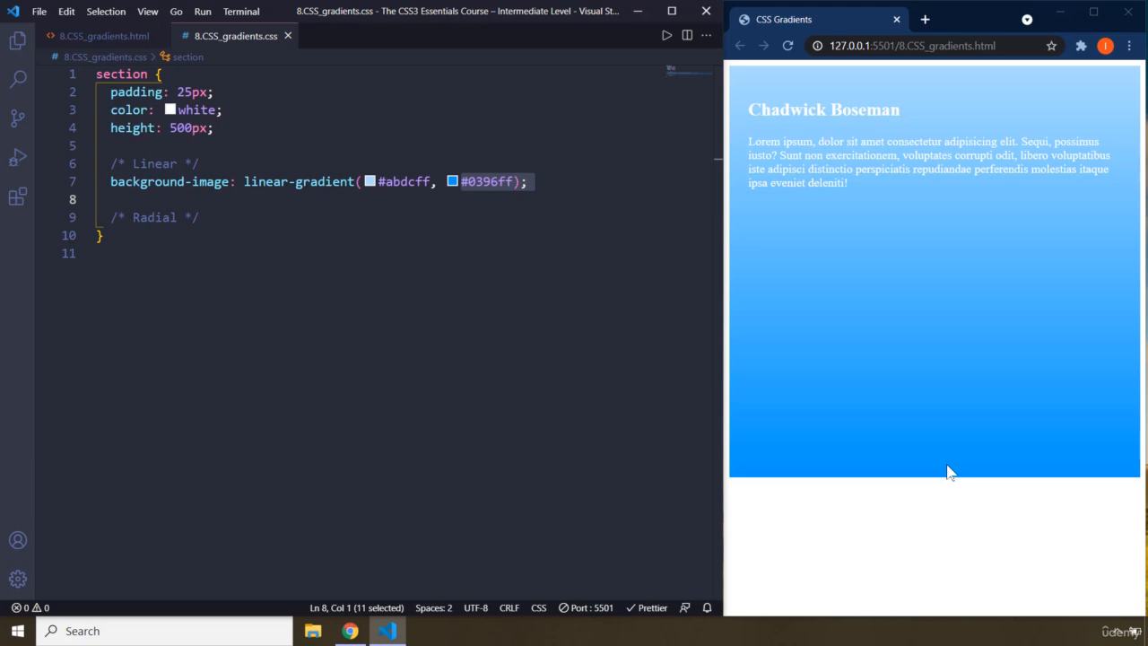
{"action": "left_click", "coordinate": [529, 181]}
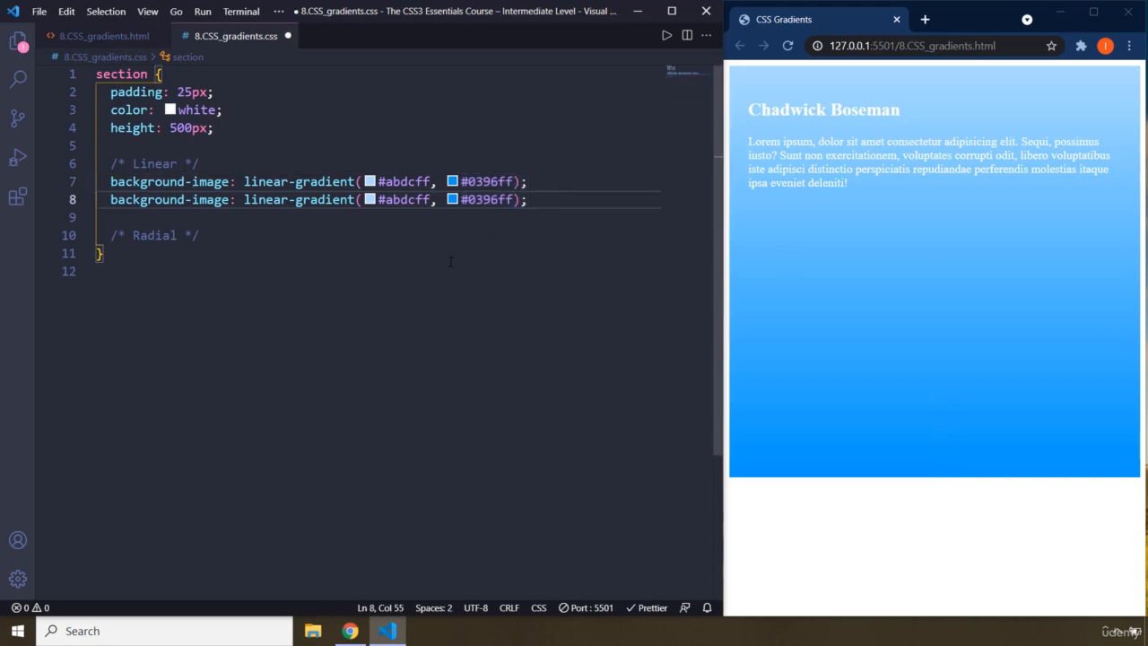
{"action": "mouse_move", "coordinate": [770, 309]}
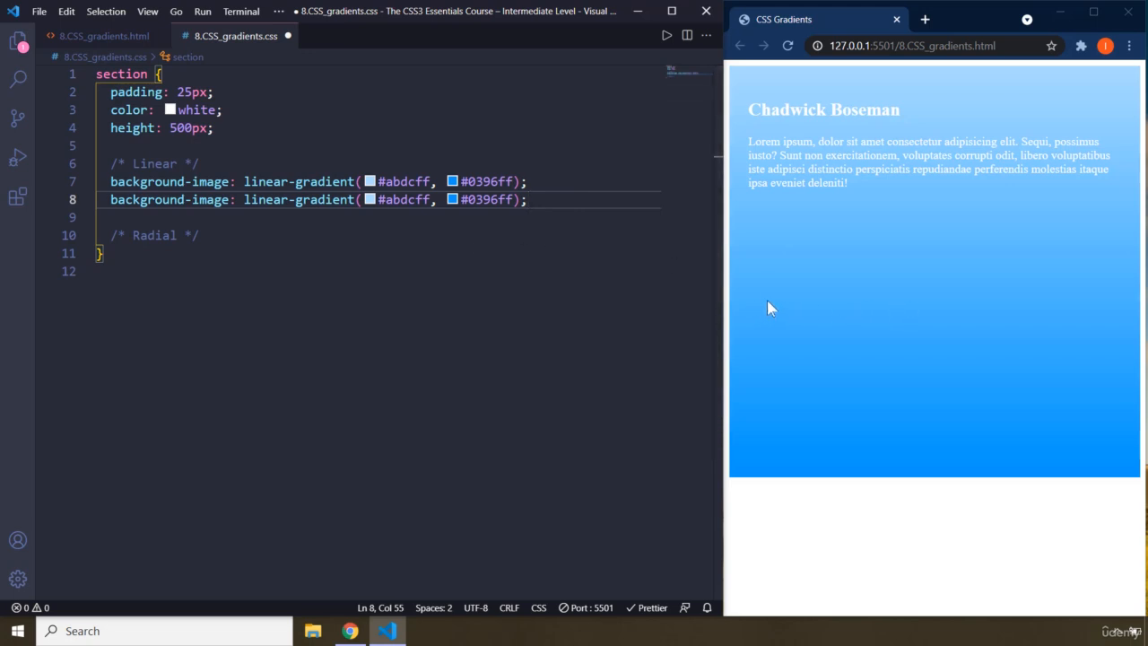
{"action": "mouse_move", "coordinate": [897, 198]}
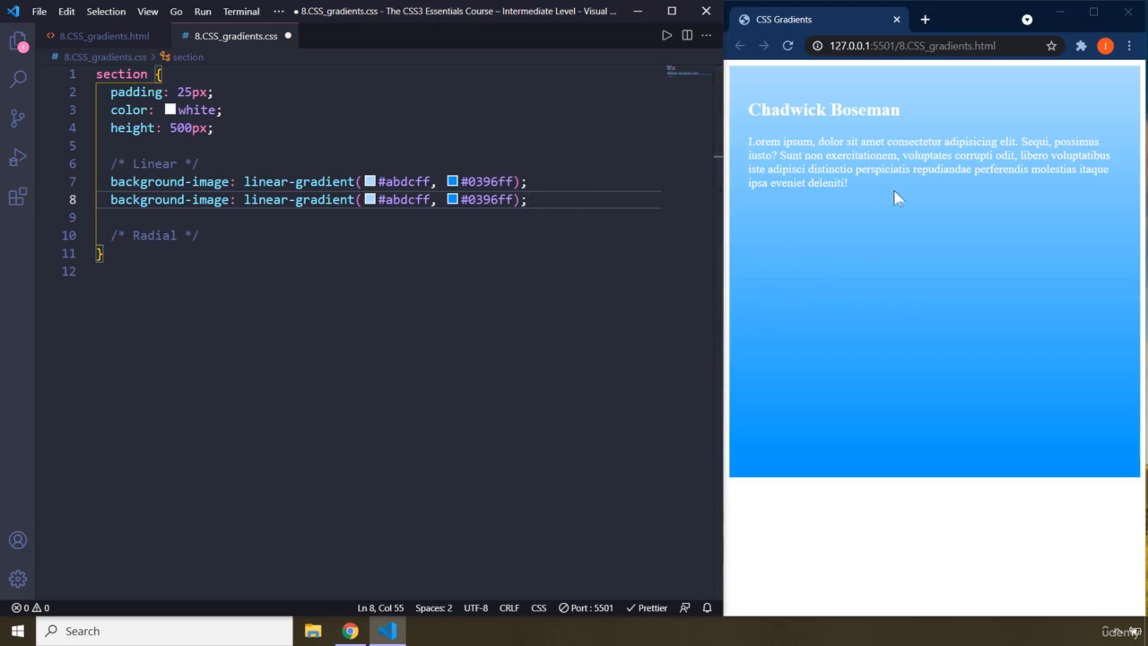
{"action": "mouse_move", "coordinate": [948, 127]}
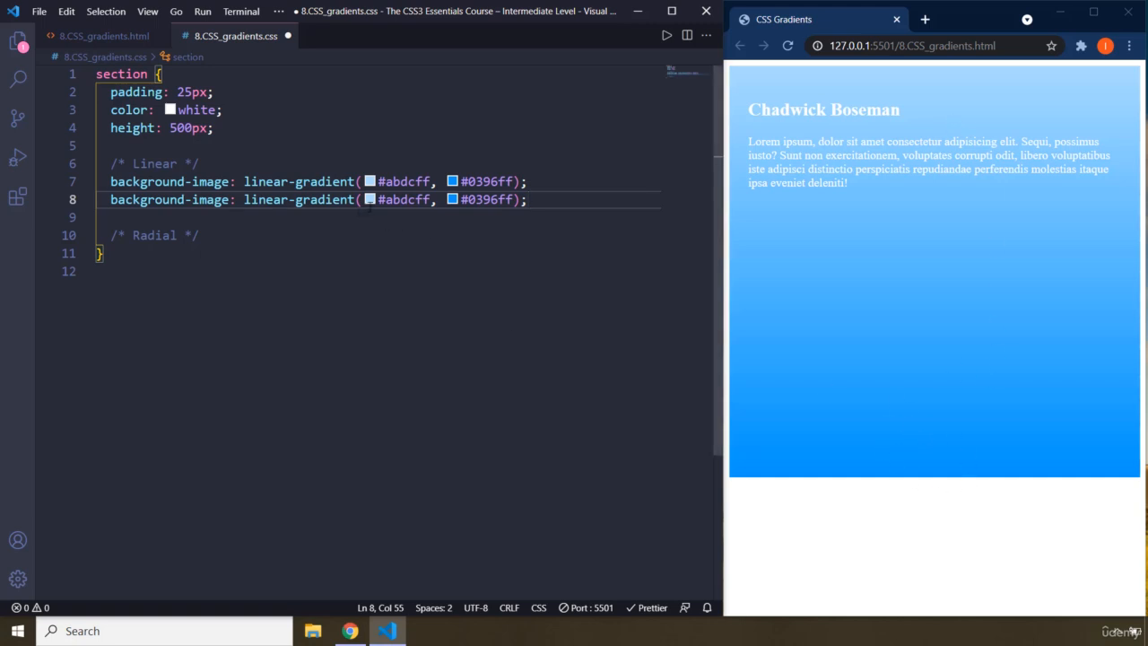
- Add 'to right,' as the direction of the duplicated linear gradient and save
{"action": "type", "text": "to"}
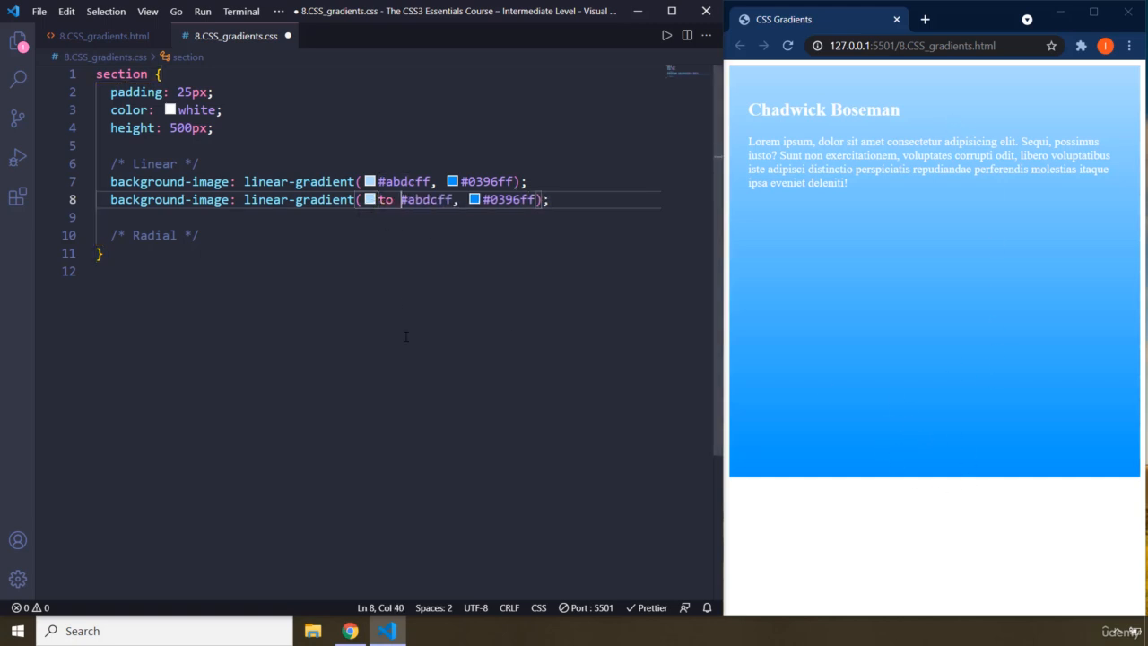
{"action": "type", "text": "right,"}
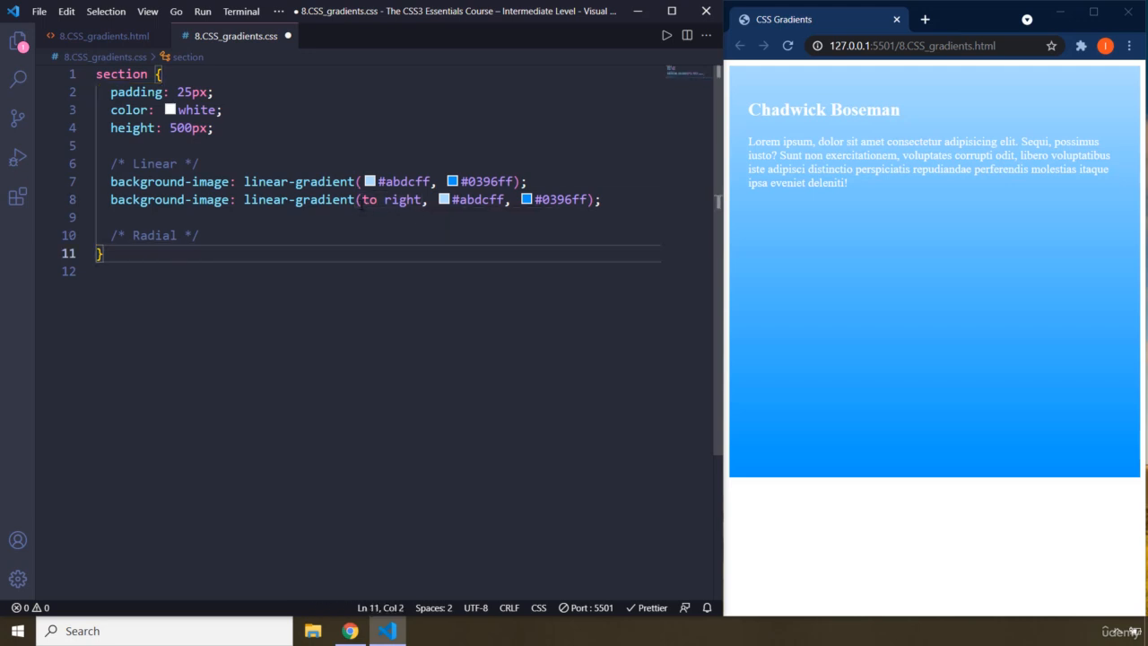
{"action": "mouse_move", "coordinate": [767, 283]}
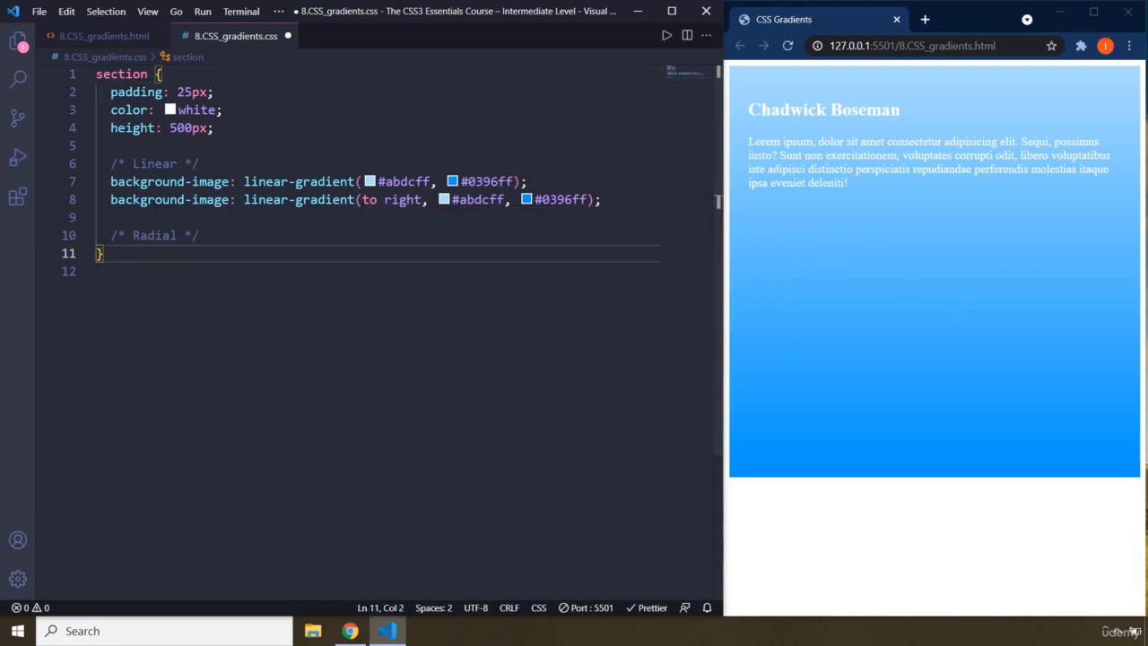
{"action": "mouse_move", "coordinate": [888, 273]}
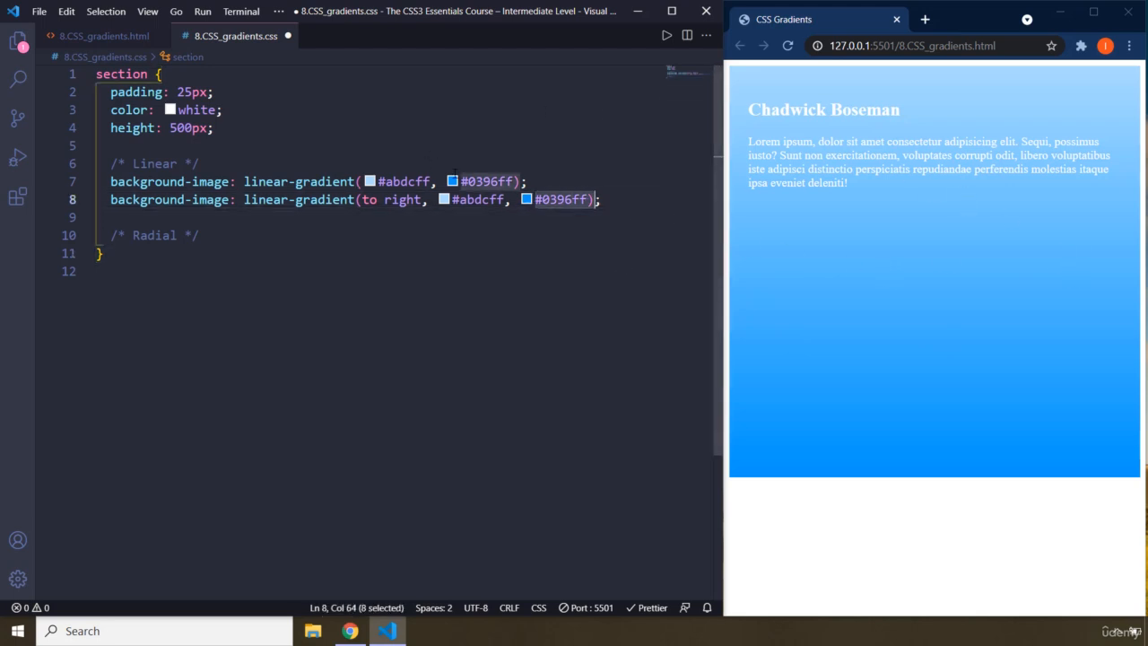
{"action": "left_click", "coordinate": [202, 236]}
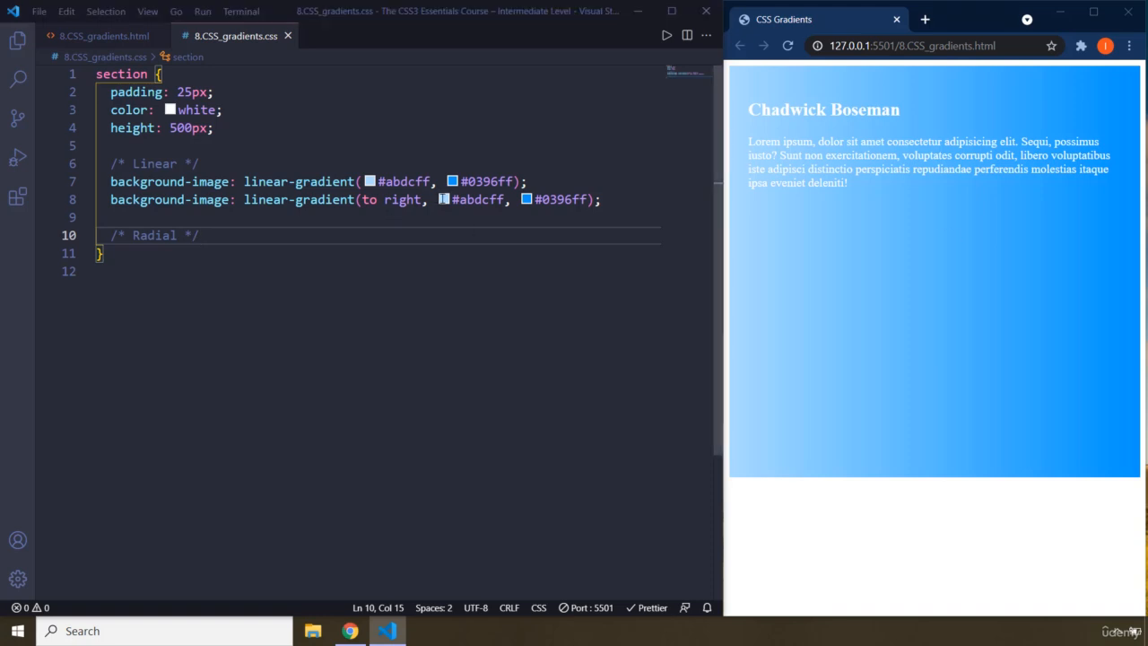
- Replace the gradient colours with #43cbff and #9708cc and save
{"action": "type", "text": "43cbff"}
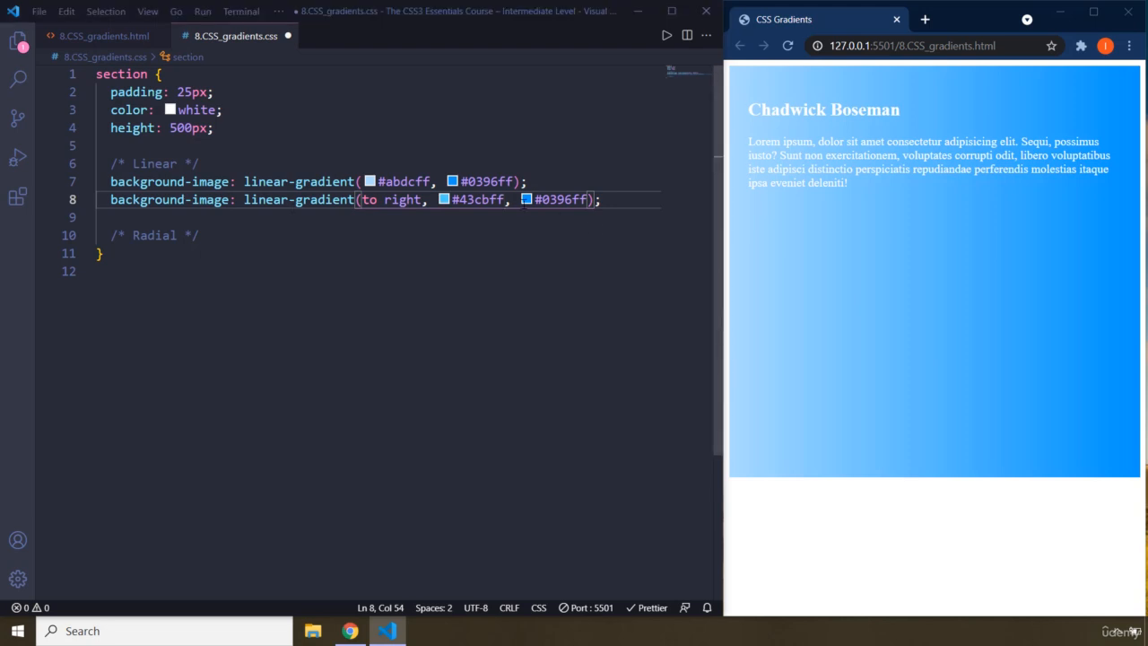
{"action": "type", "text": "9708cc"}
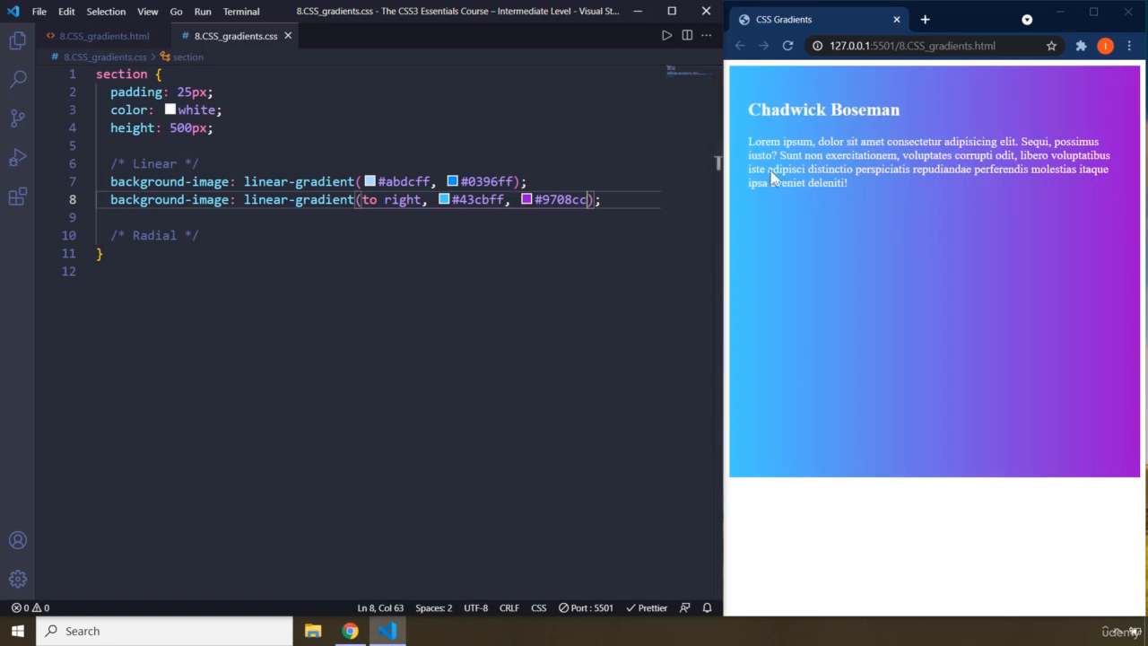
{"action": "mouse_move", "coordinate": [450, 339]}
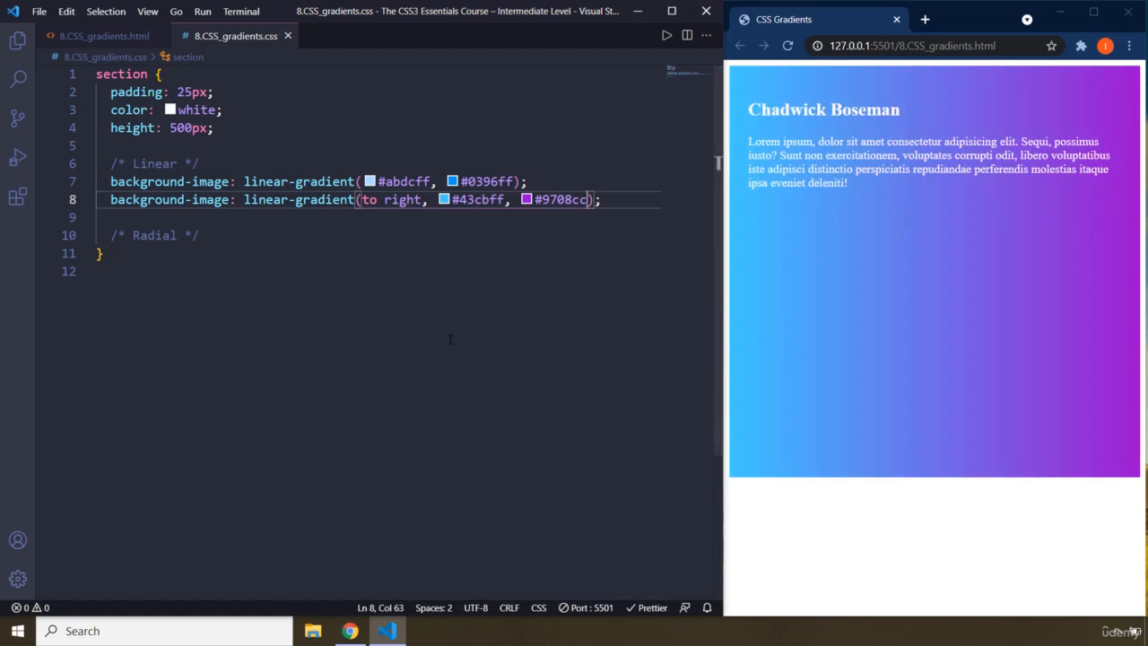
{"action": "mouse_move", "coordinate": [482, 321]}
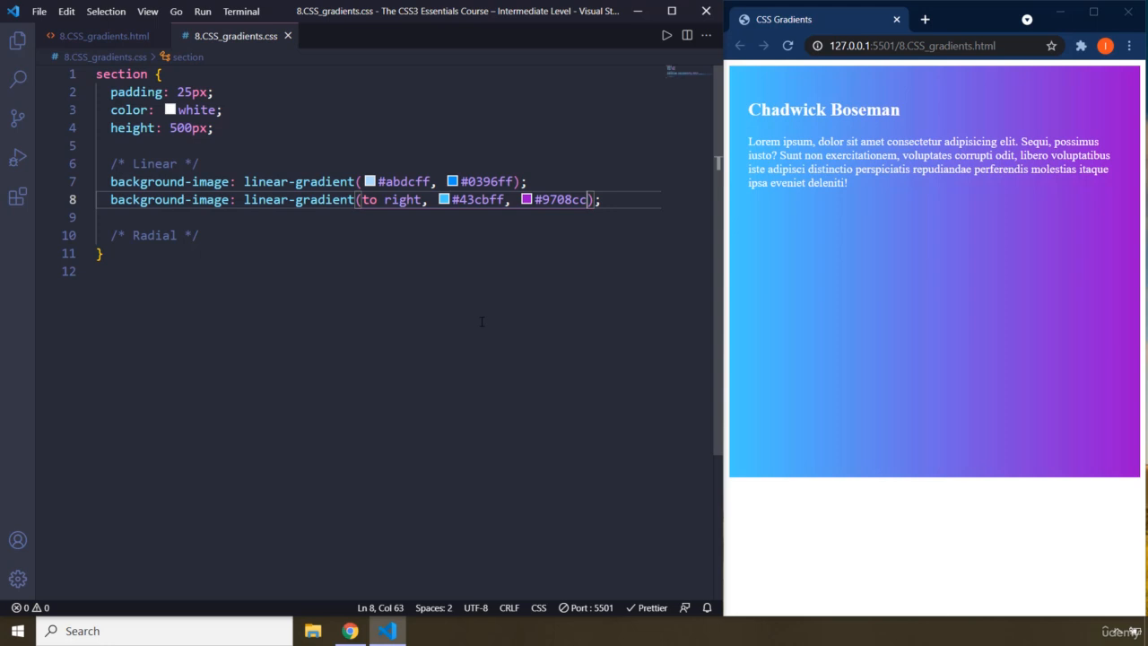
{"action": "mouse_move", "coordinate": [1045, 223]}
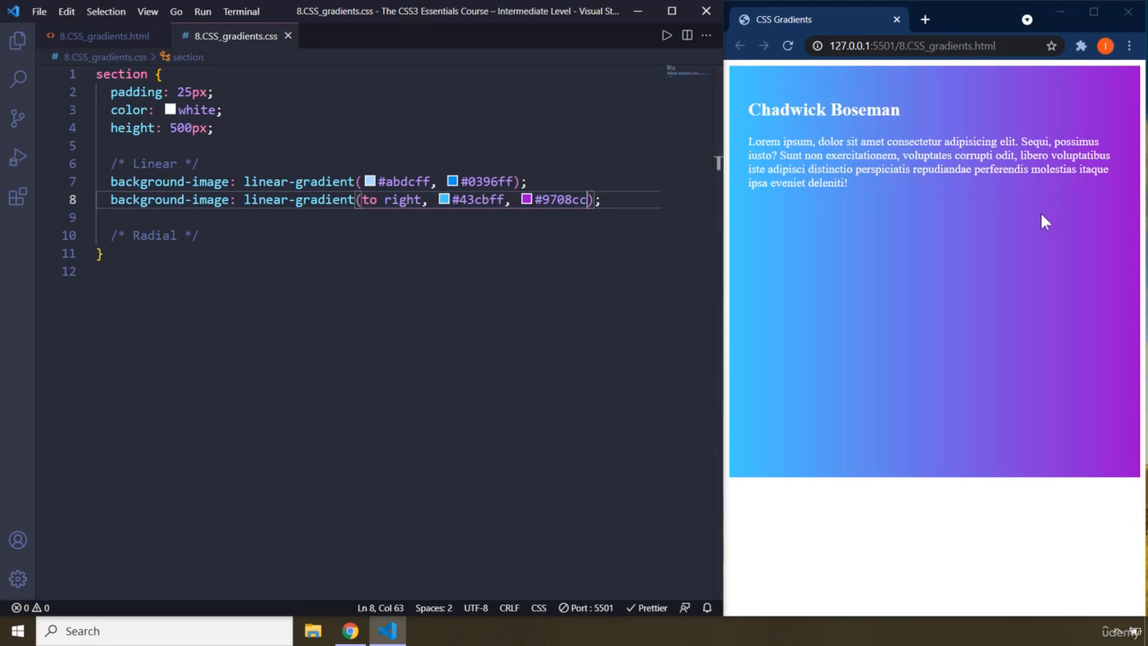
{"action": "mouse_move", "coordinate": [718, 294]}
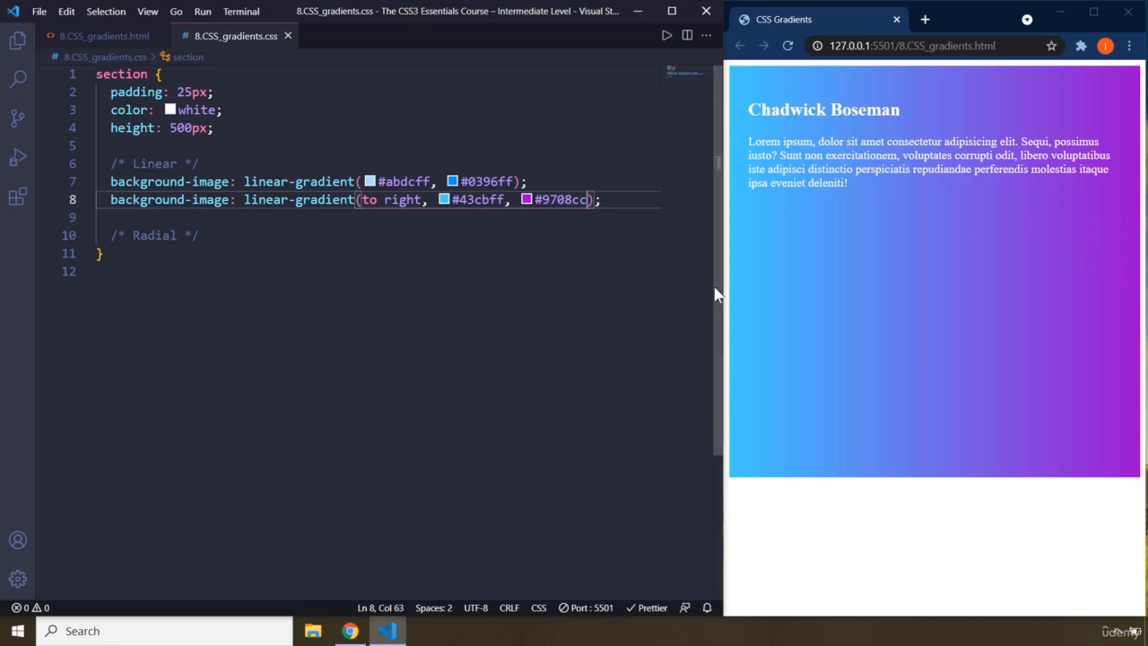
{"action": "left_click", "coordinate": [201, 235]}
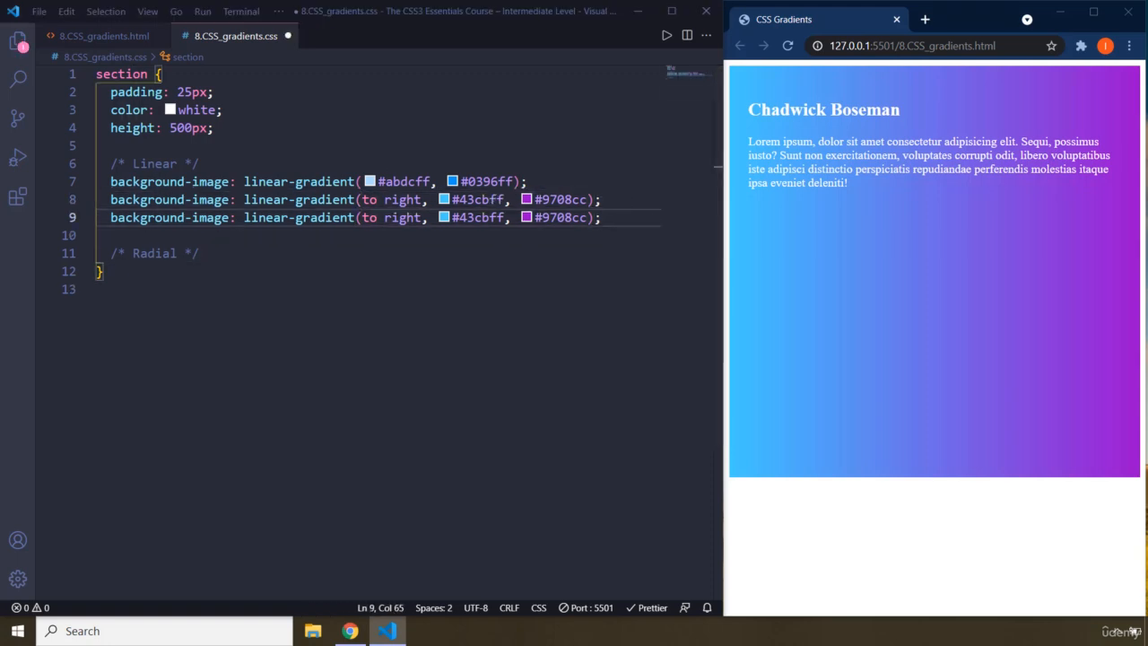
{"action": "double_click", "coordinate": [476, 217]}
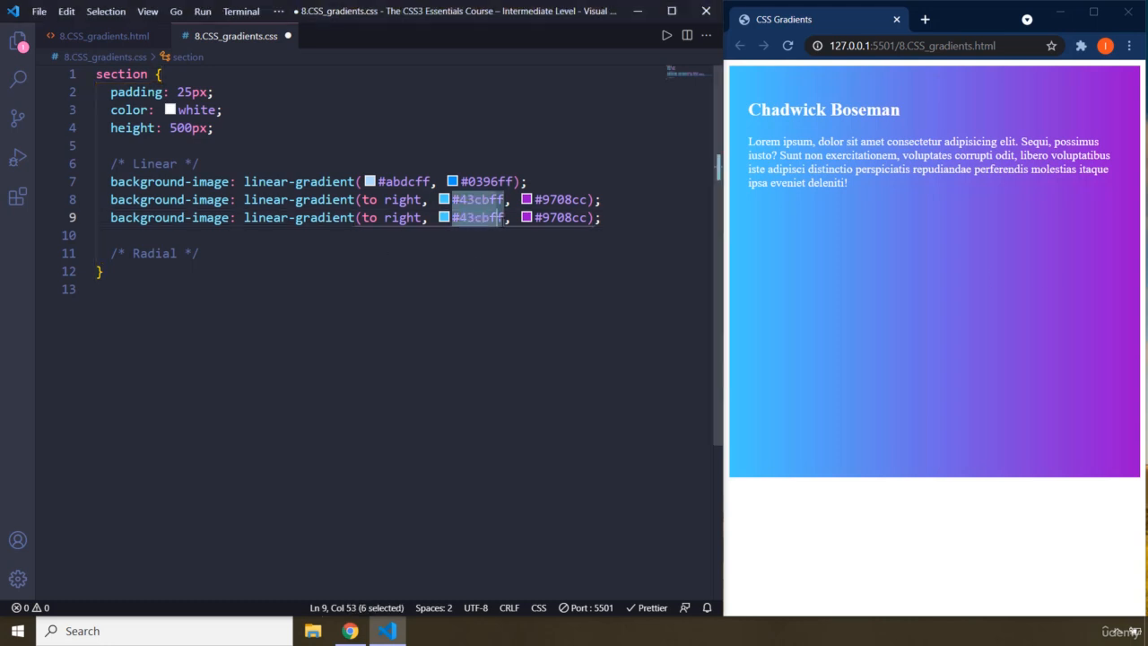
{"action": "type", "text": "#92ffc0"}
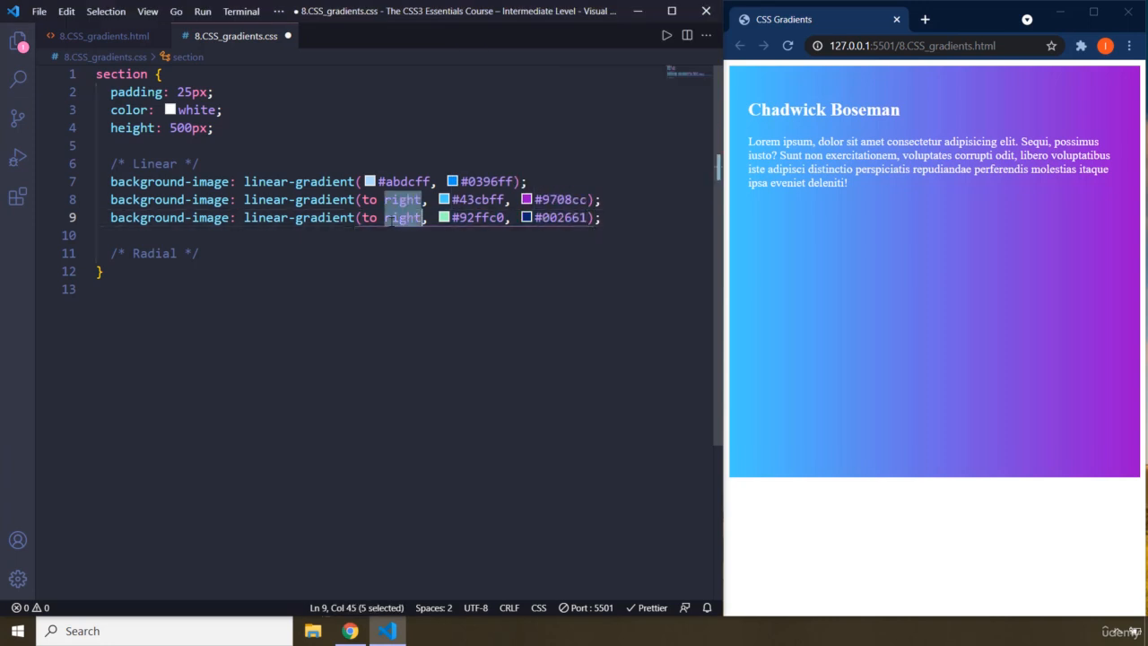
{"action": "type", "text": "top"}
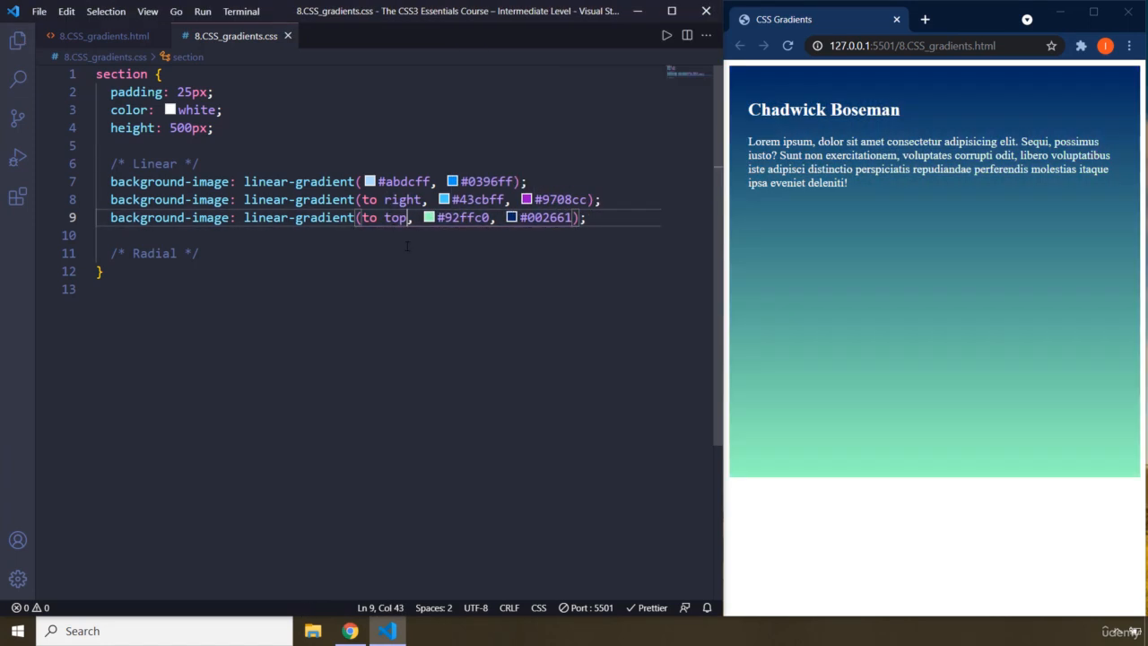
{"action": "mouse_move", "coordinate": [928, 463]}
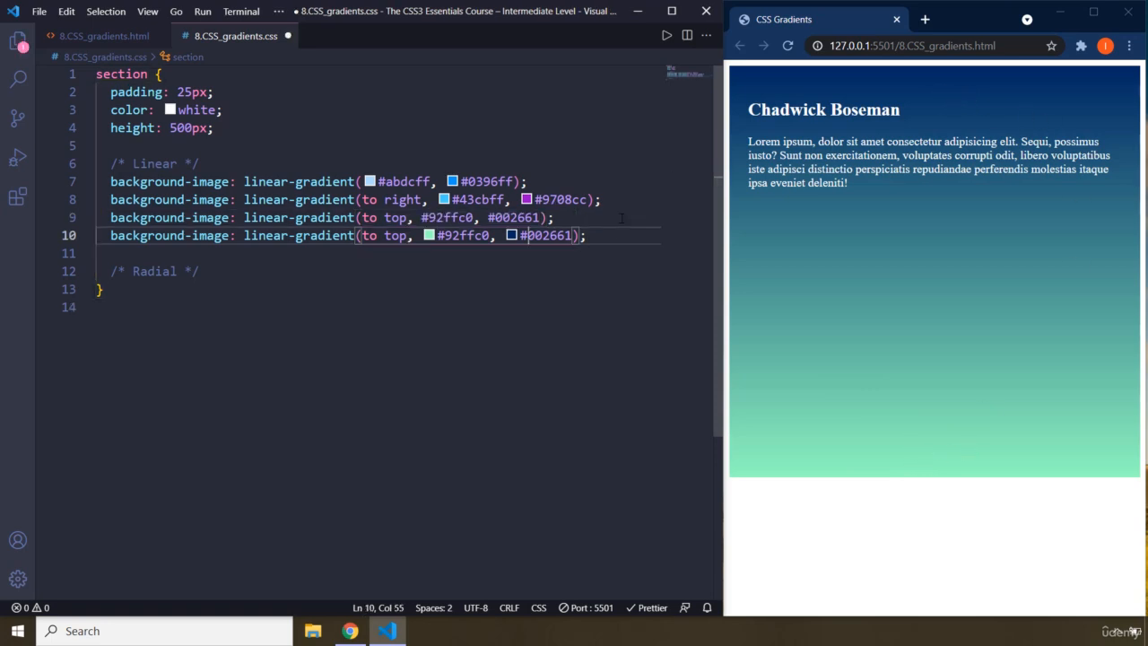
{"action": "double_click", "coordinate": [394, 235]}
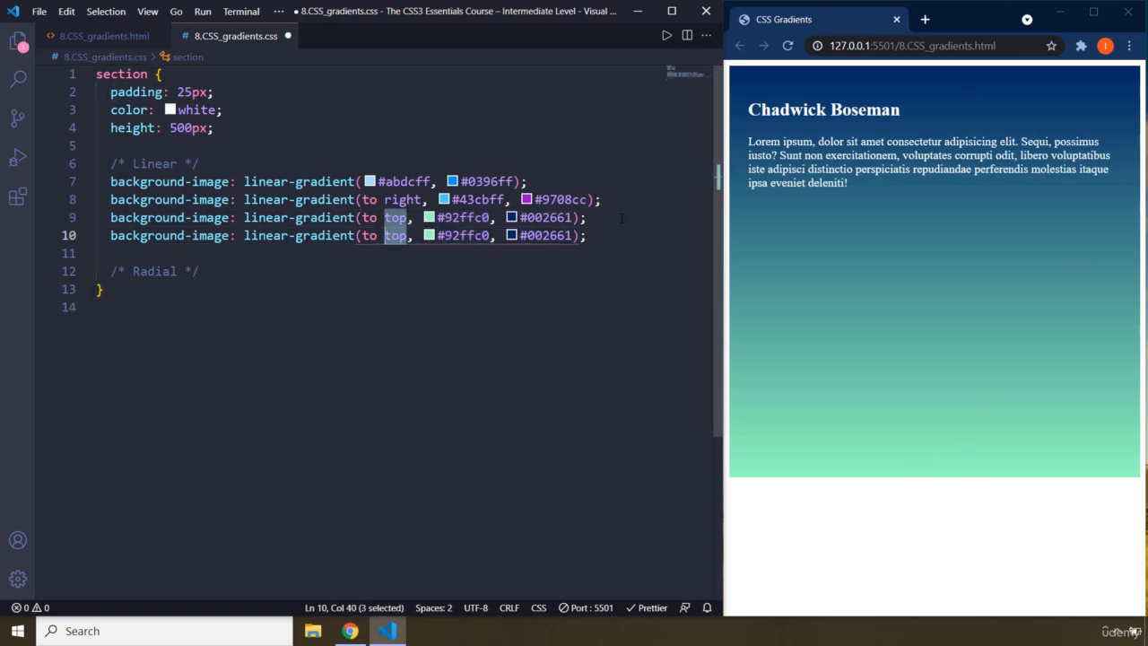
{"action": "type", "text": "bottom"}
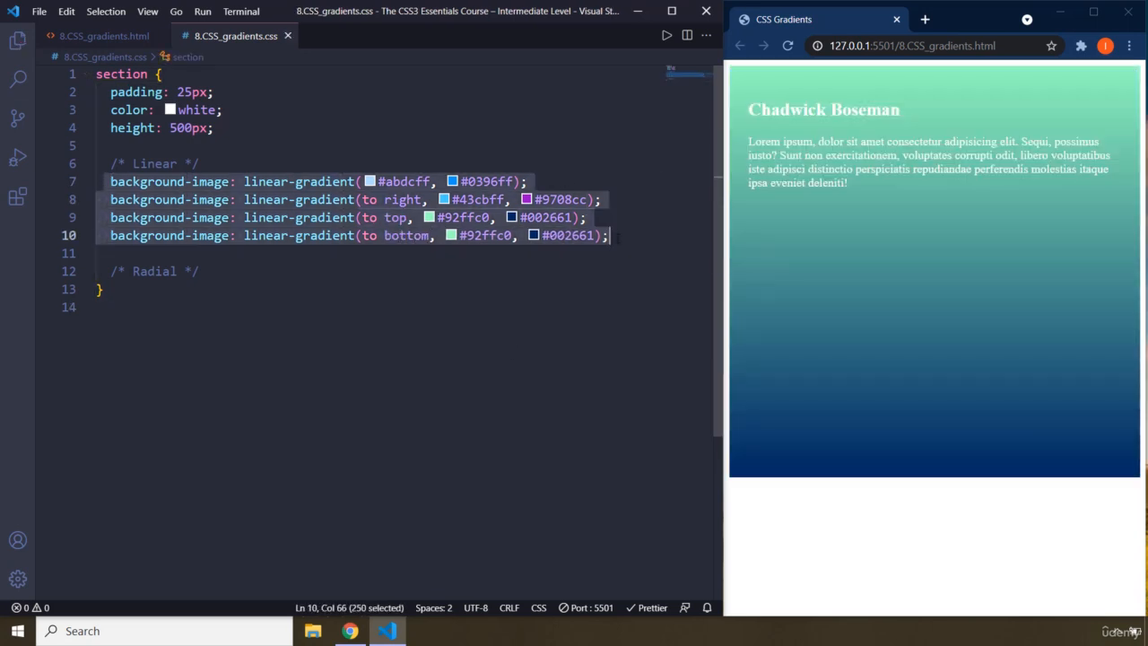
{"action": "left_click", "coordinate": [103, 288]}
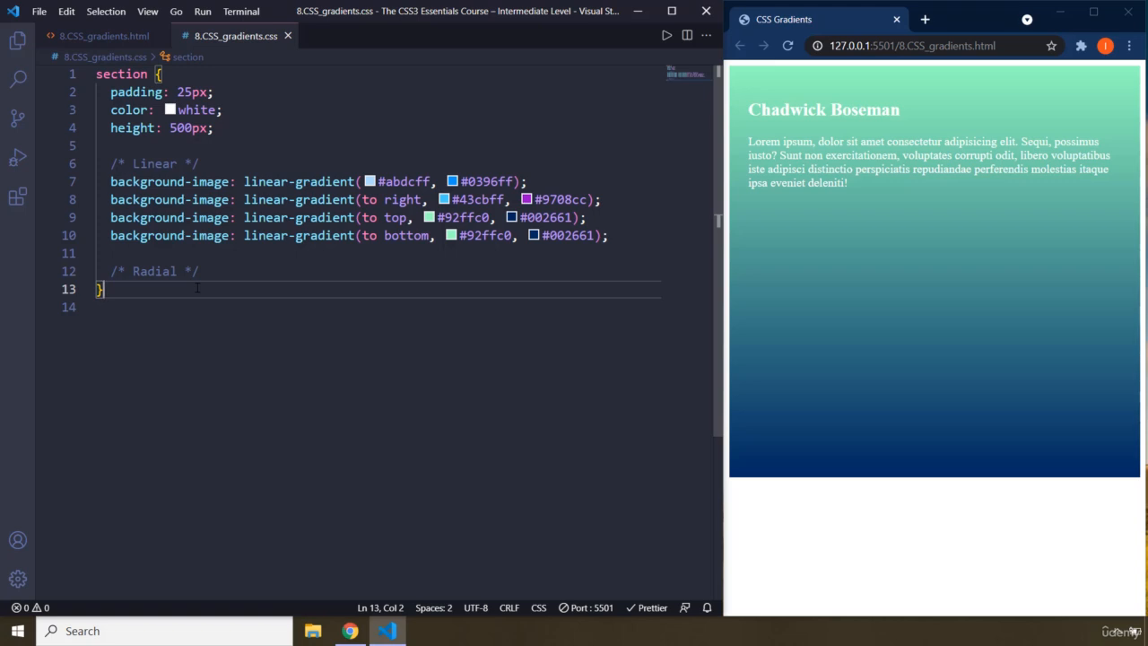
{"action": "left_click", "coordinate": [609, 235]}
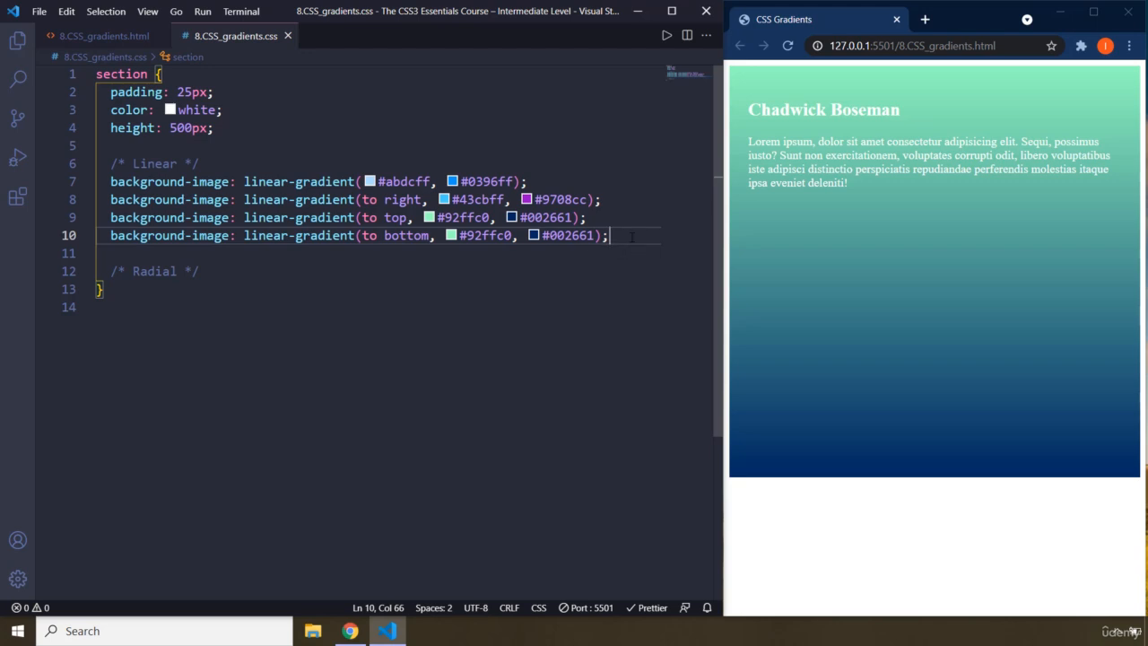
- Start a new multi-line background-image gradient with direction 'to left'
{"action": "key", "text": "Enter"}
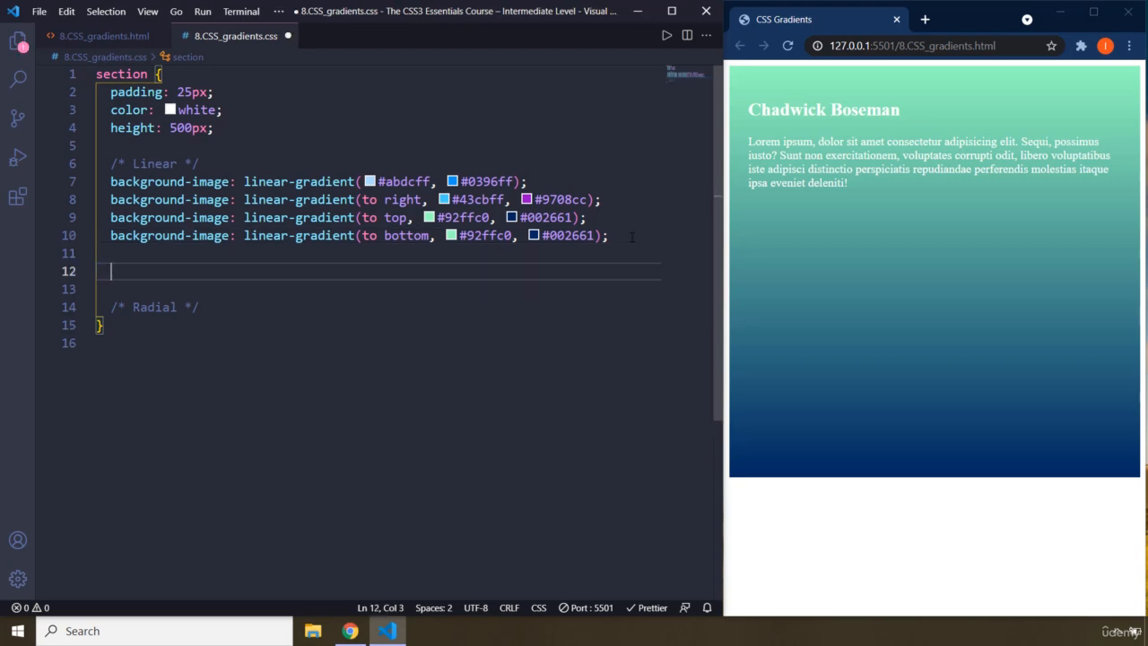
{"action": "type", "text": "bai"}
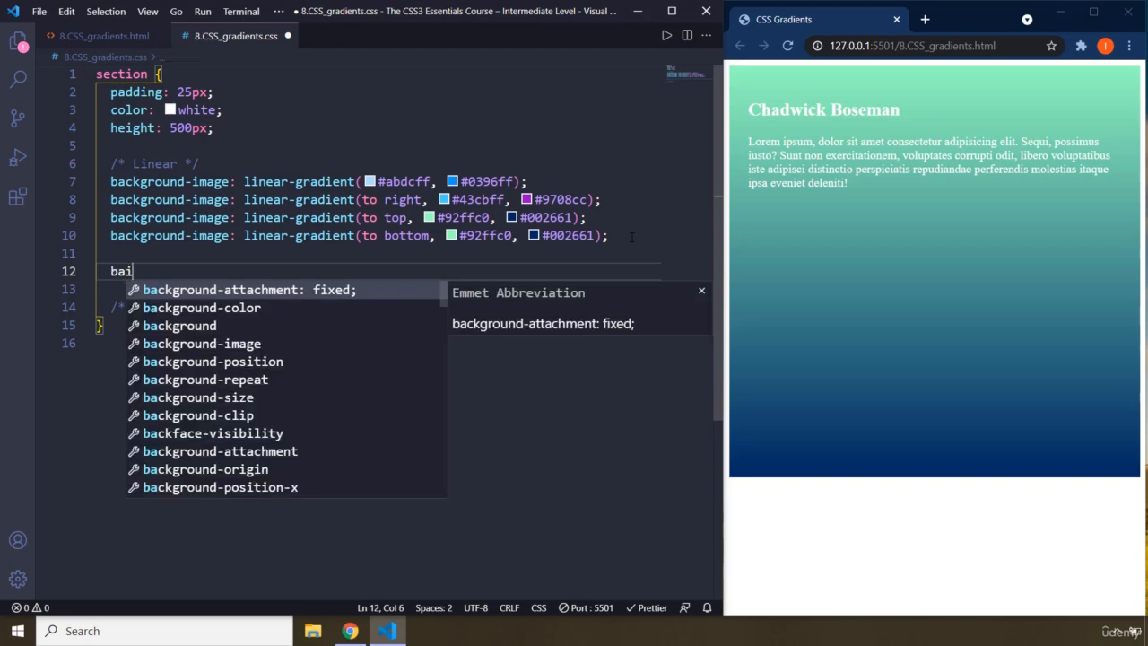
{"action": "type", "text": "background-image: radial"}
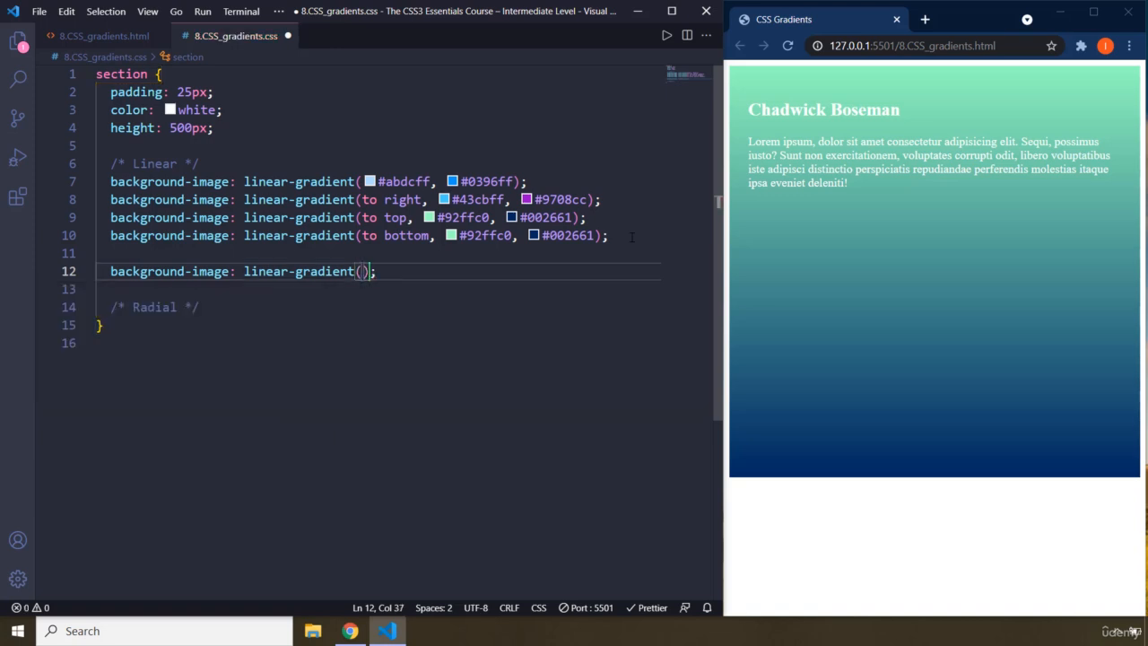
{"action": "key", "text": "Enter"}
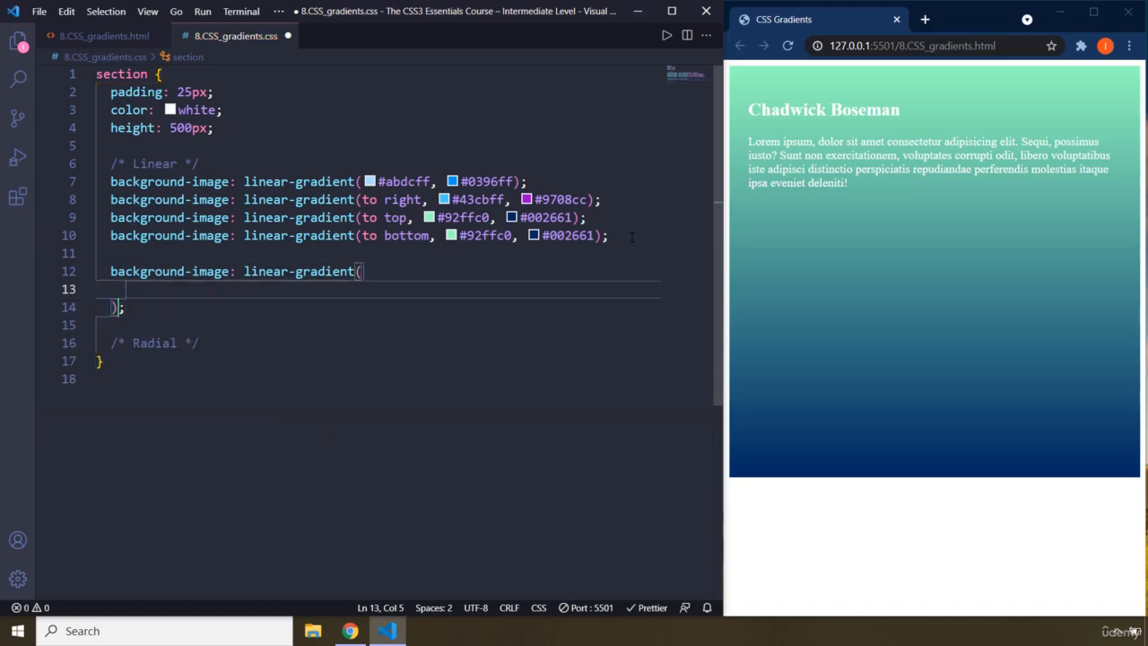
{"action": "type", "text": "to left"}
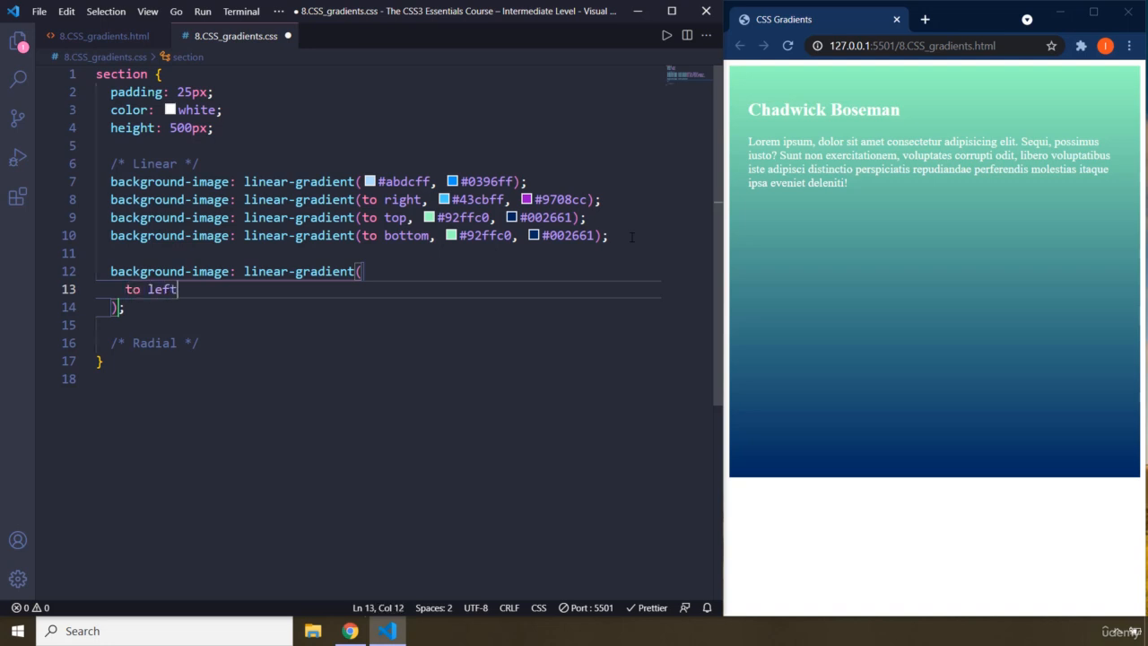
{"action": "type", "text": ","}
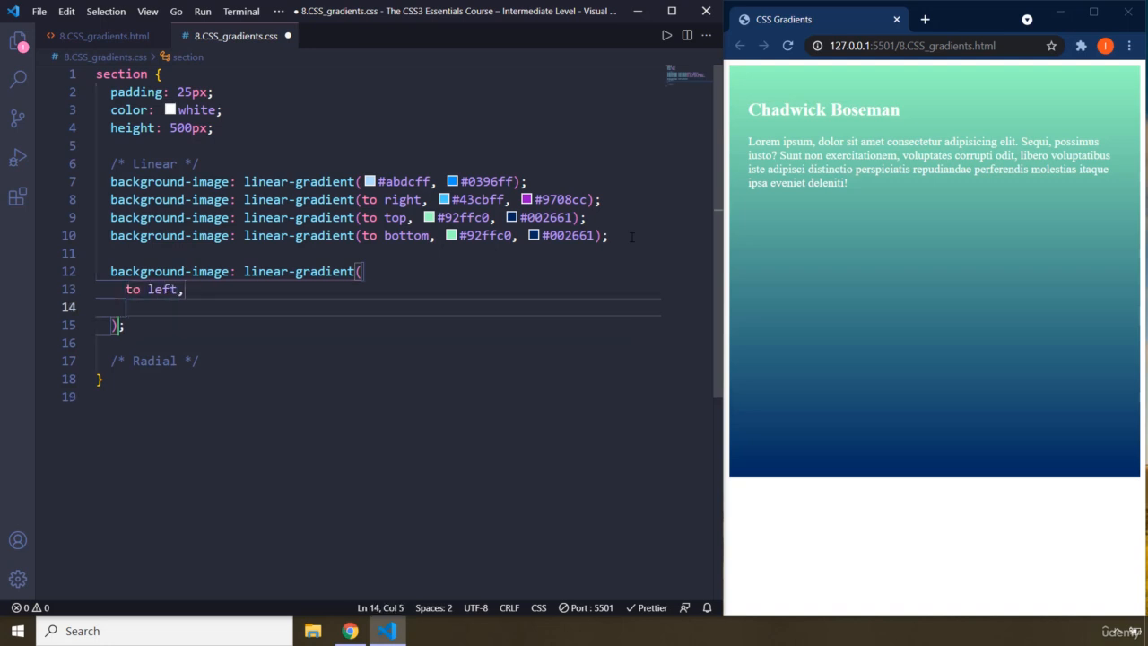
- Add colour stops hsl(131, 100%, 25%), #0000f9 and rgb(134, 0, 125)
{"action": "type", "text": "hs"}
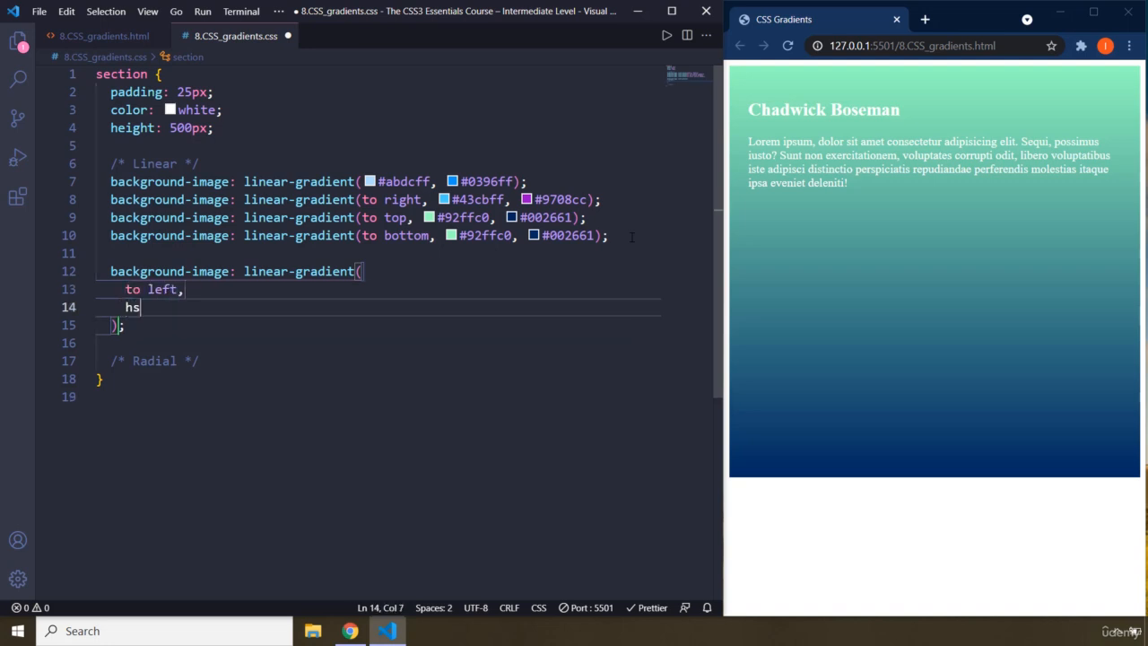
{"action": "type", "text": "l()"}
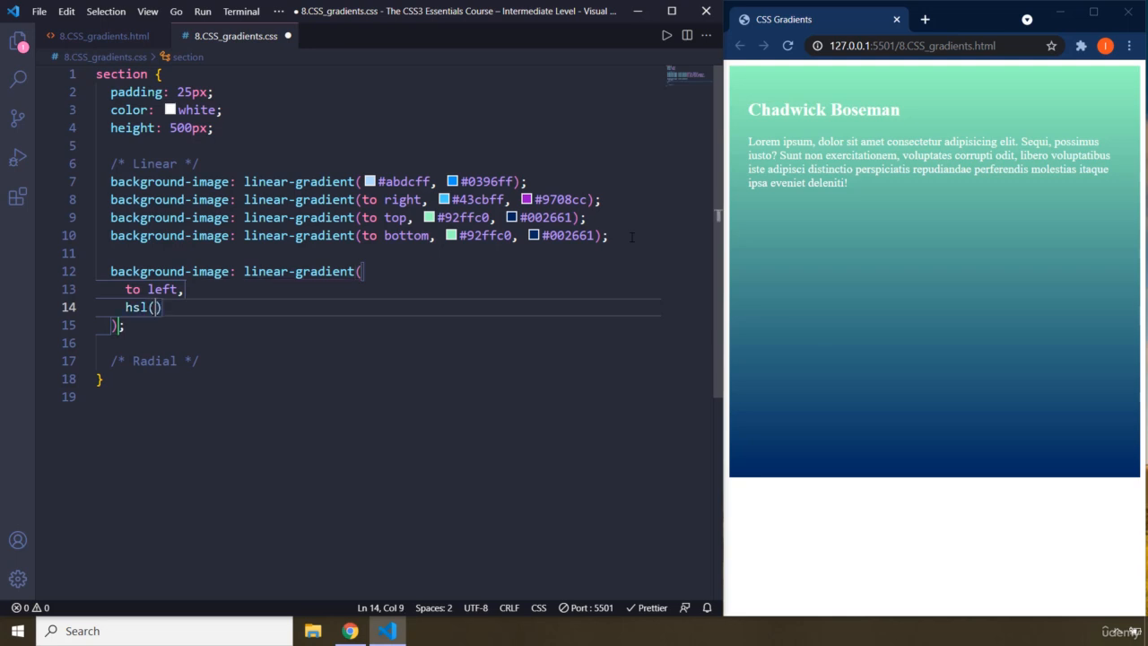
{"action": "type", "text": "131,"}
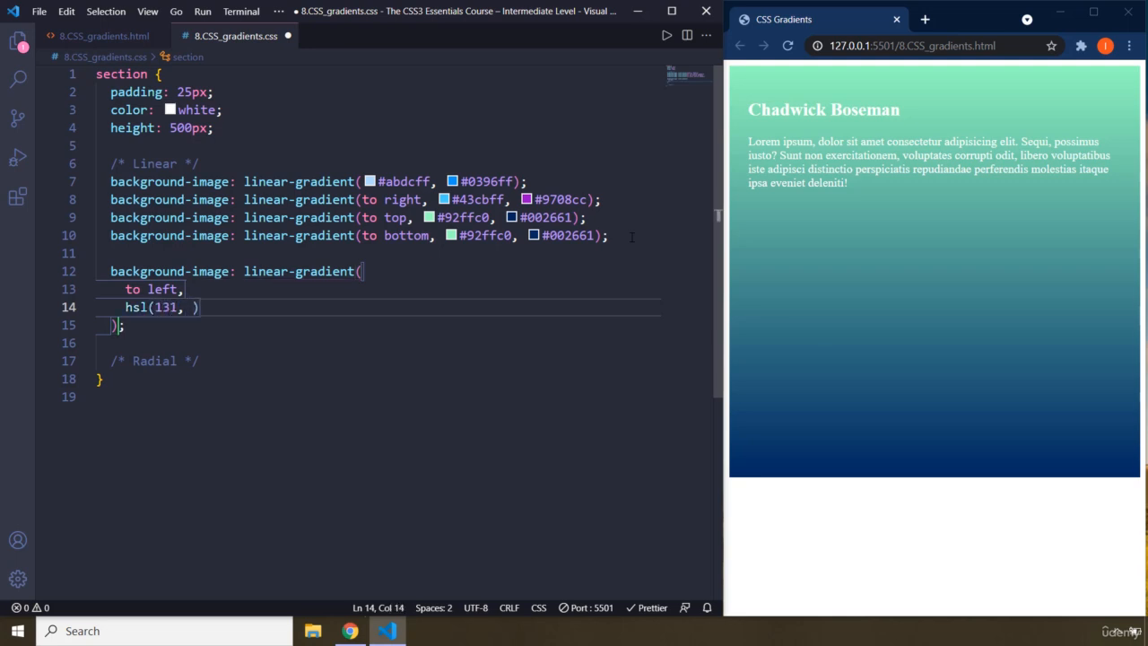
{"action": "type", "text": "10%"}
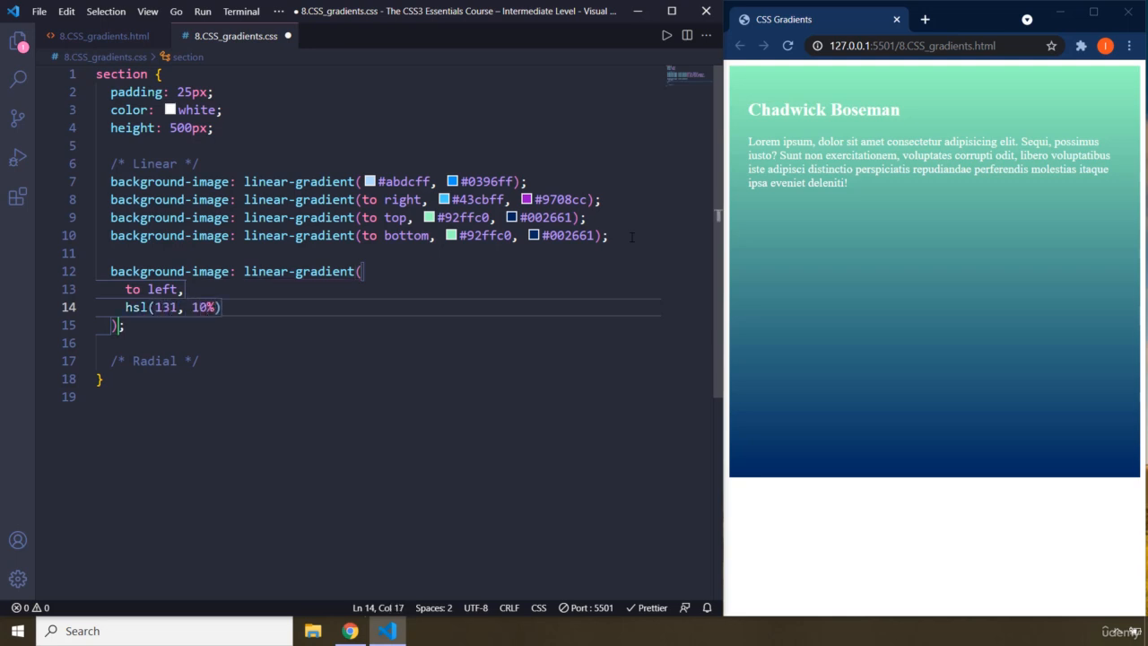
{"action": "type", "text": "0"}
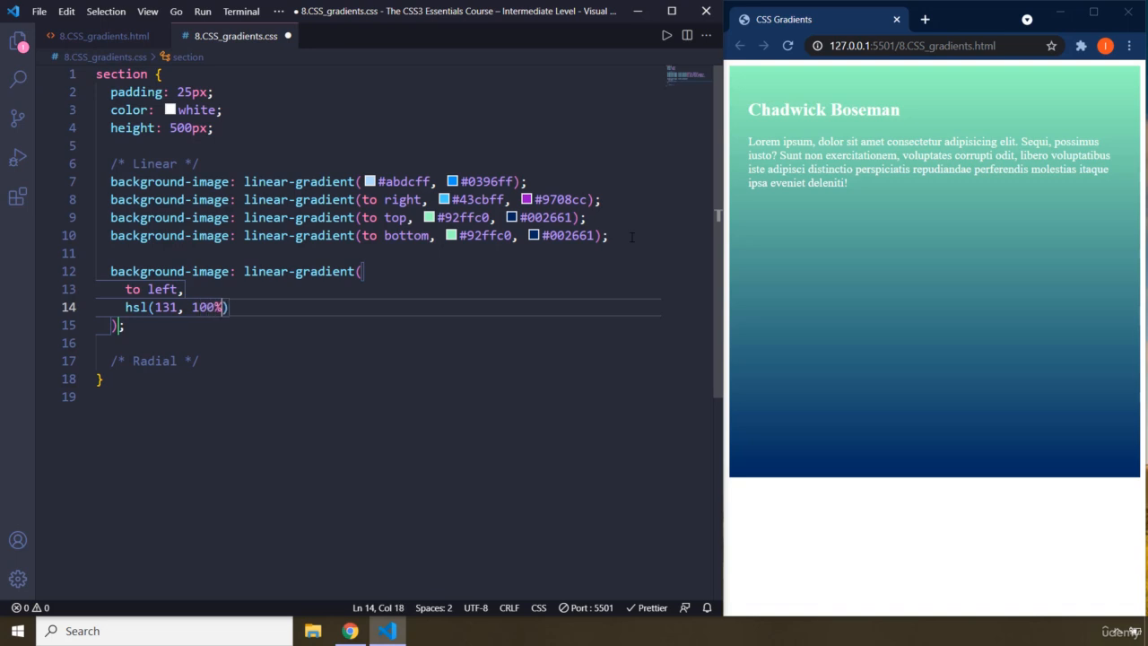
{"action": "type", "text": ", 25"}
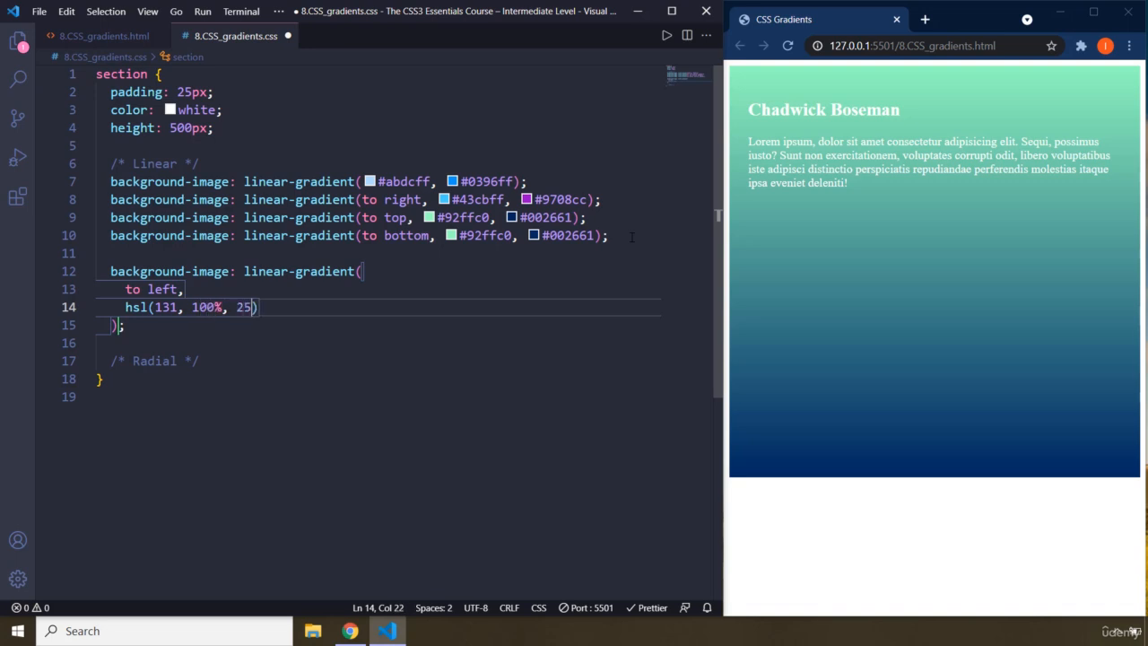
{"action": "type", "text": "%),"}
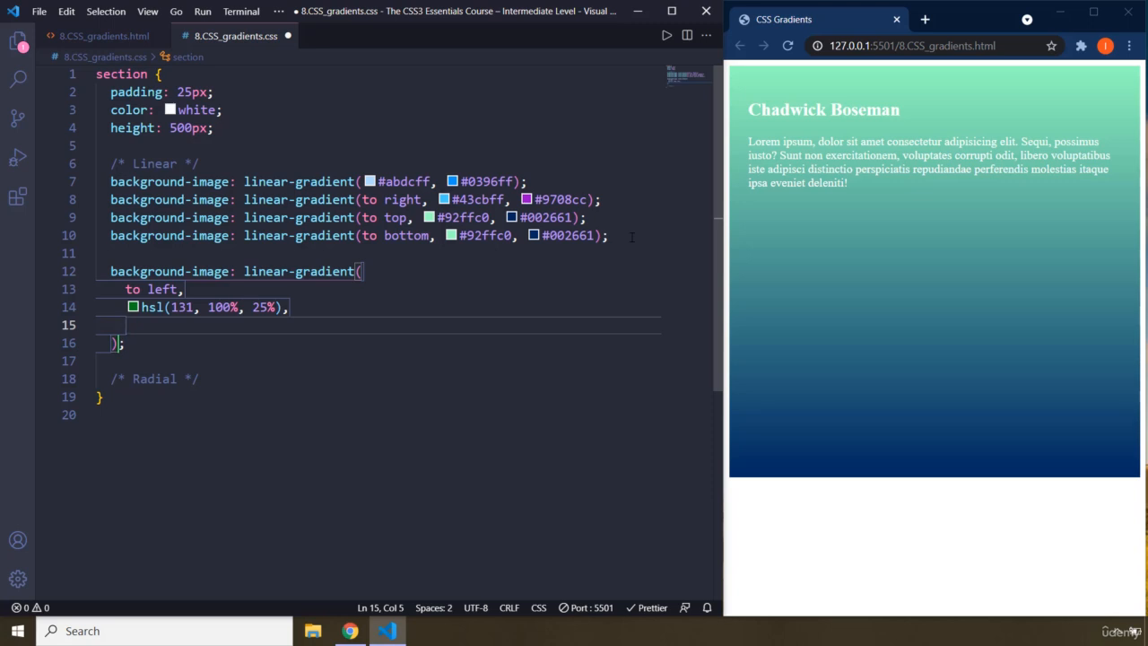
{"action": "type", "text": "#"}
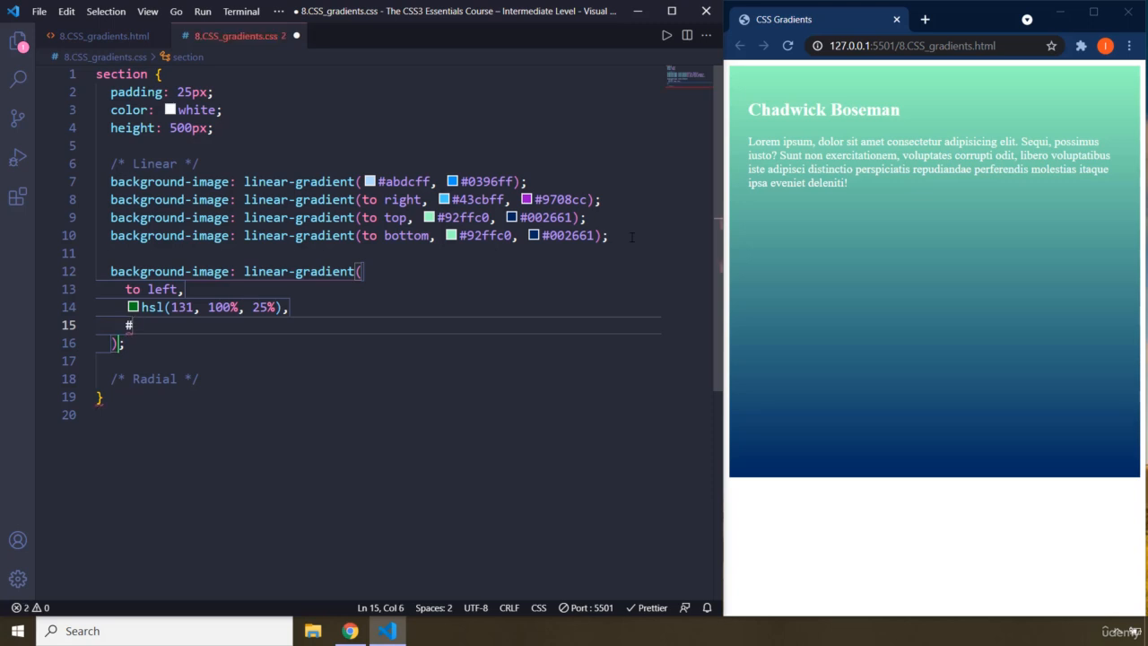
{"action": "type", "text": "00000"}
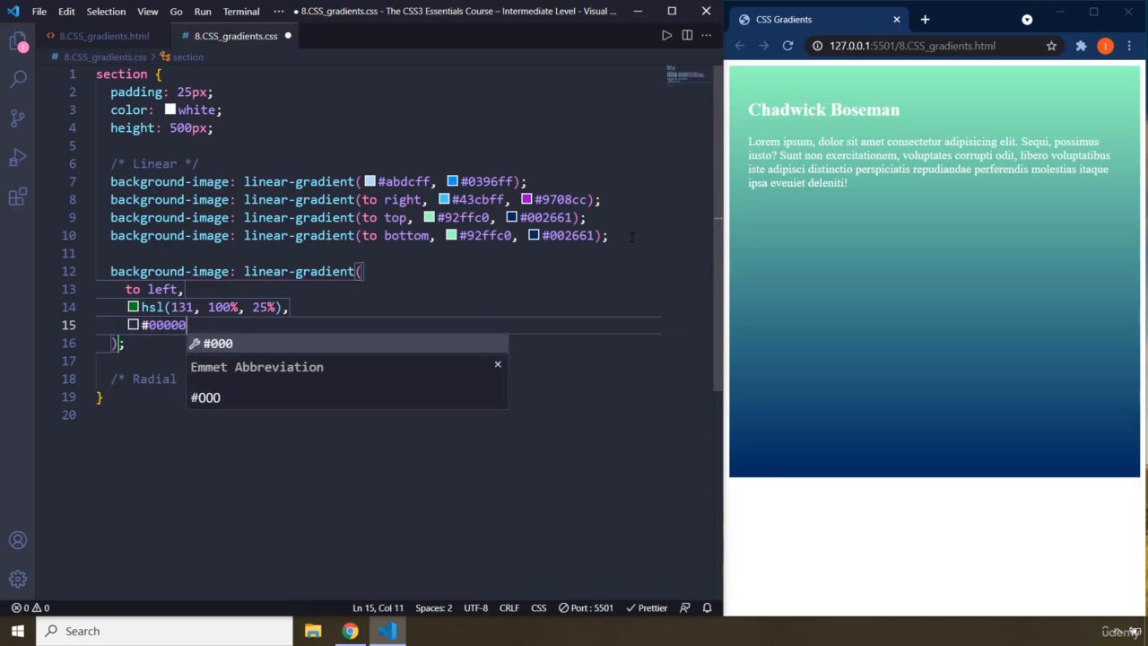
{"action": "key", "text": "Backspace"}
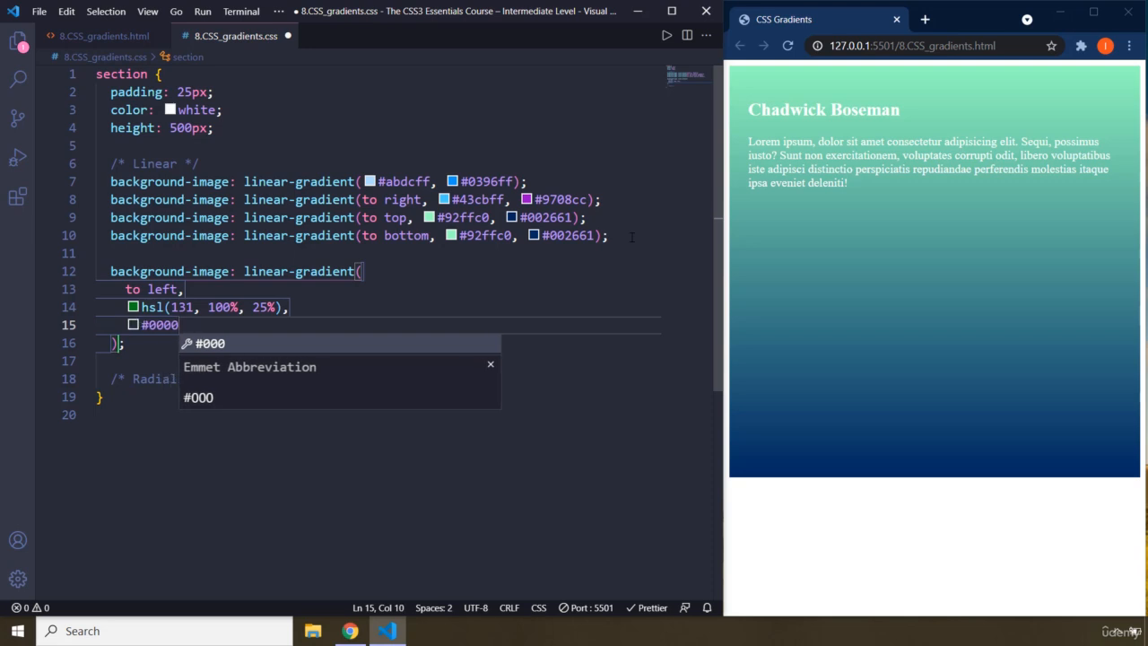
{"action": "type", "text": "f9,"}
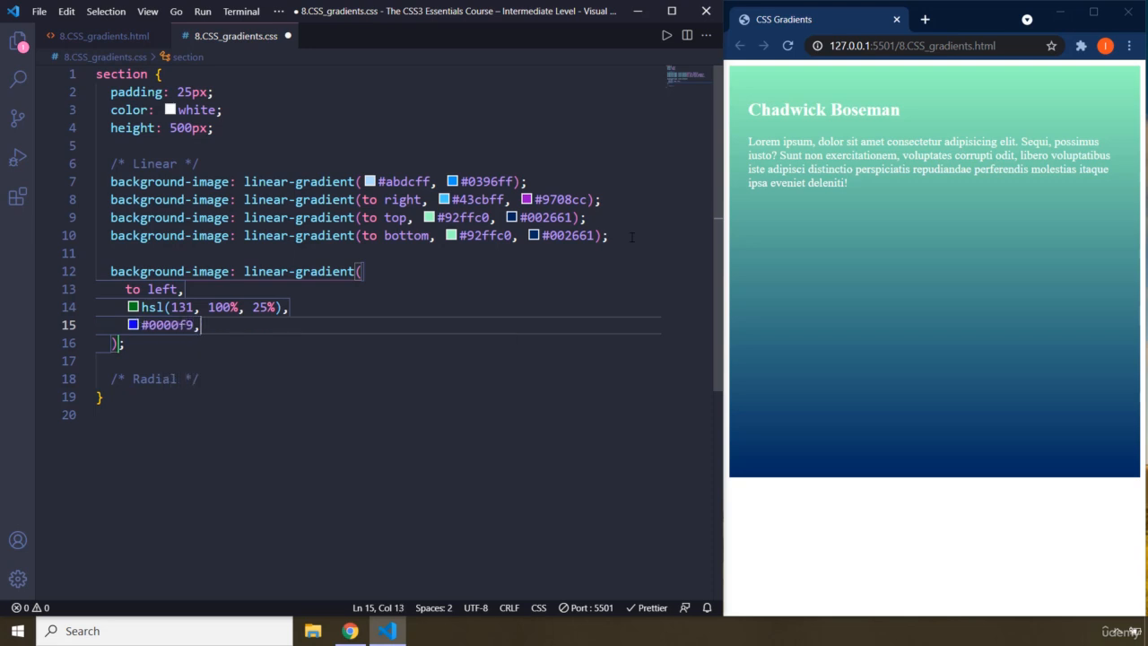
{"action": "type", "text": "rgb(1"}
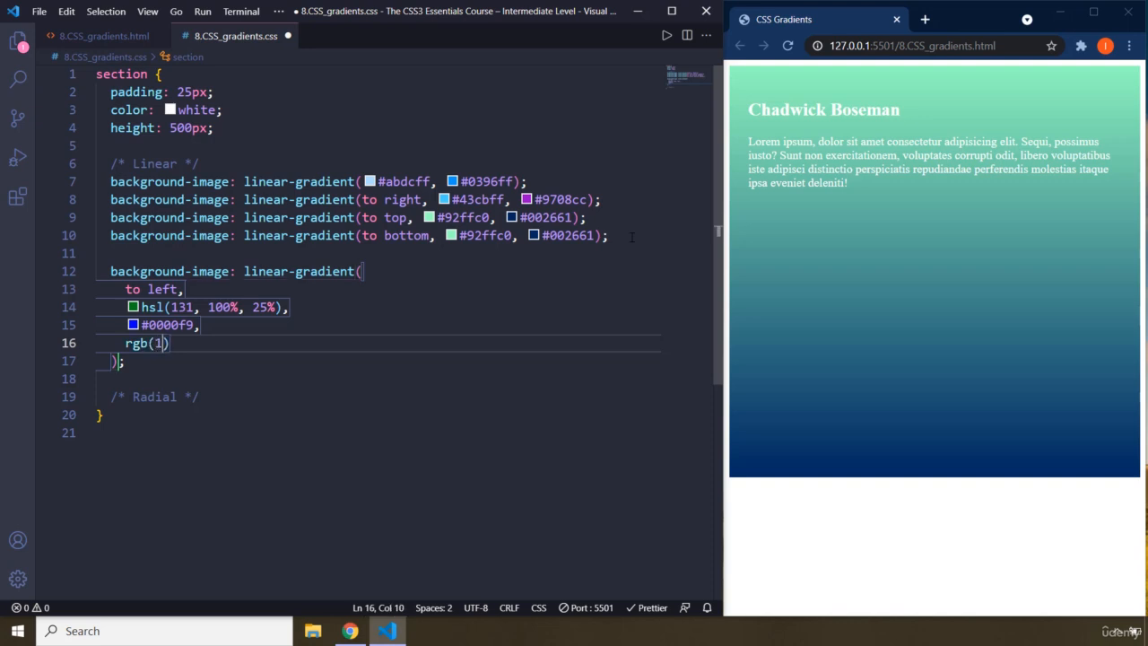
{"action": "type", "text": "34, 0"}
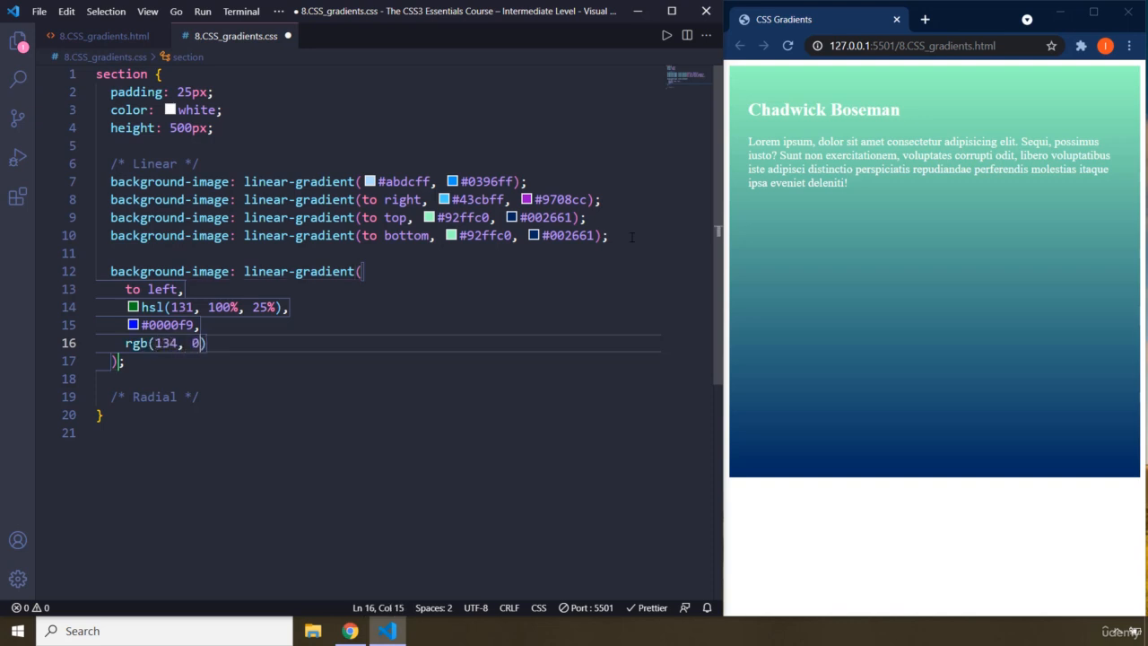
{"action": "type", "text": ", 125"}
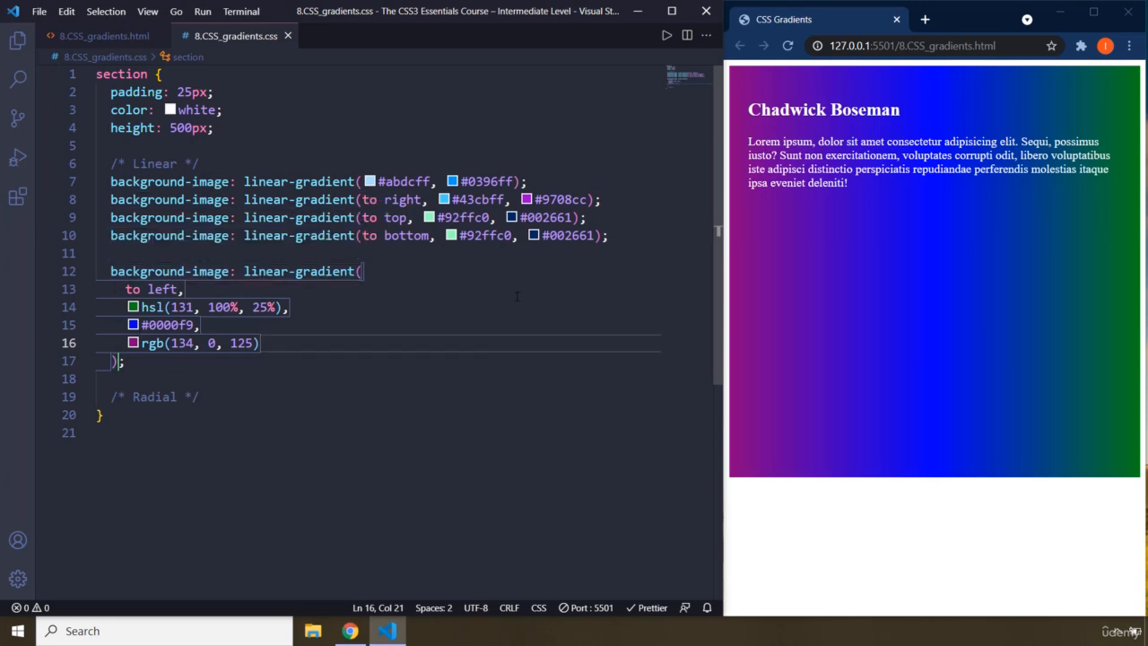
{"action": "mouse_move", "coordinate": [621, 284]}
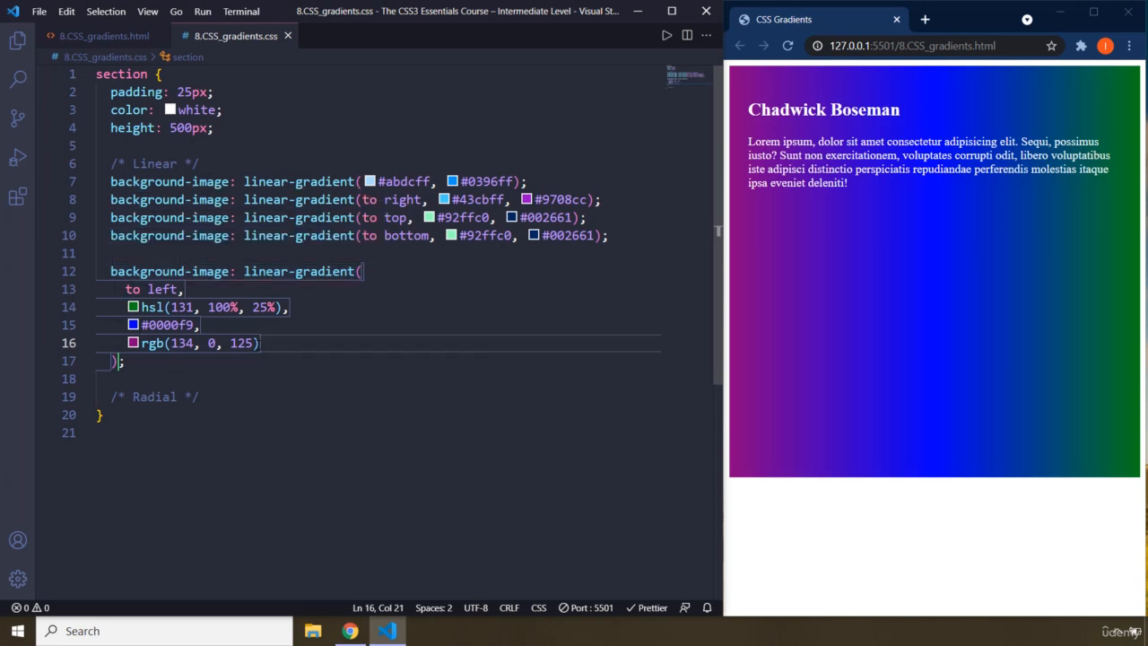
{"action": "left_click_drag", "start_coordinate": [260, 343], "coordinate": [110, 343]}
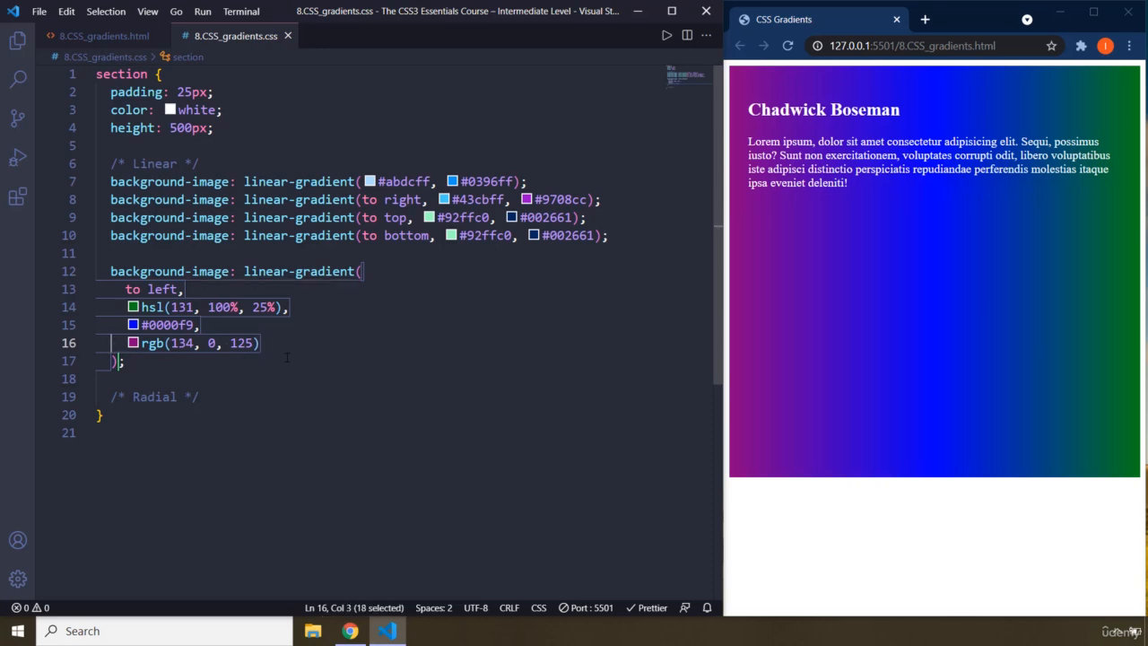
{"action": "left_click", "coordinate": [260, 343]}
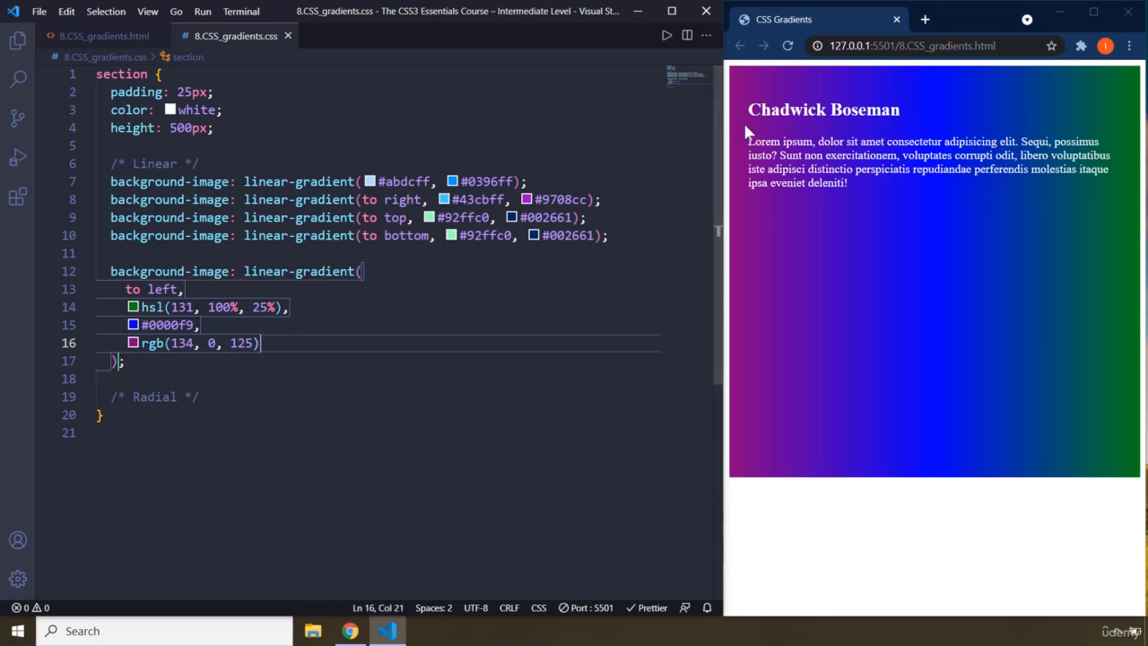
{"action": "mouse_move", "coordinate": [740, 283]}
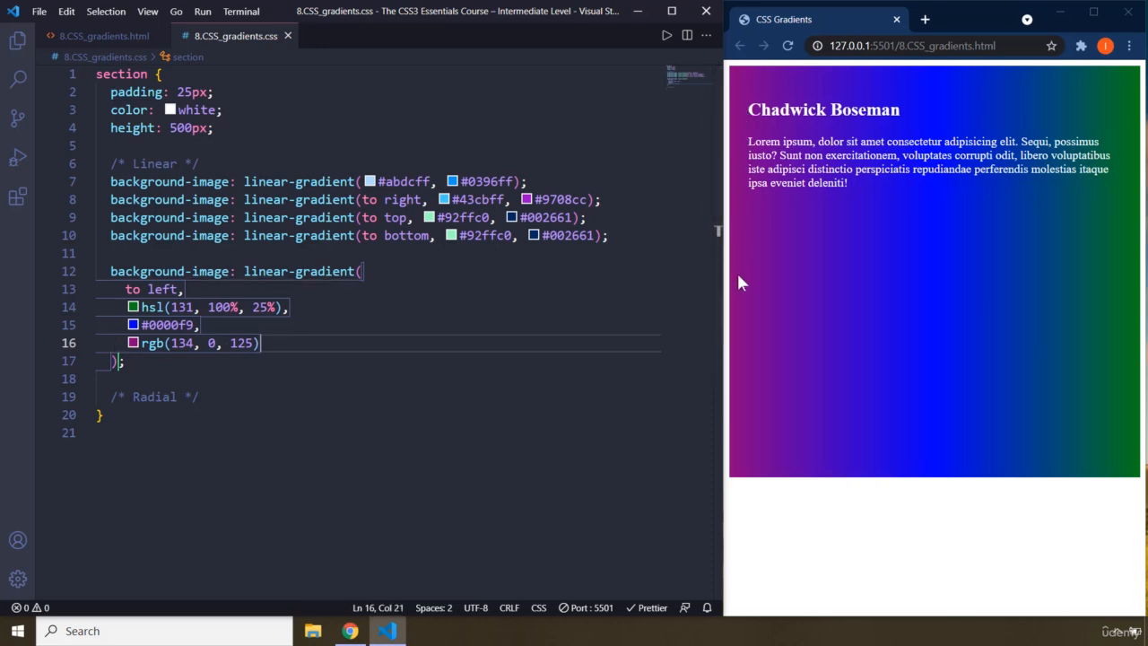
{"action": "mouse_move", "coordinate": [740, 231]}
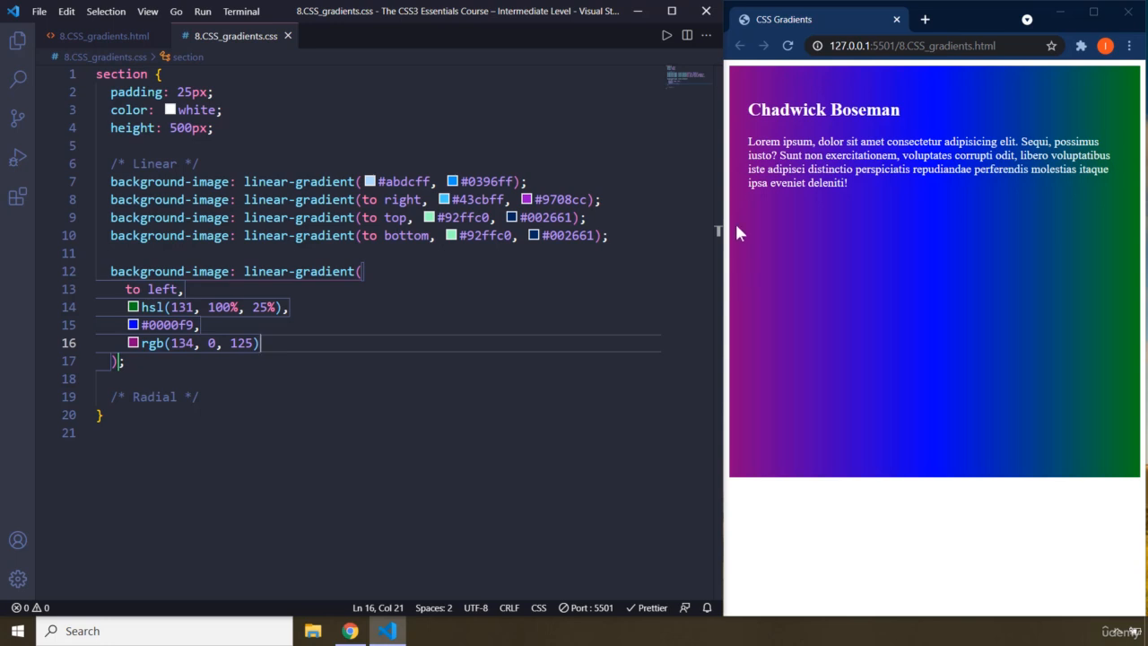
{"action": "mouse_move", "coordinate": [761, 280]}
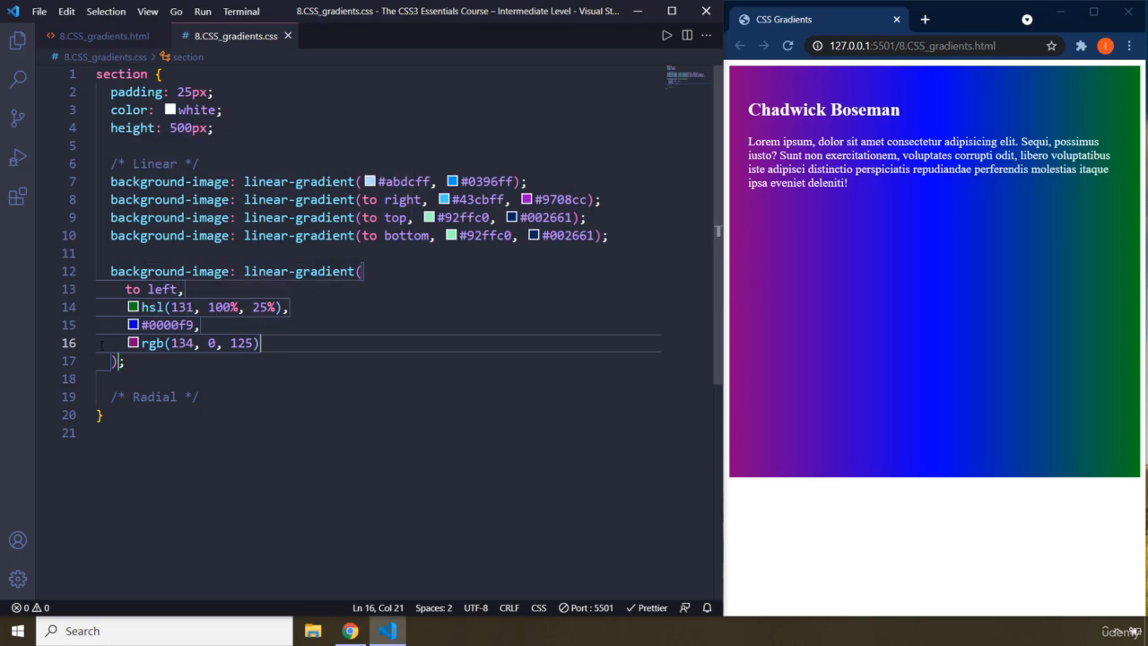
{"action": "left_click_drag", "start_coordinate": [260, 342], "coordinate": [132, 342]}
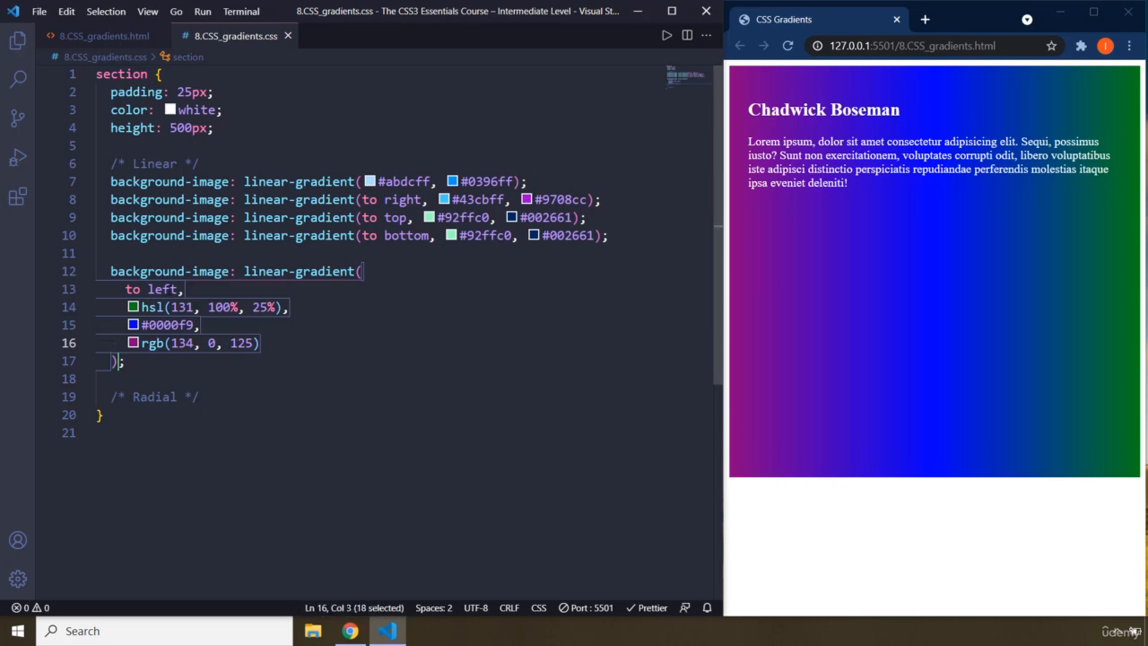
{"action": "left_click", "coordinate": [260, 343]}
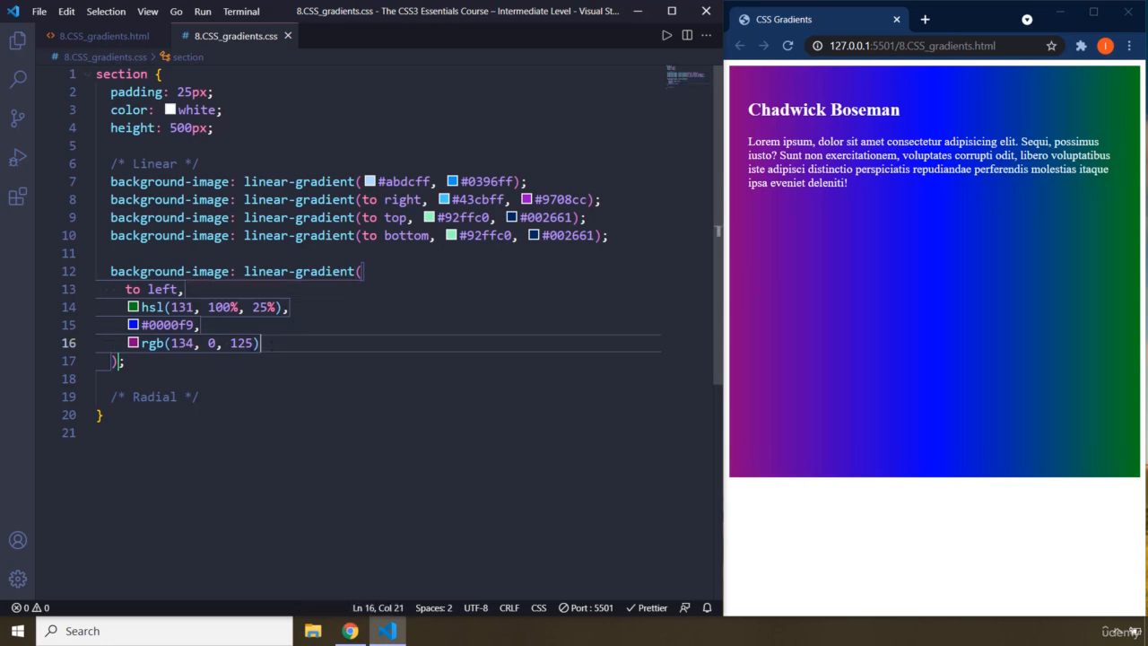
{"action": "left_click", "coordinate": [96, 343]}
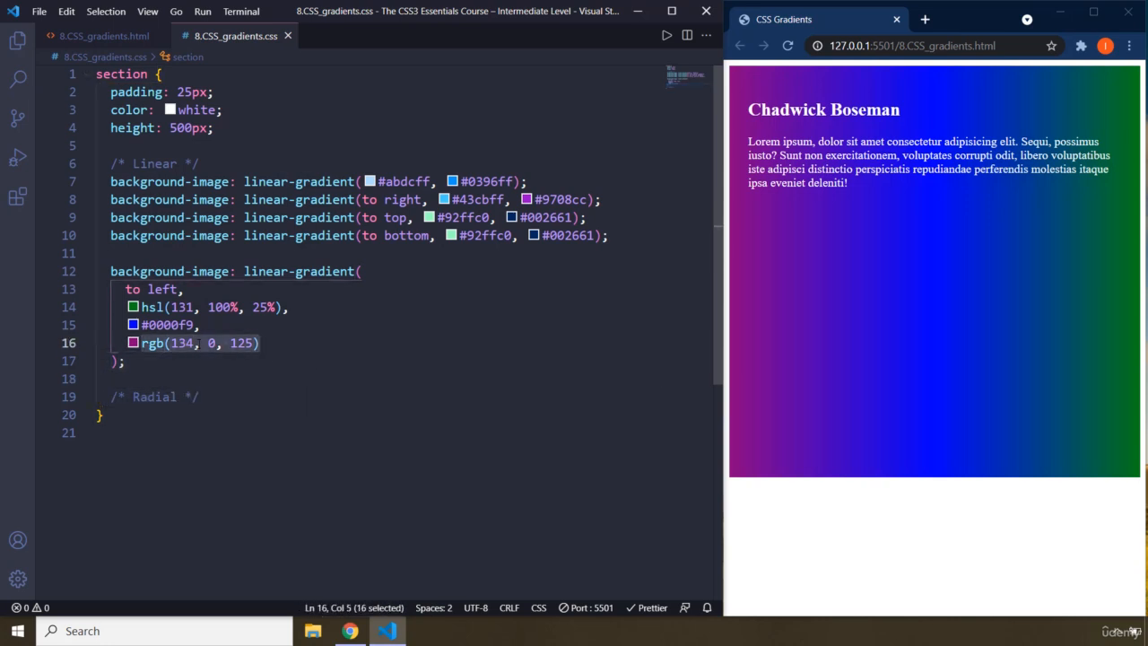
{"action": "left_click", "coordinate": [259, 343]}
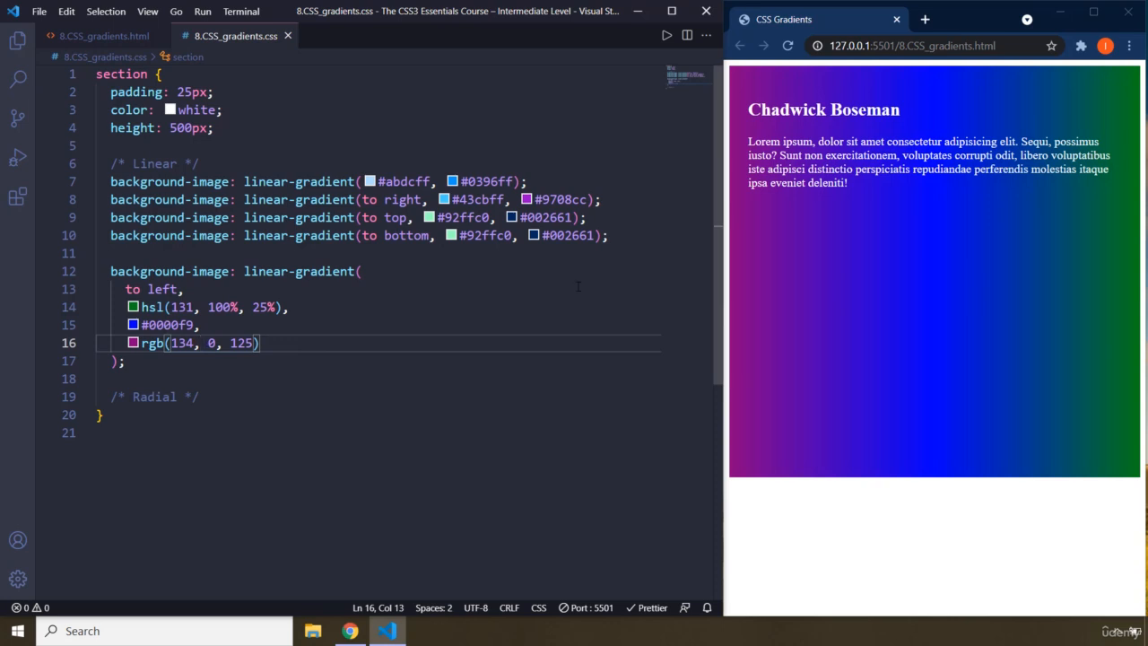
{"action": "left_click_drag", "start_coordinate": [124, 306], "coordinate": [260, 342]}
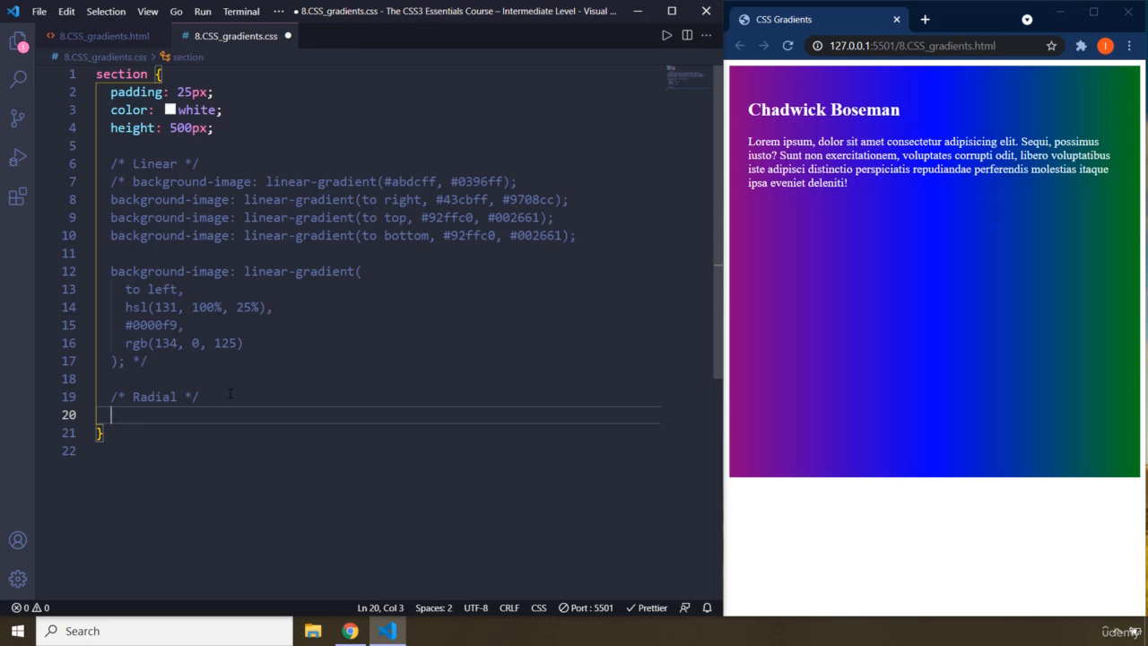
- Under Radial, add background-image: radial-gradient(circle, #360940, #f05f57)
{"action": "type", "text": "mask-image"}
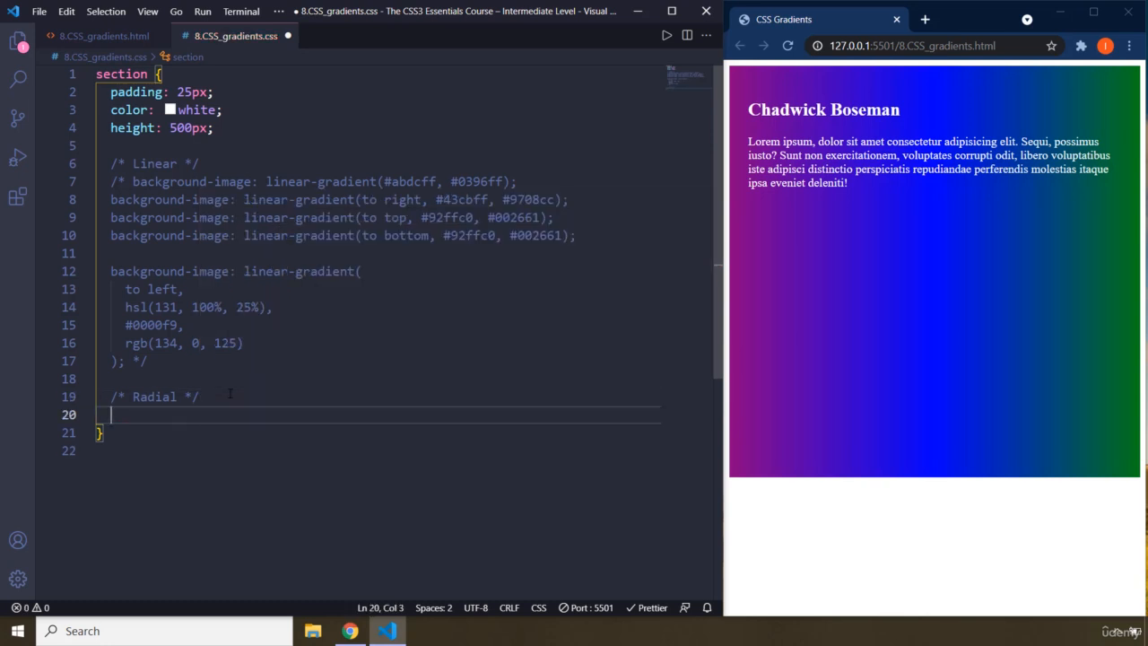
{"action": "type", "text": "background-image: ra"}
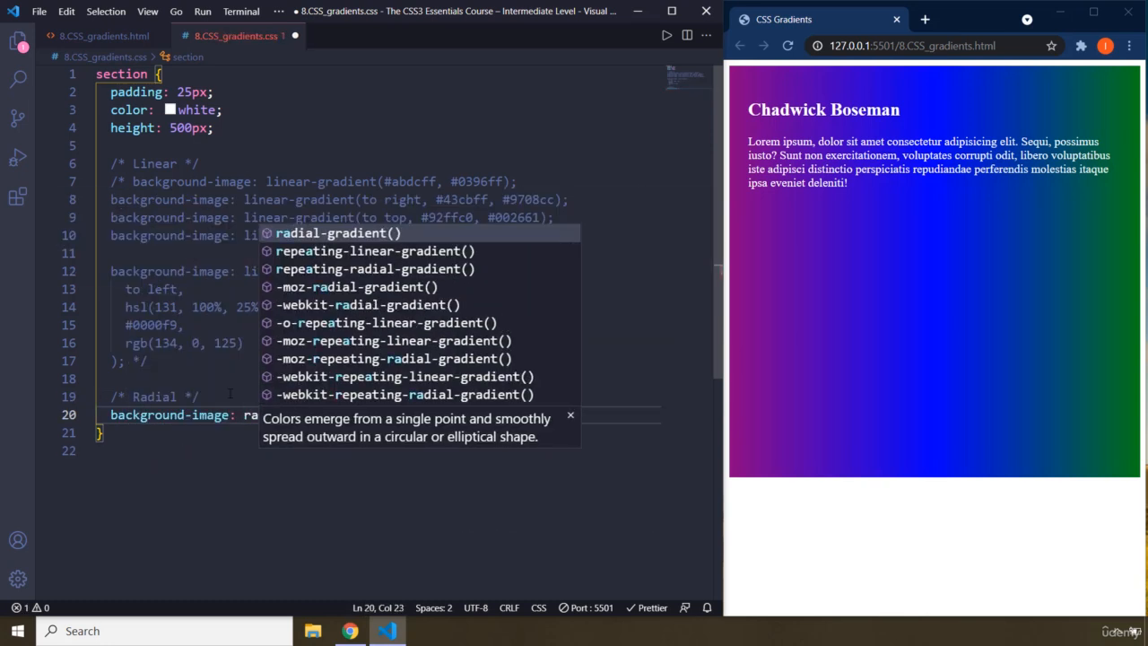
{"action": "left_click", "coordinate": [338, 233]}
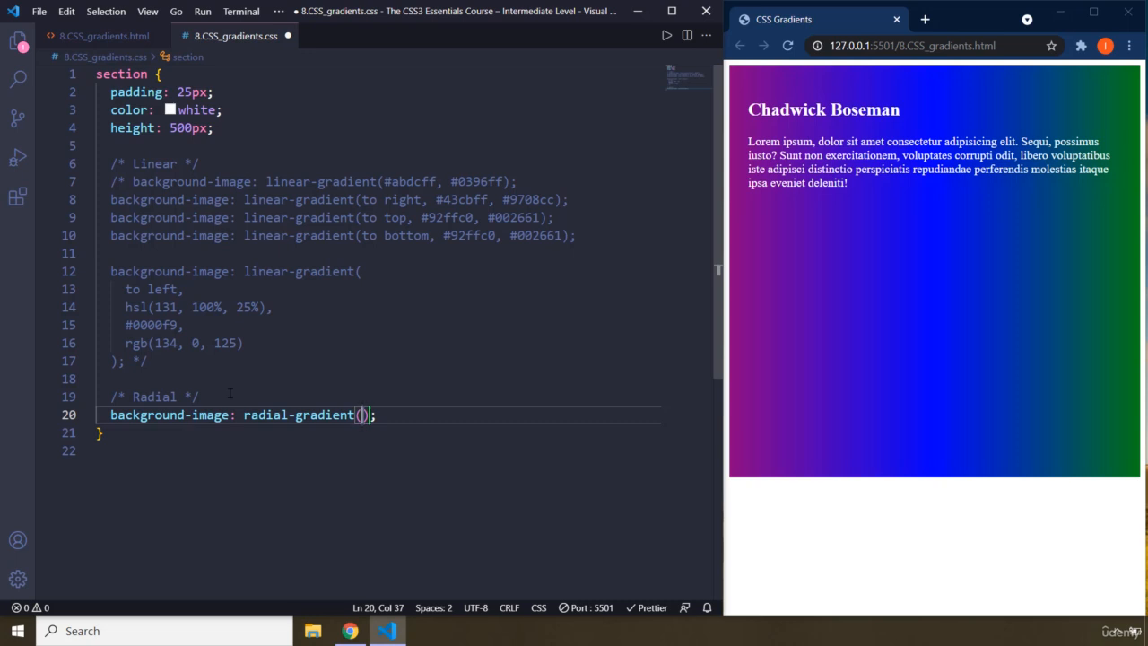
{"action": "type", "text": "cirle,"}
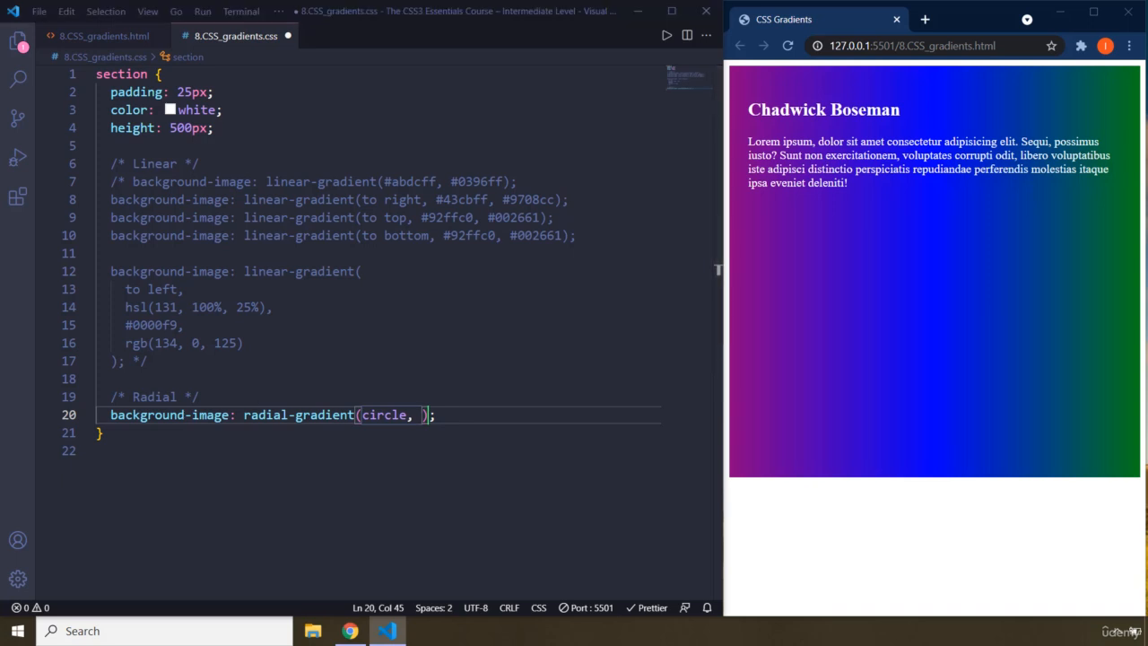
{"action": "type", "text": "#360940, #f05f57"}
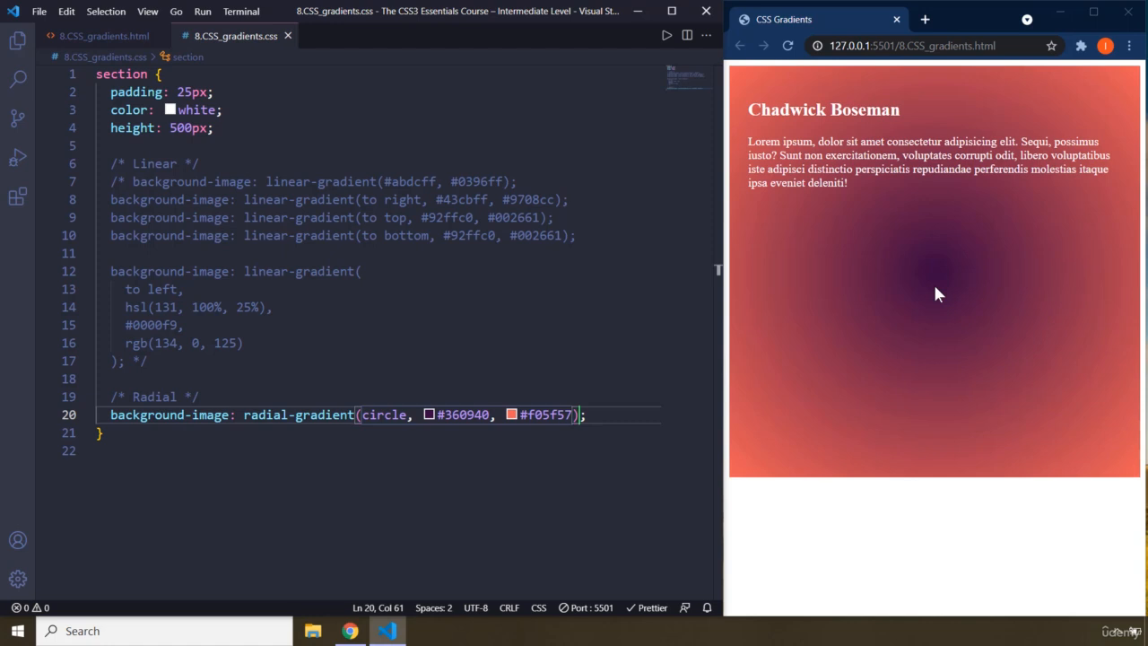
{"action": "mouse_move", "coordinate": [942, 281]}
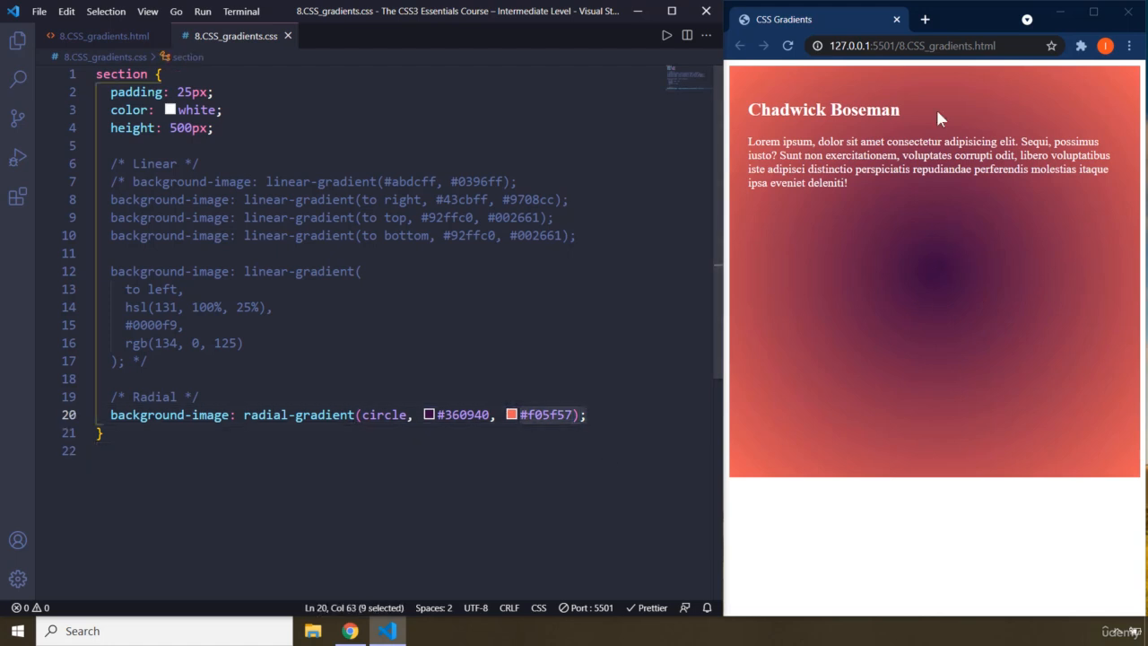
{"action": "mouse_move", "coordinate": [762, 263]}
{"action": "type", "text": "background-image: radial-gradient(circle, #3b2667, #bc78ec);"}
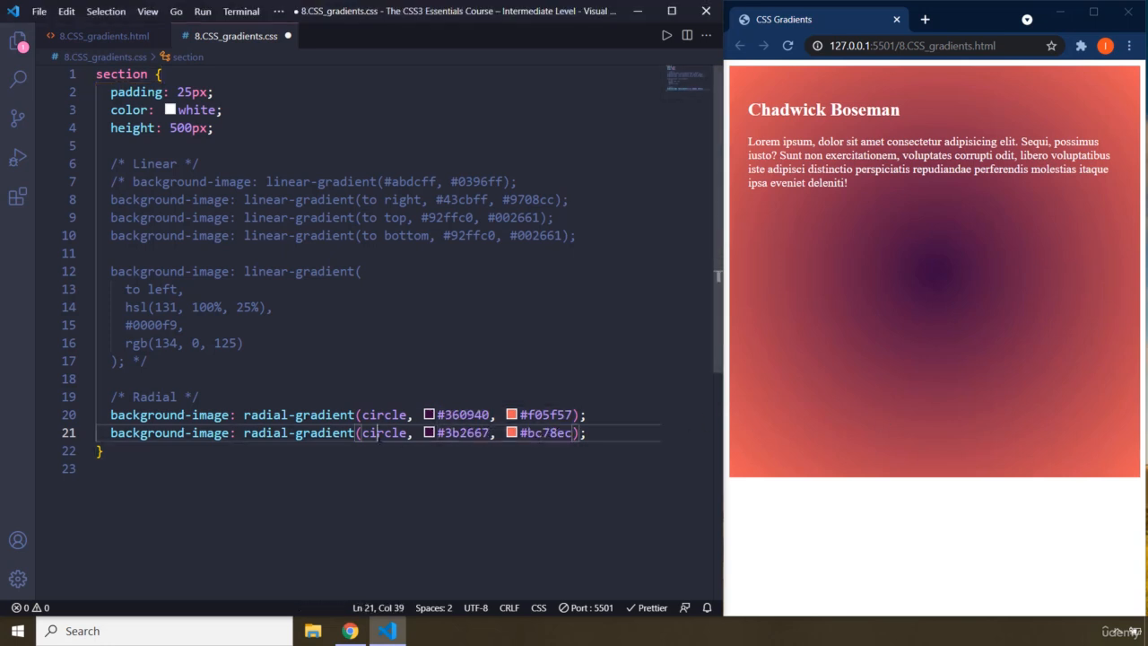
- Change the duplicated radial gradient's shape from circle to ellipse
{"action": "type", "text": "ellips"}
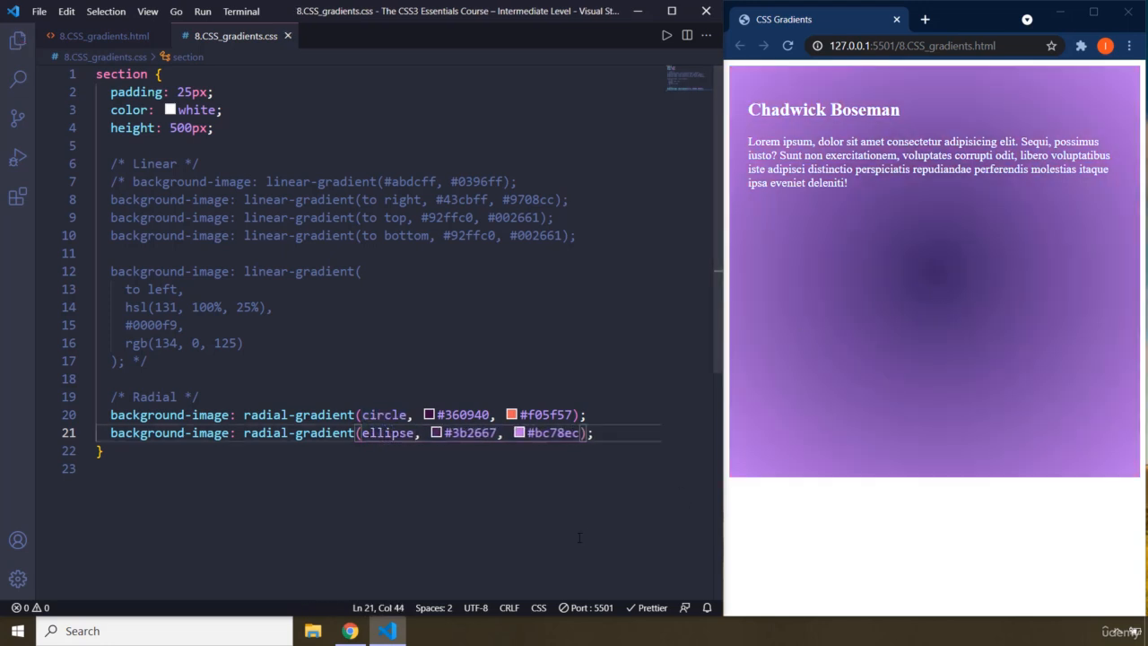
{"action": "mouse_move", "coordinate": [484, 509]}
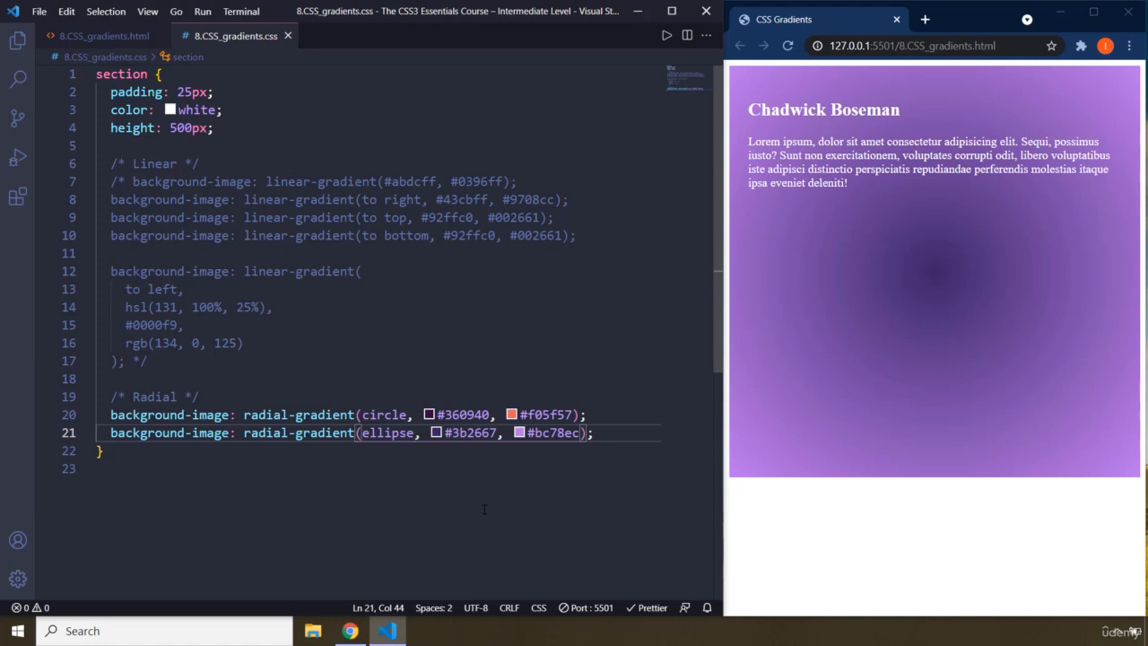
- Clear the second radial gradient's arguments, leaving radial-gradient() empty
{"action": "left_click", "coordinate": [448, 307]}
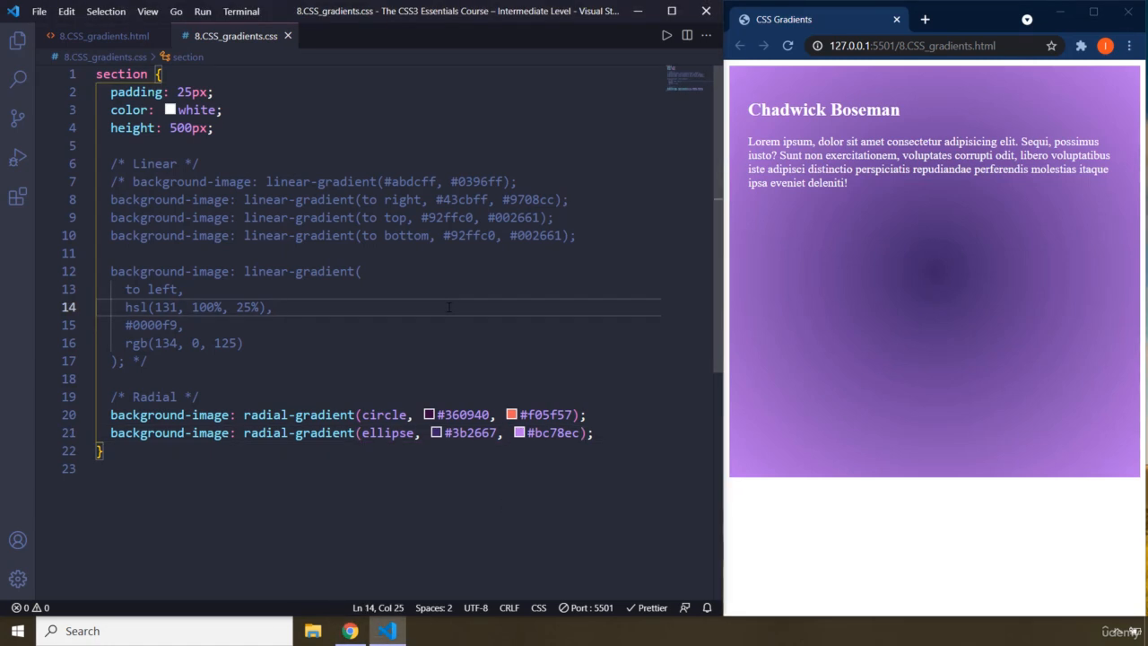
{"action": "mouse_move", "coordinate": [1090, 315]}
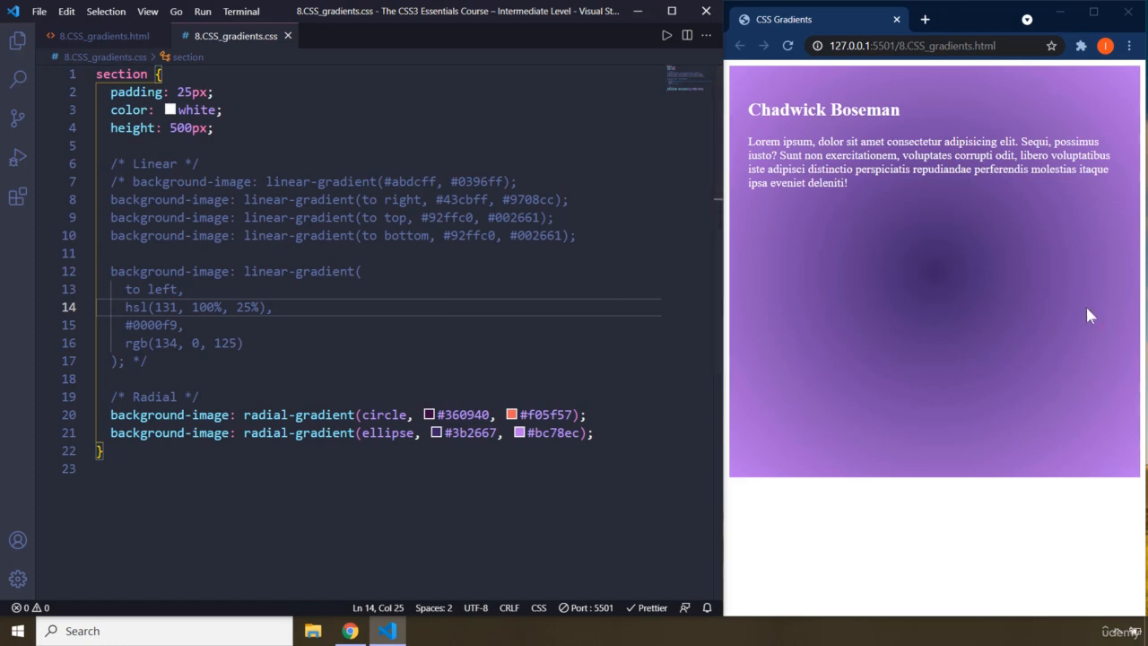
{"action": "mouse_move", "coordinate": [1037, 329]}
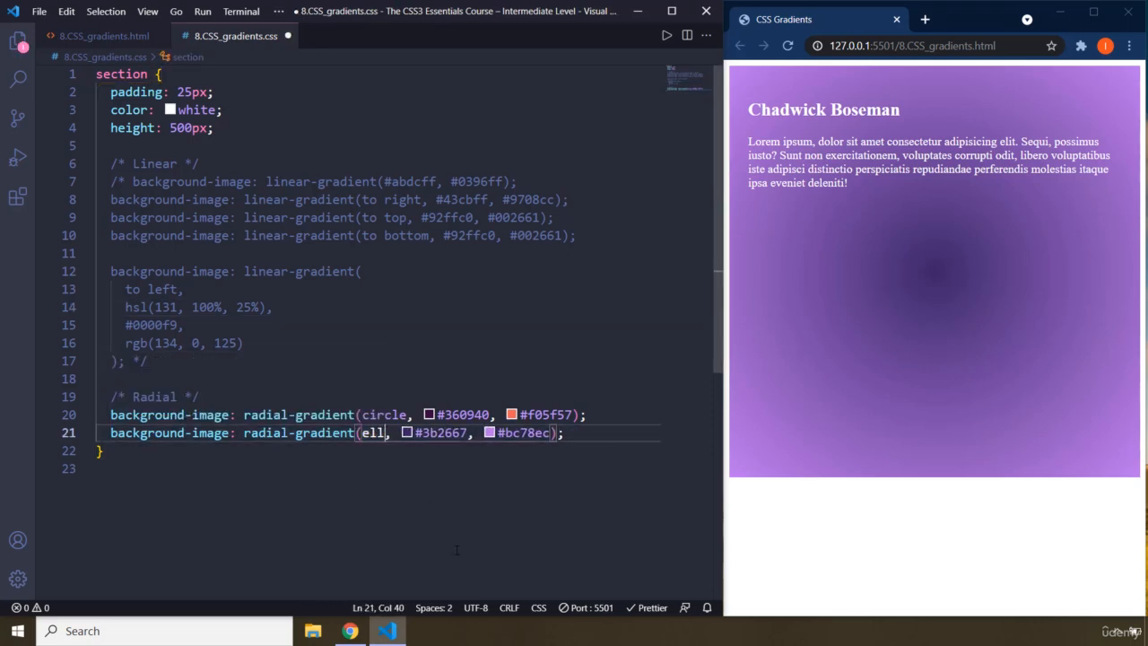
{"action": "type", "text": "i"}
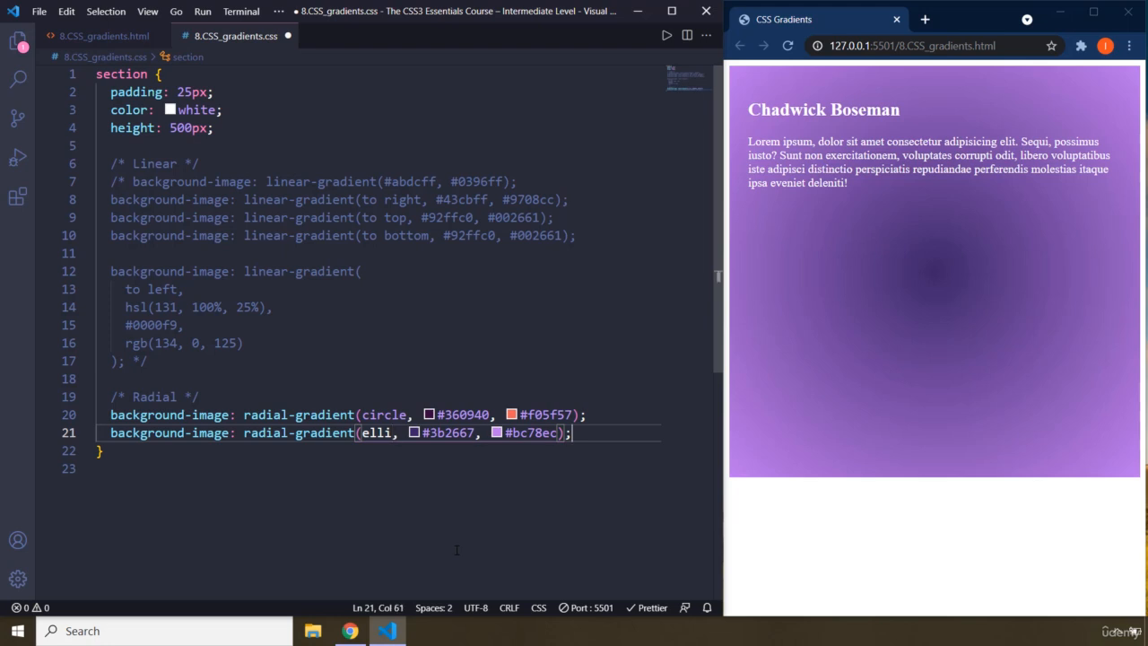
{"action": "key", "text": "BackSpace"}
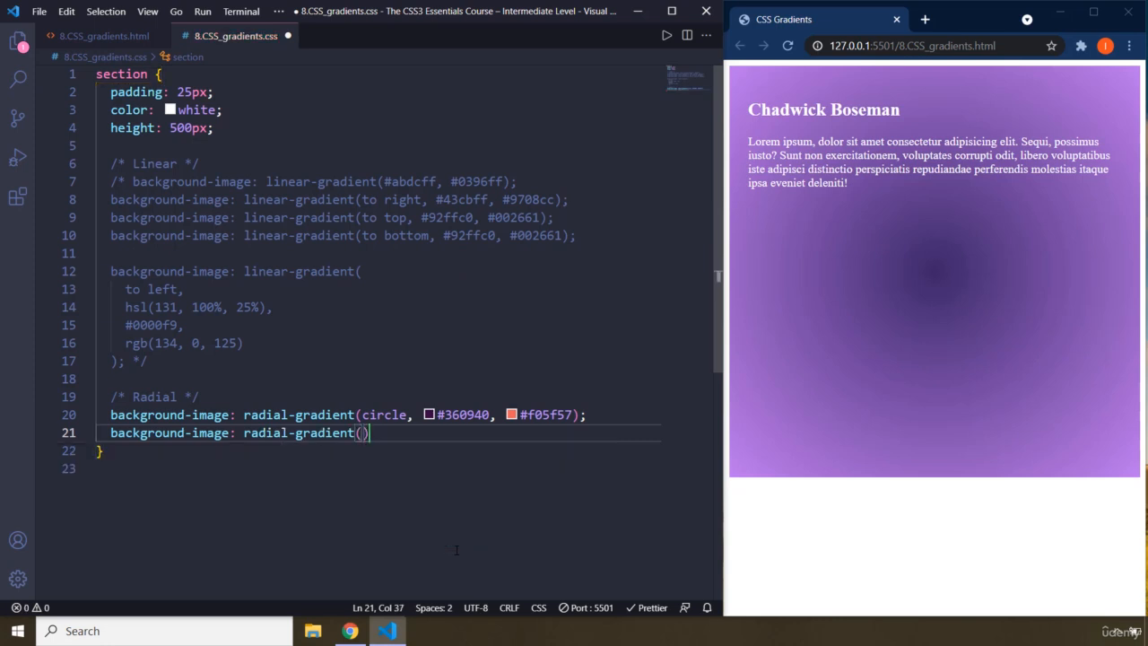
{"action": "mouse_move", "coordinate": [170, 433]}
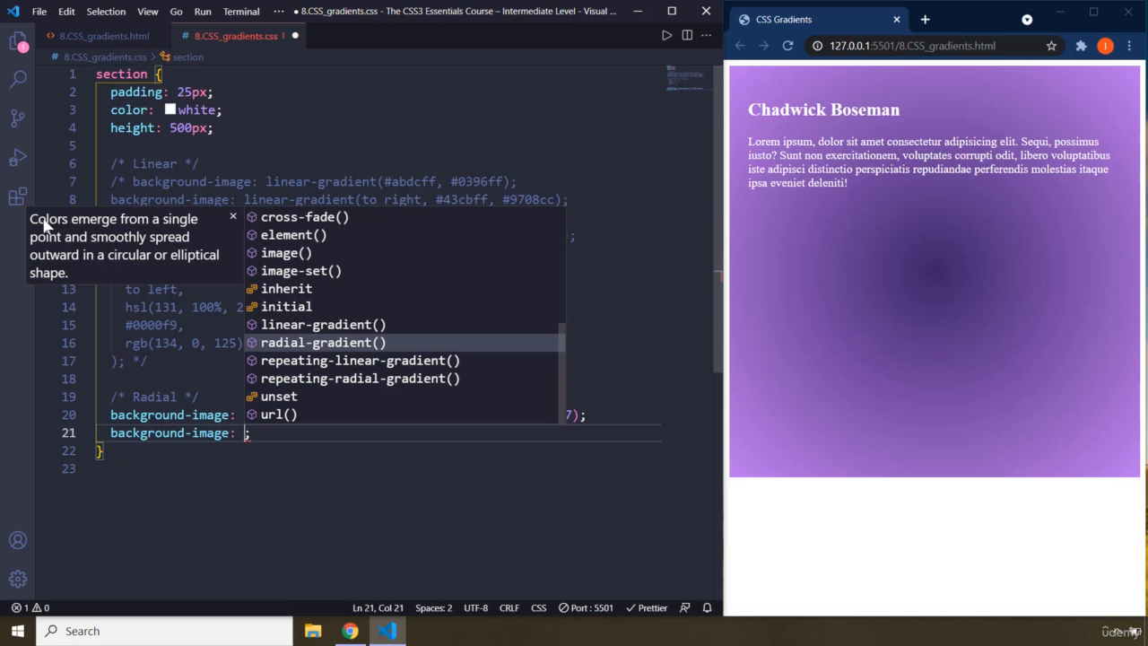
{"action": "mouse_move", "coordinate": [54, 251]}
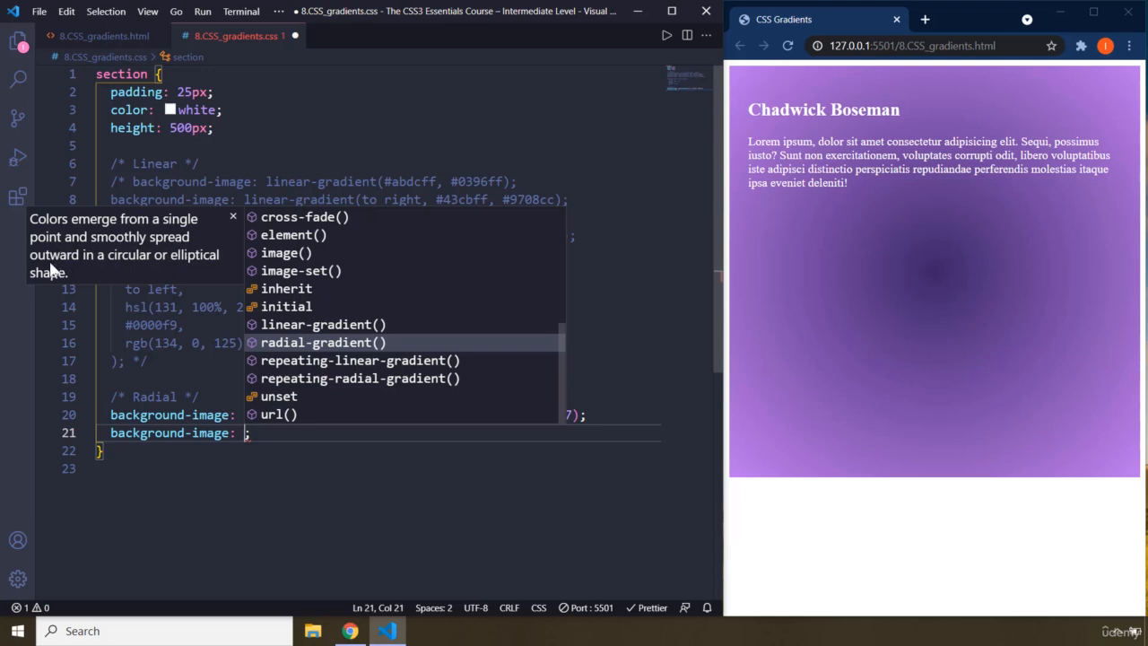
{"action": "mouse_move", "coordinate": [130, 262]}
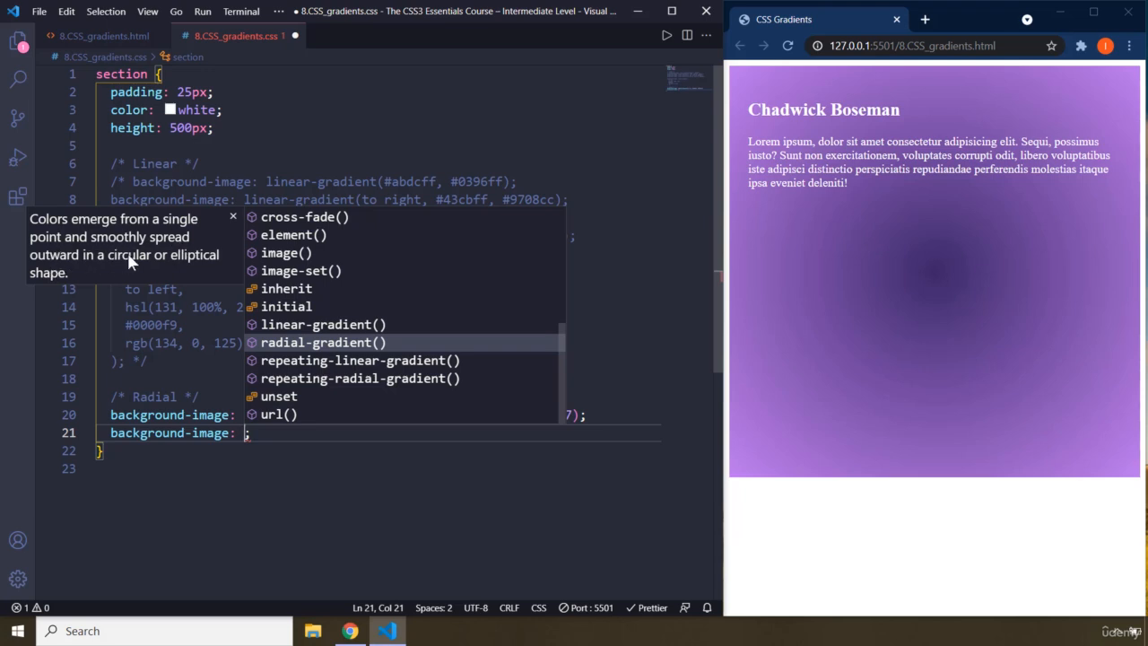
{"action": "mouse_move", "coordinate": [88, 289]}
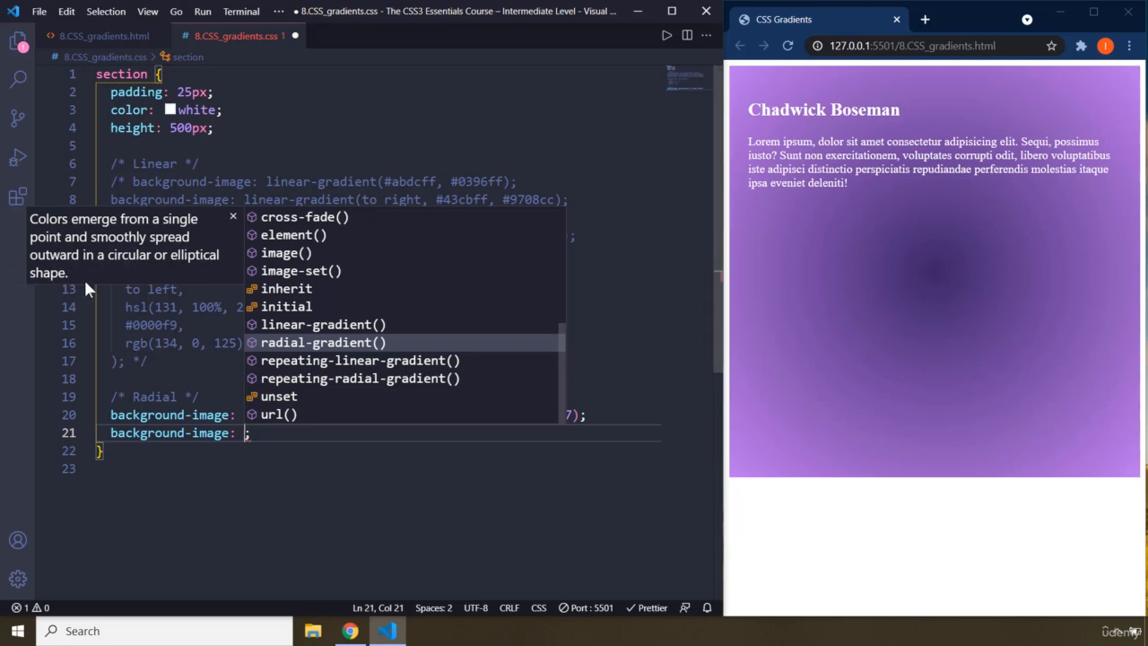
- Remove the circle keyword from the first radial gradient and save
{"action": "left_click", "coordinate": [322, 342]}
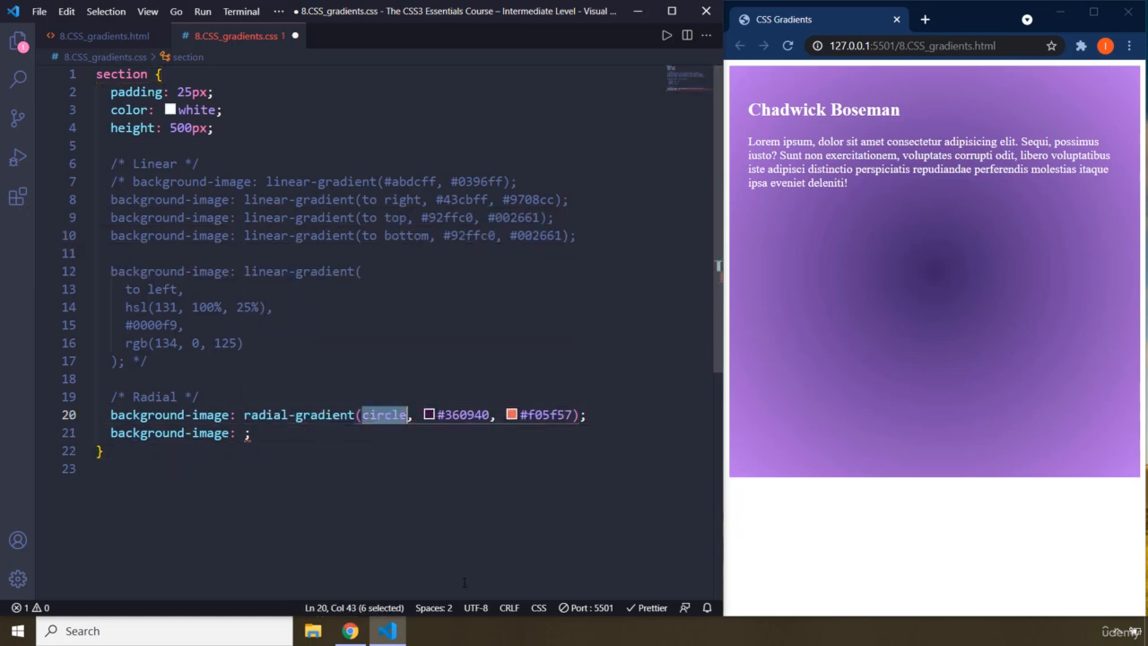
{"action": "key", "text": "Delete"}
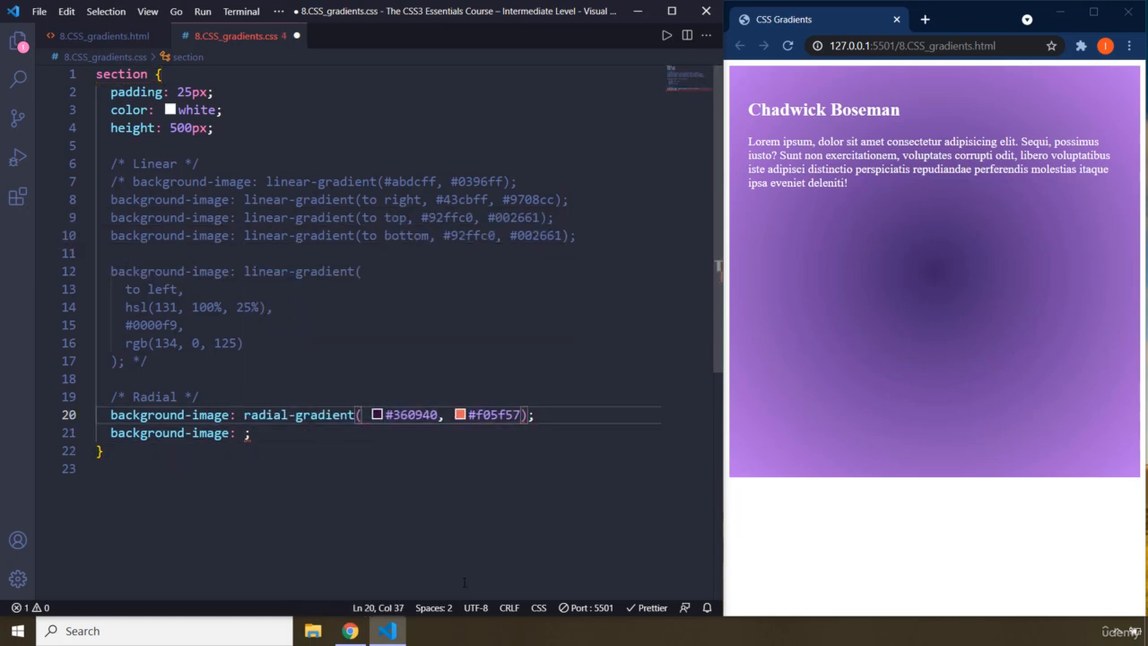
{"action": "key", "text": "ctrl+s"}
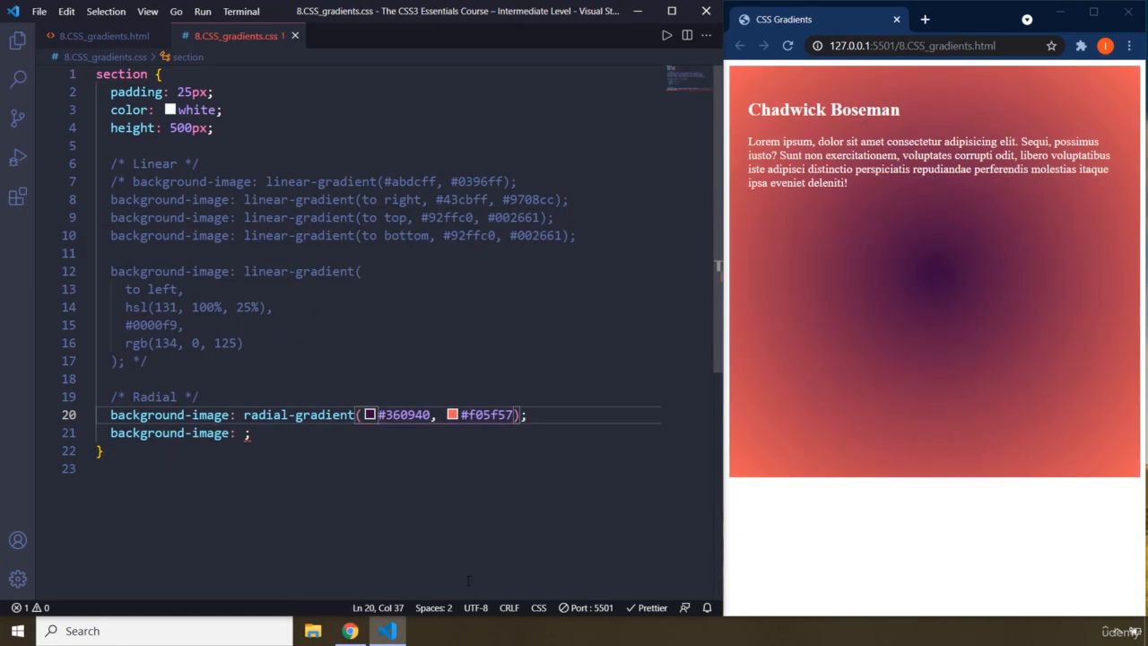
- Enter radial-gradient(ellipse, #3b2667, #bc78ec) on line 21 and restore circle on line 20
{"action": "left_click", "coordinate": [247, 432]}
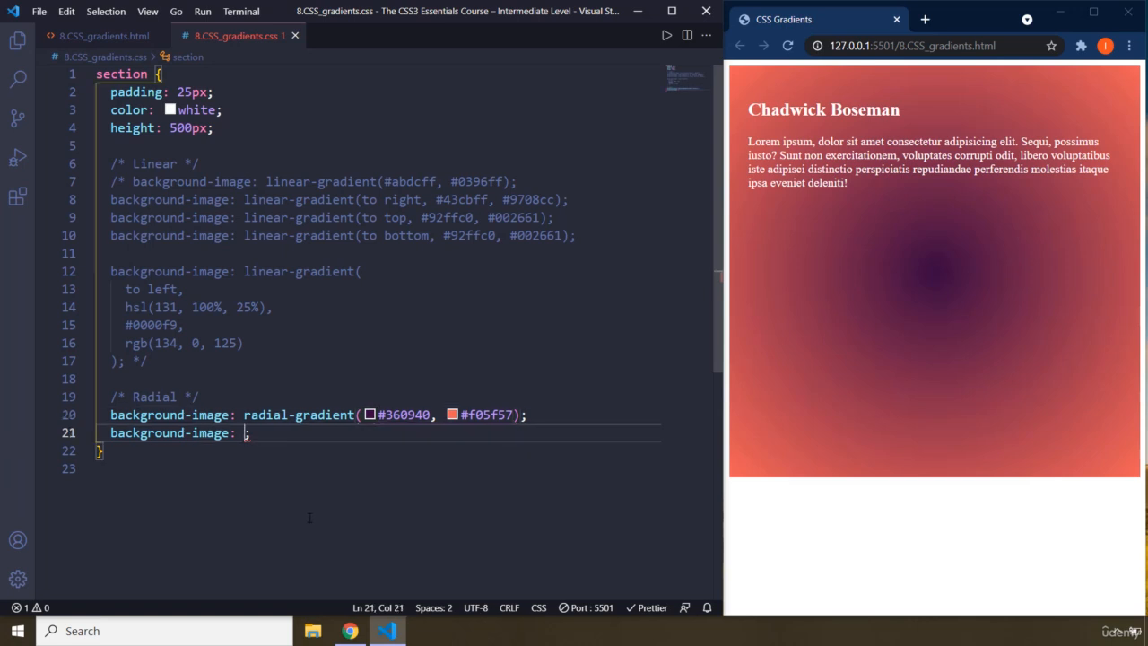
{"action": "type", "text": "radial-gradient("}
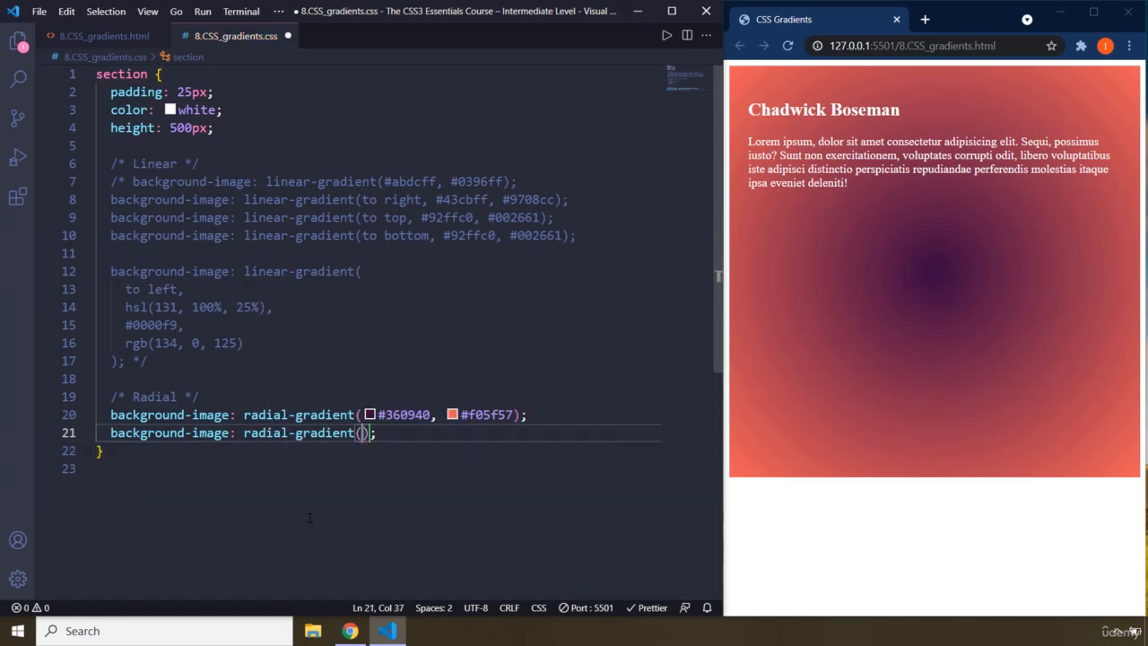
{"action": "type", "text": "ellip"}
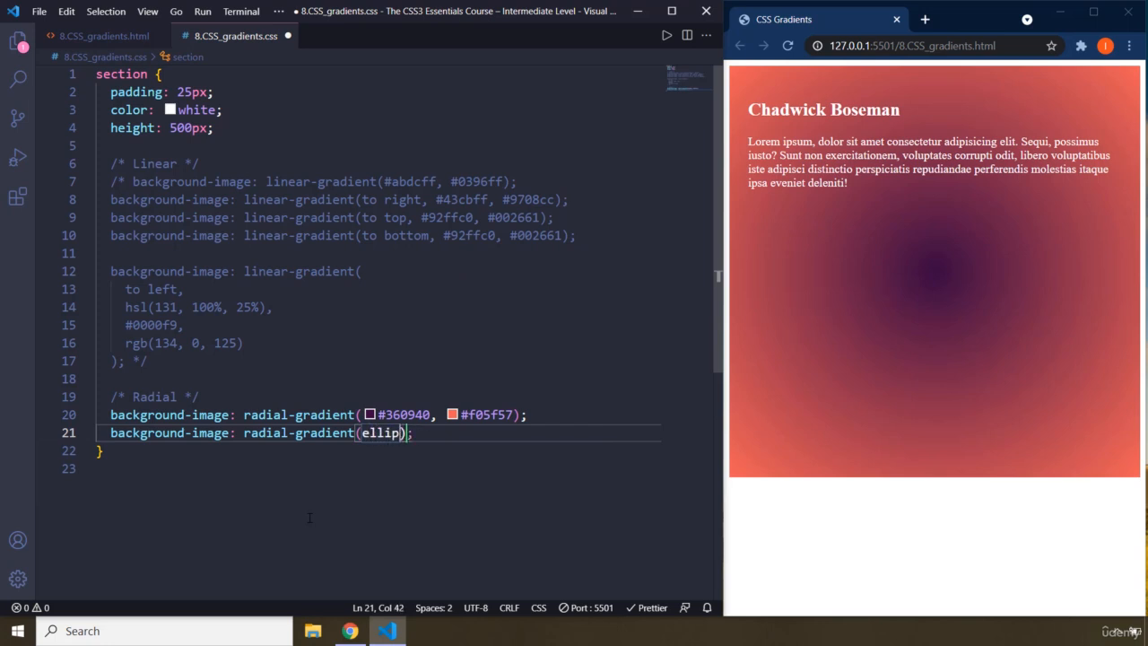
{"action": "type", "text": "tical"}
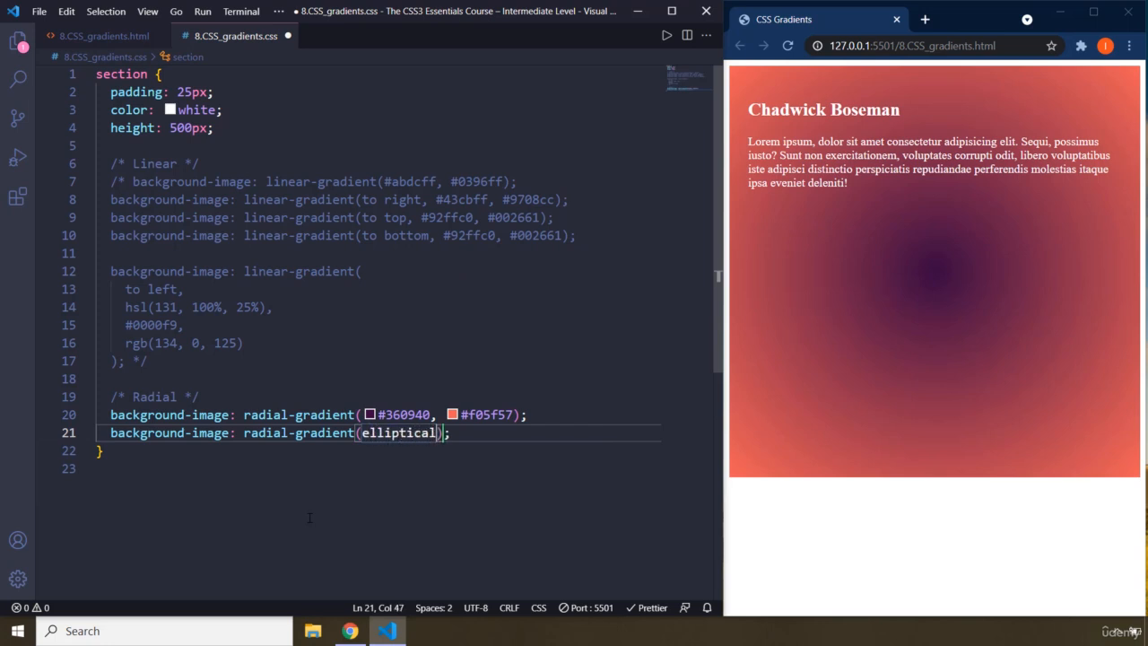
{"action": "key", "text": "BackSpace"}
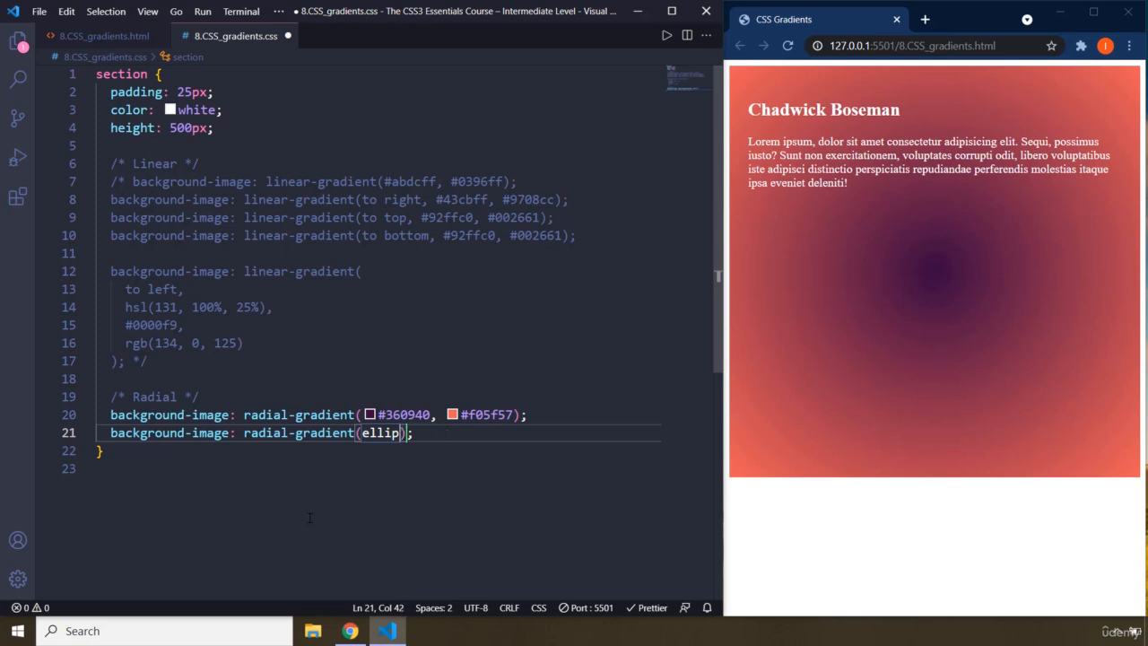
{"action": "type", "text": "se,"}
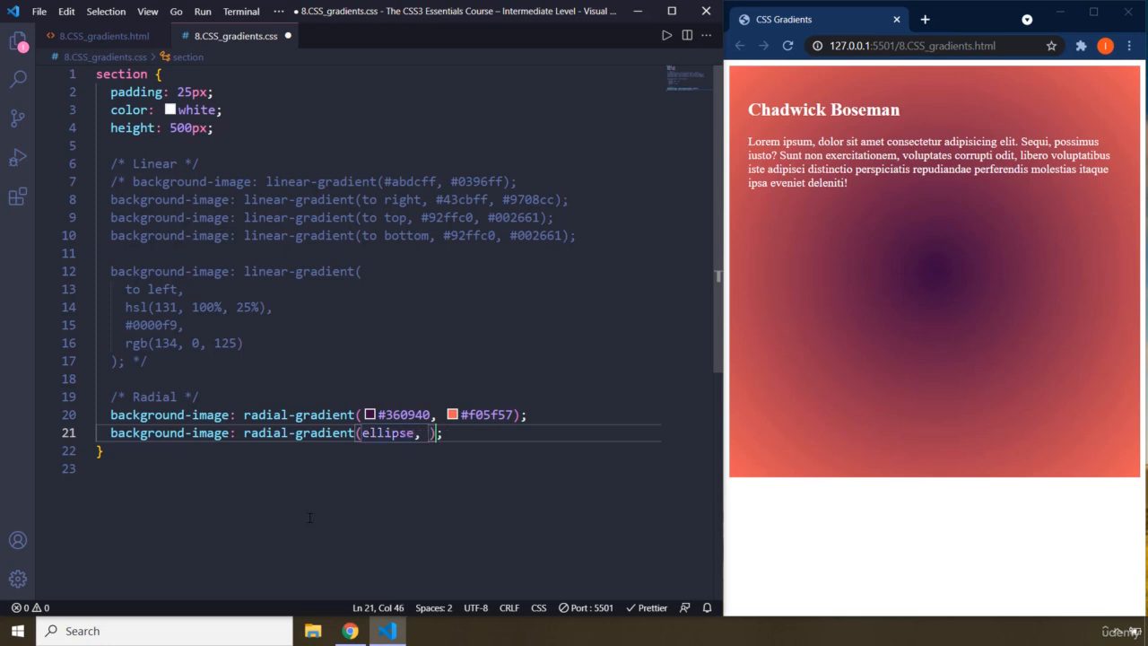
{"action": "mouse_move", "coordinate": [554, 497]}
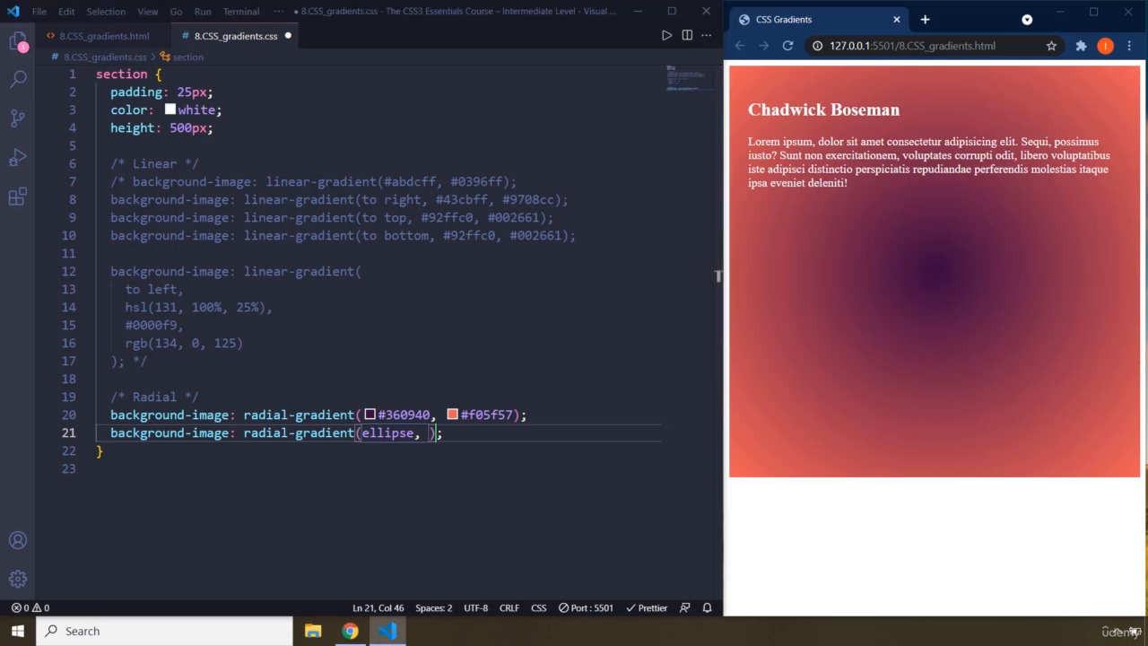
{"action": "type", "text": "#3b2667, #bc78ec"}
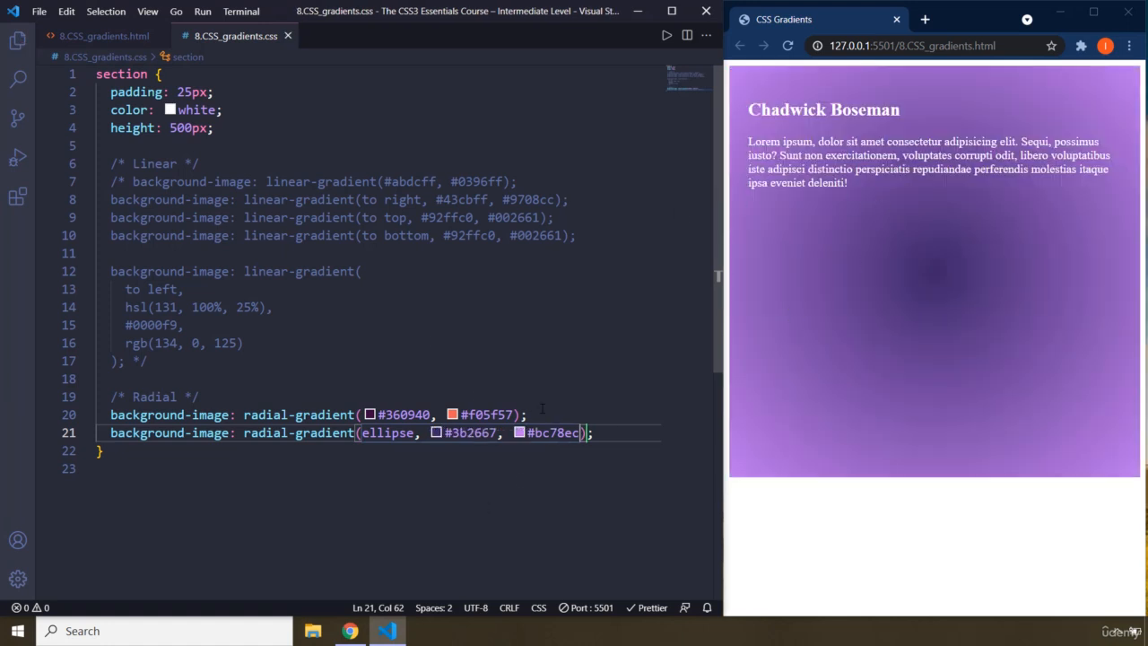
{"action": "left_click", "coordinate": [518, 414]}
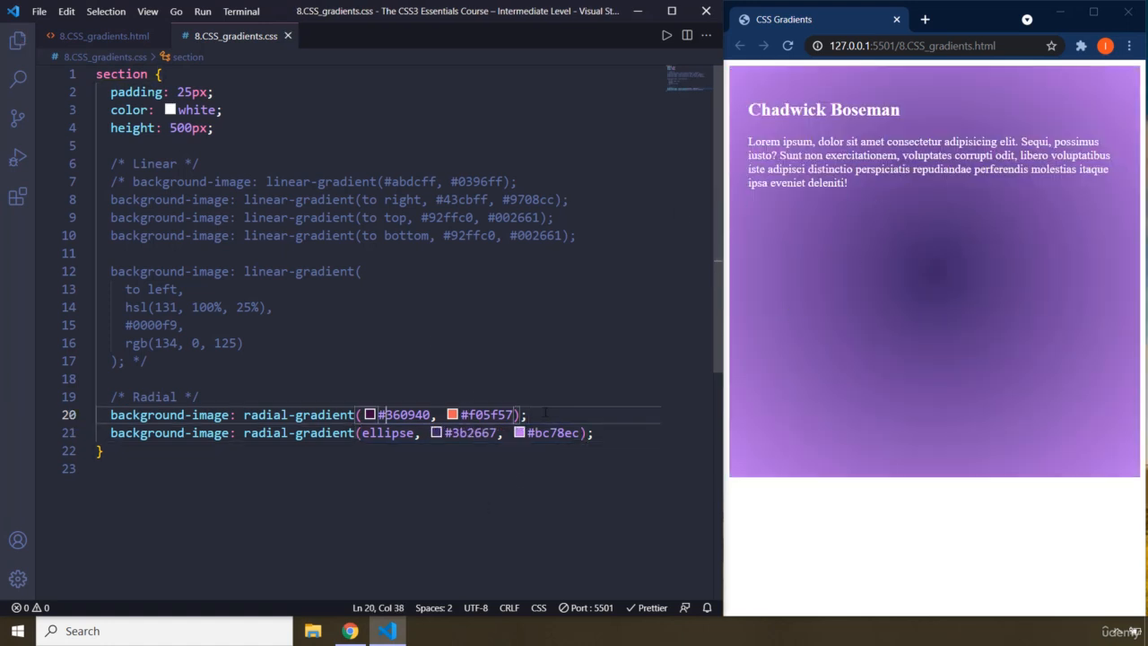
{"action": "type", "text": "circle,"}
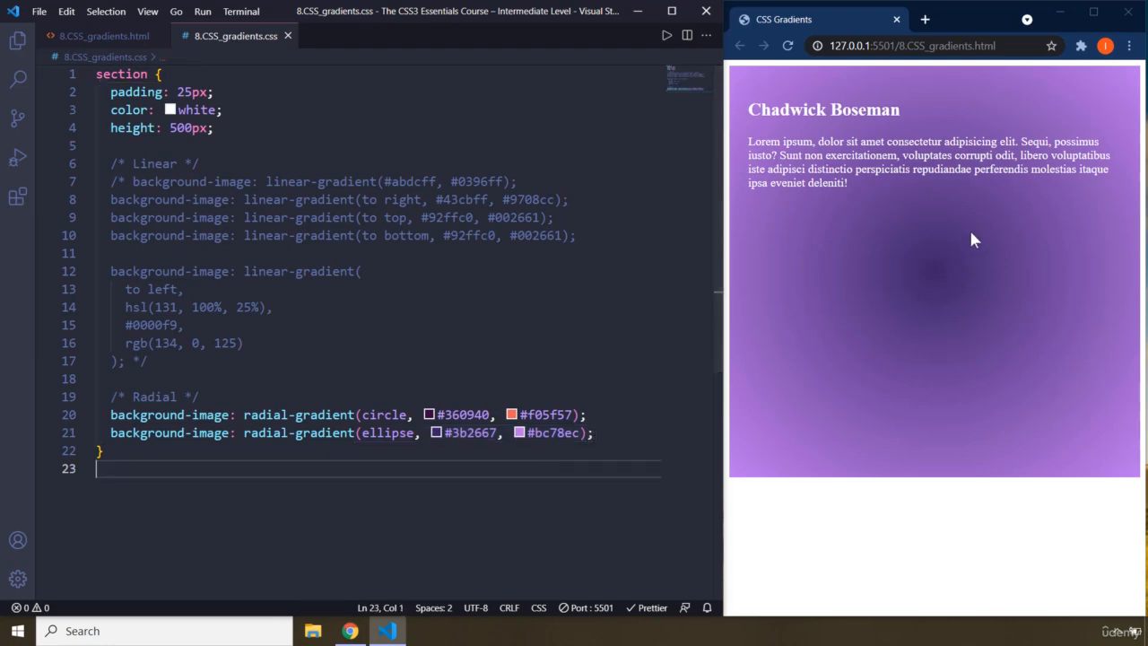
- Compare the coral circle and purple ellipse gradients by toggling line 21's comment, viewing Chrome full-screen
{"action": "left_click", "coordinate": [1094, 16]}
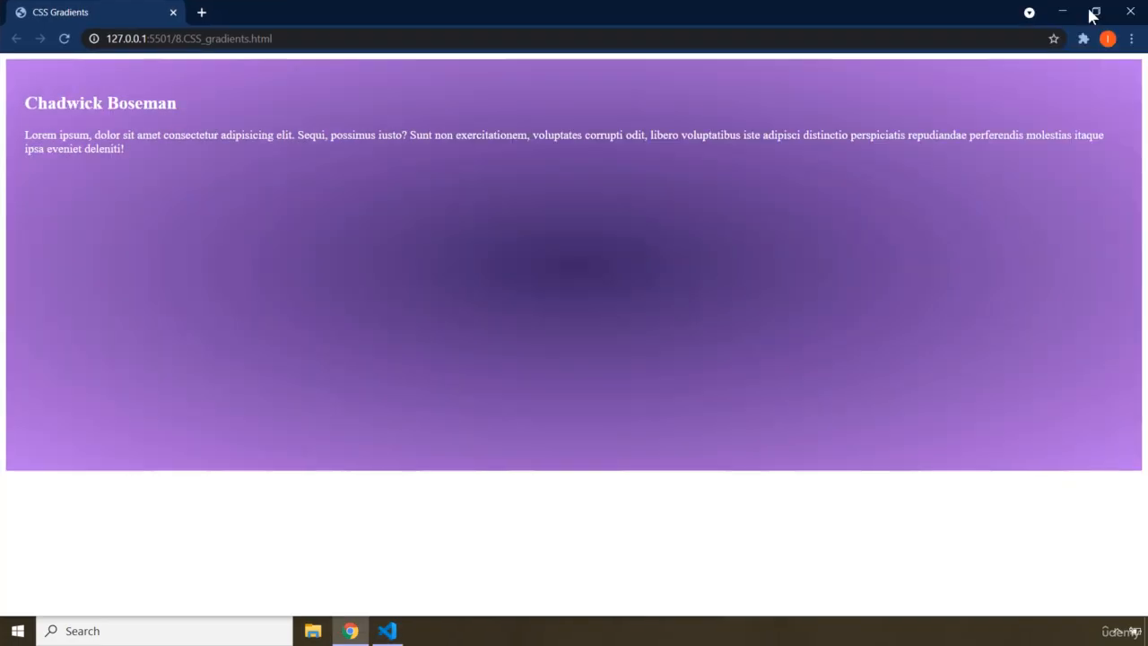
{"action": "mouse_move", "coordinate": [425, 274]}
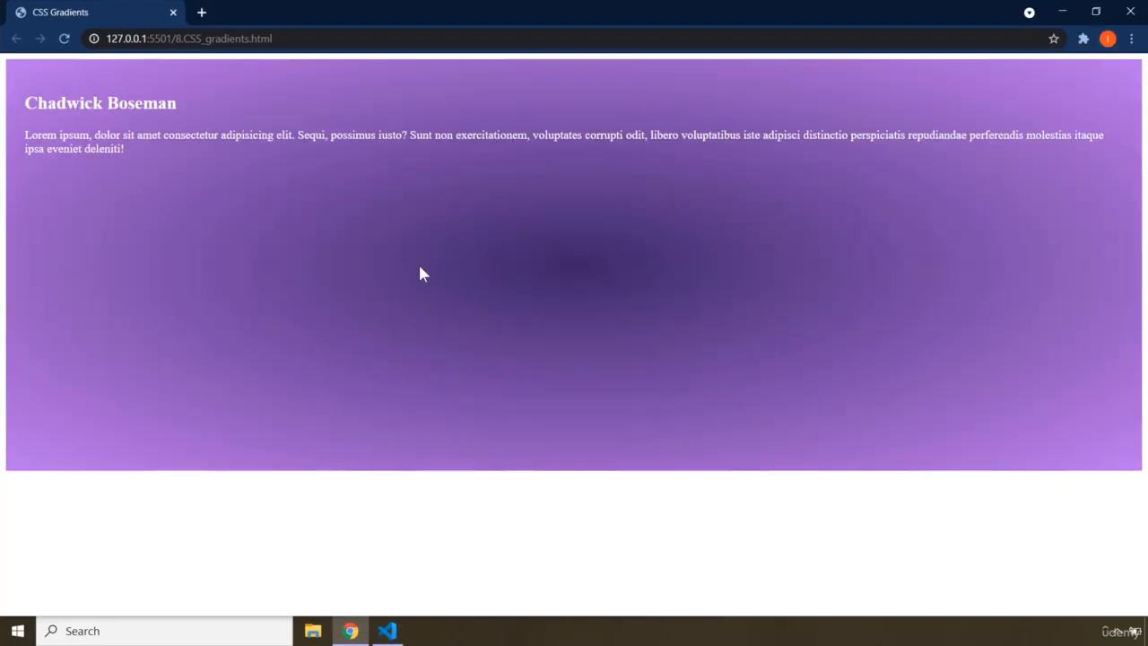
{"action": "left_click", "coordinate": [387, 630]}
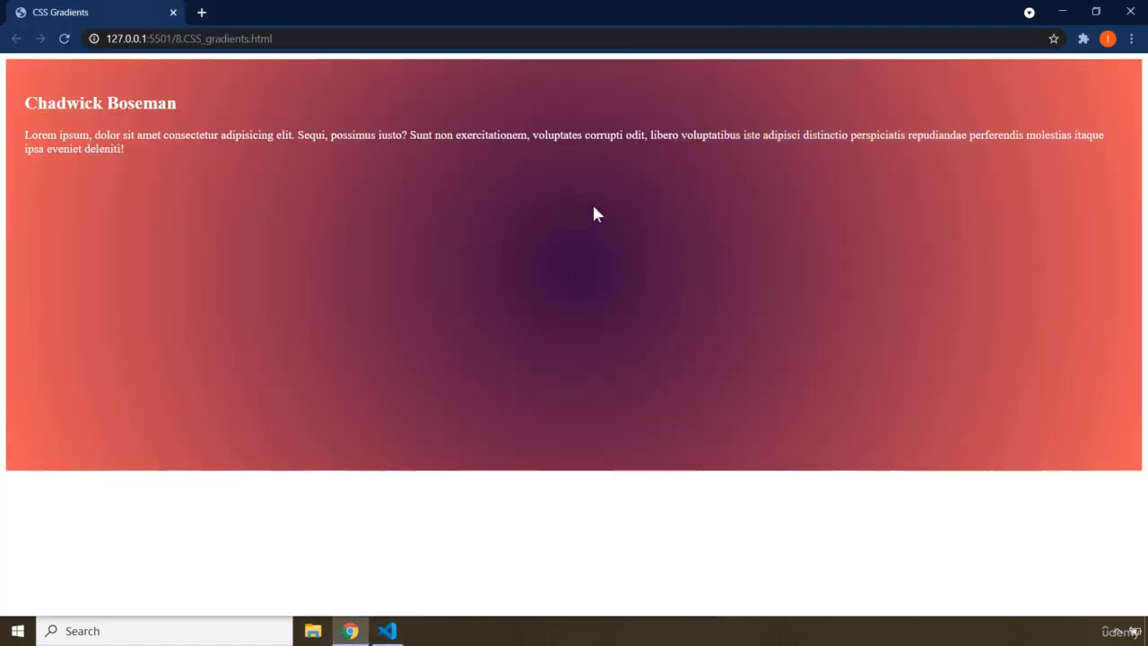
{"action": "mouse_move", "coordinate": [610, 336]}
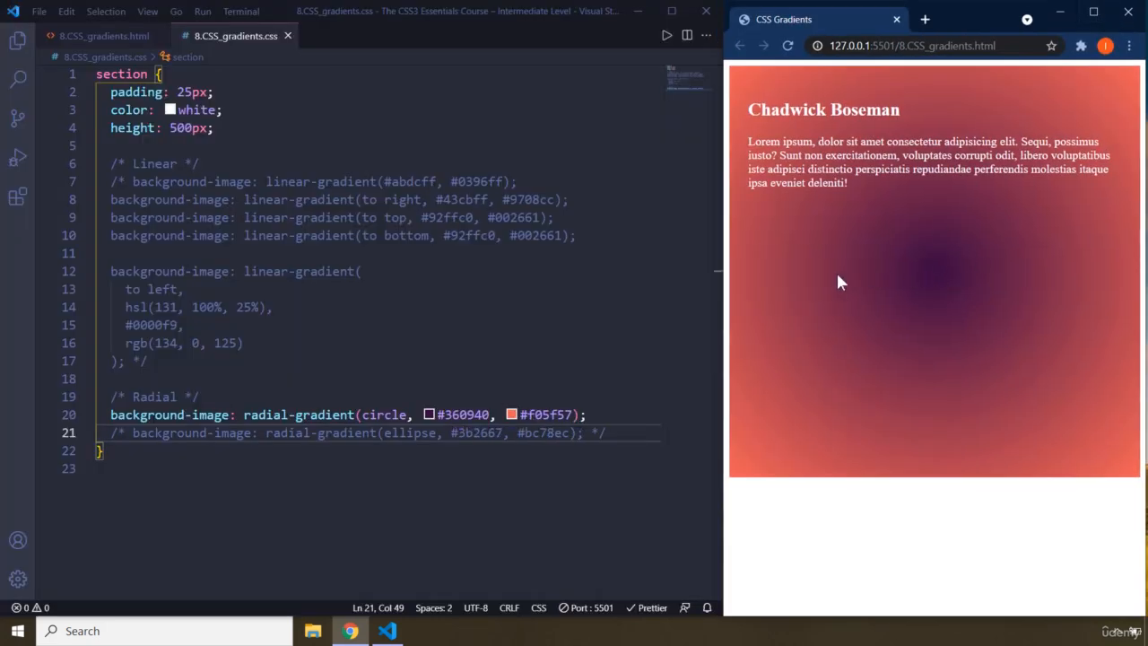
{"action": "left_click", "coordinate": [610, 432]}
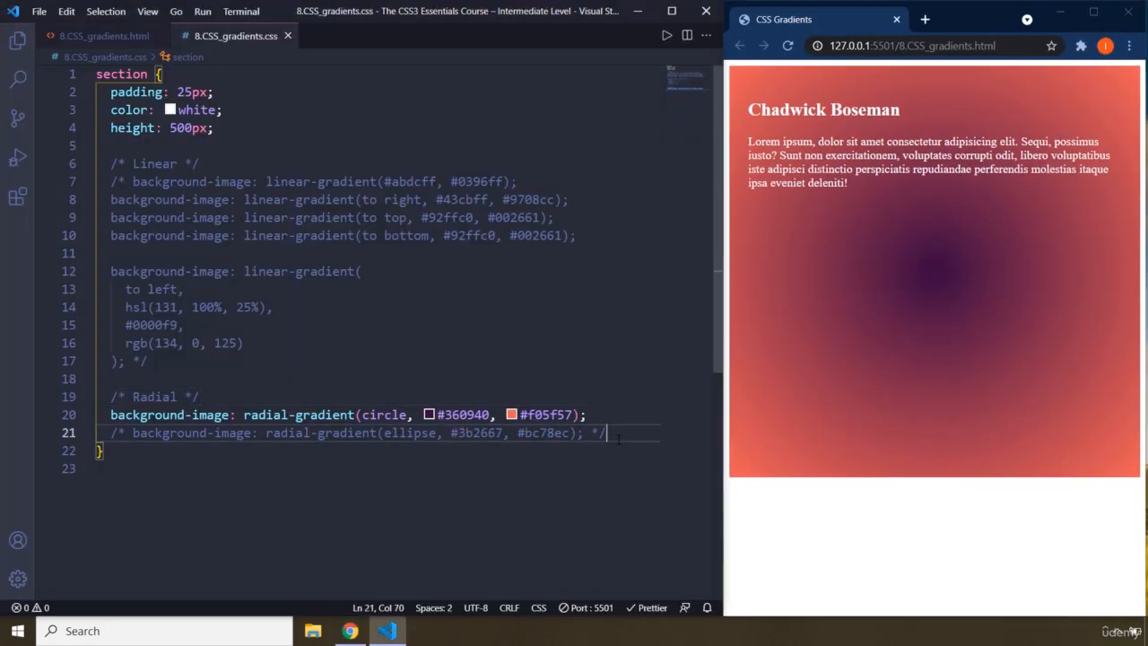
{"action": "left_click", "coordinate": [1095, 19]}
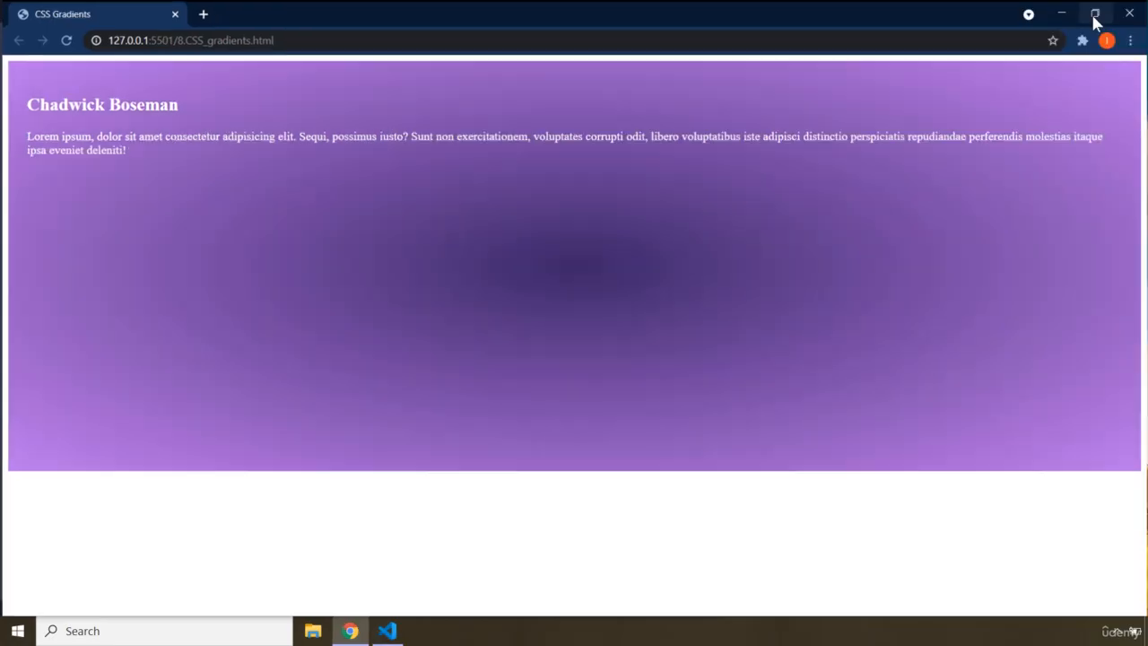
{"action": "left_click", "coordinate": [1095, 14]}
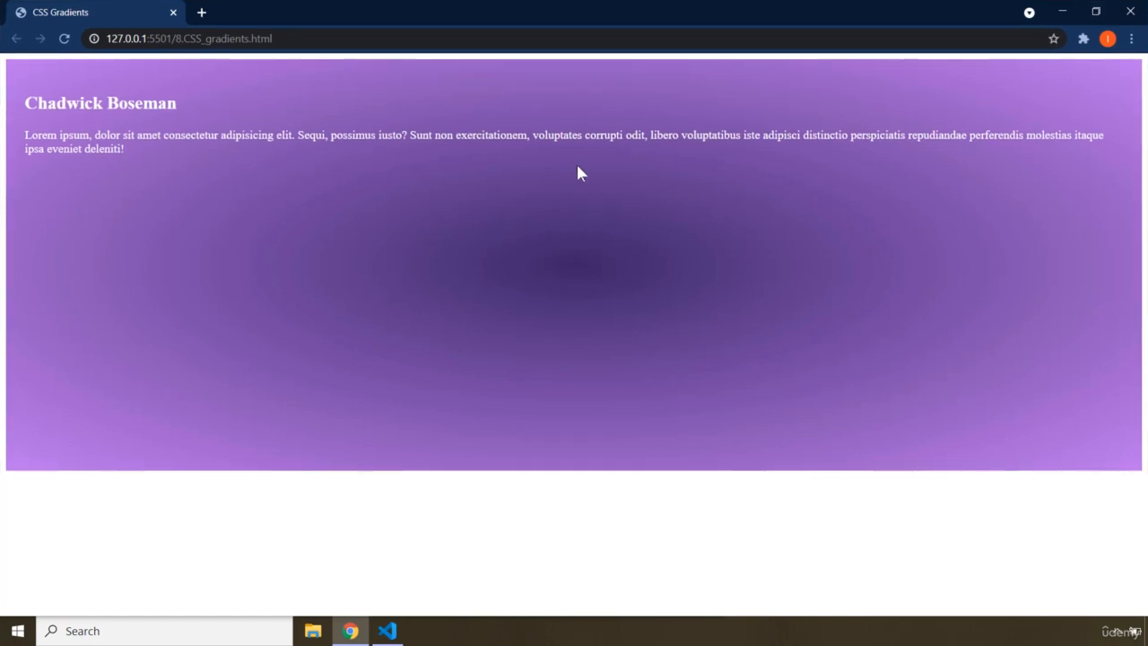
{"action": "mouse_move", "coordinate": [575, 281]}
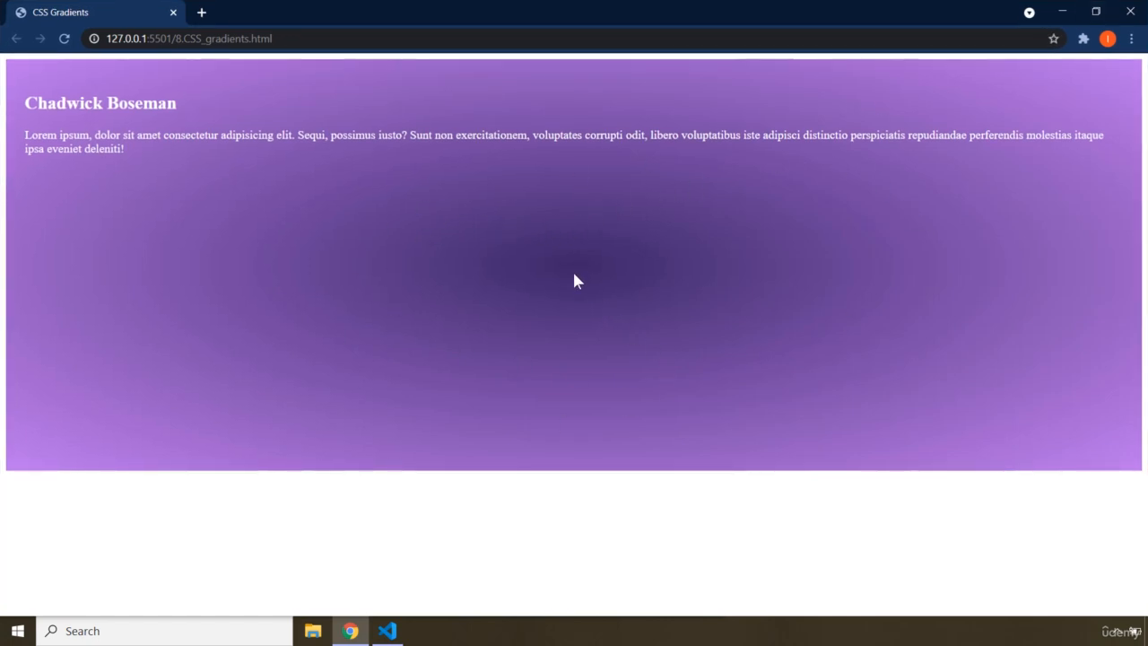
- Replace the ellipse gradient's first colour #3b2667 with orange and preview the orange glow
{"action": "left_click", "coordinate": [385, 631]}
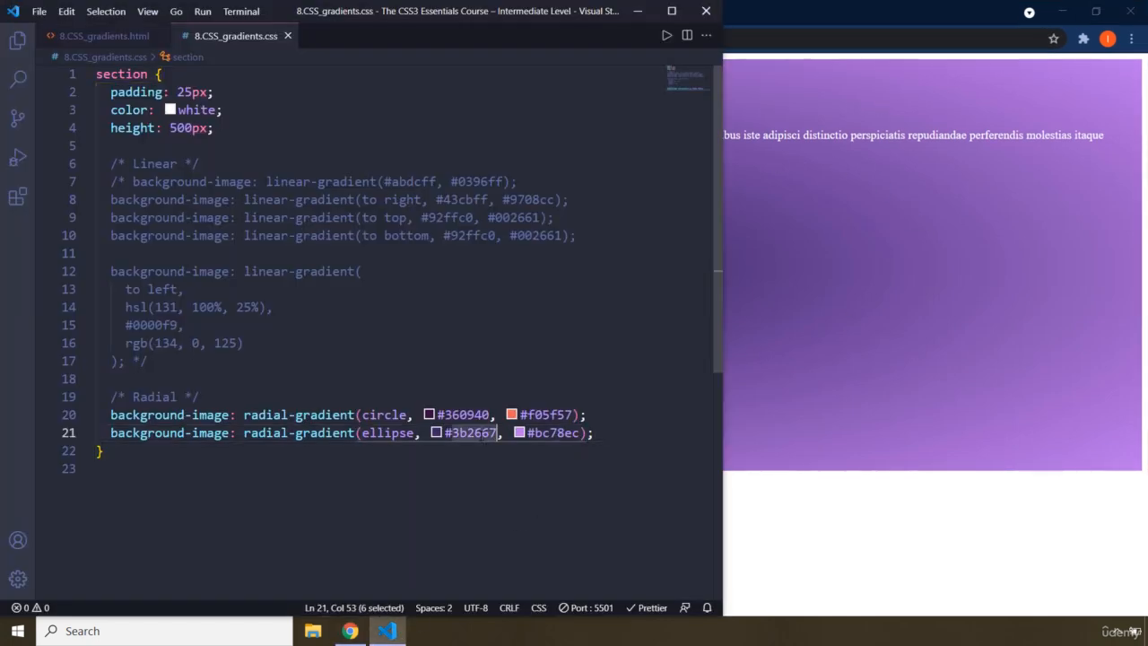
{"action": "type", "text": "orange"}
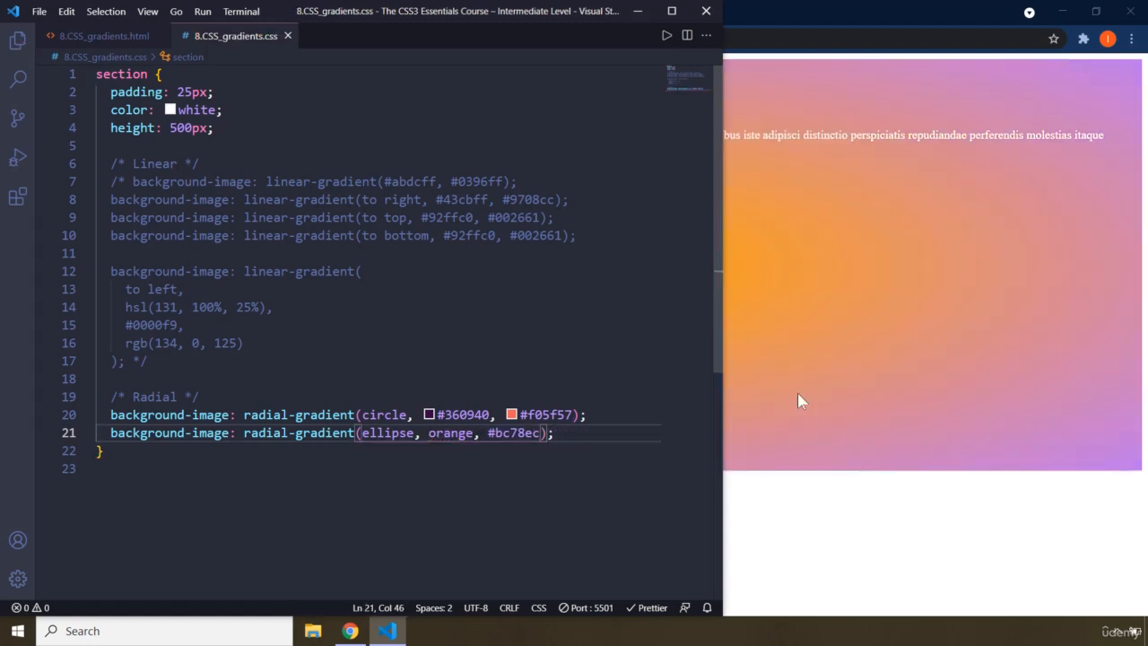
{"action": "left_click", "coordinate": [350, 630]}
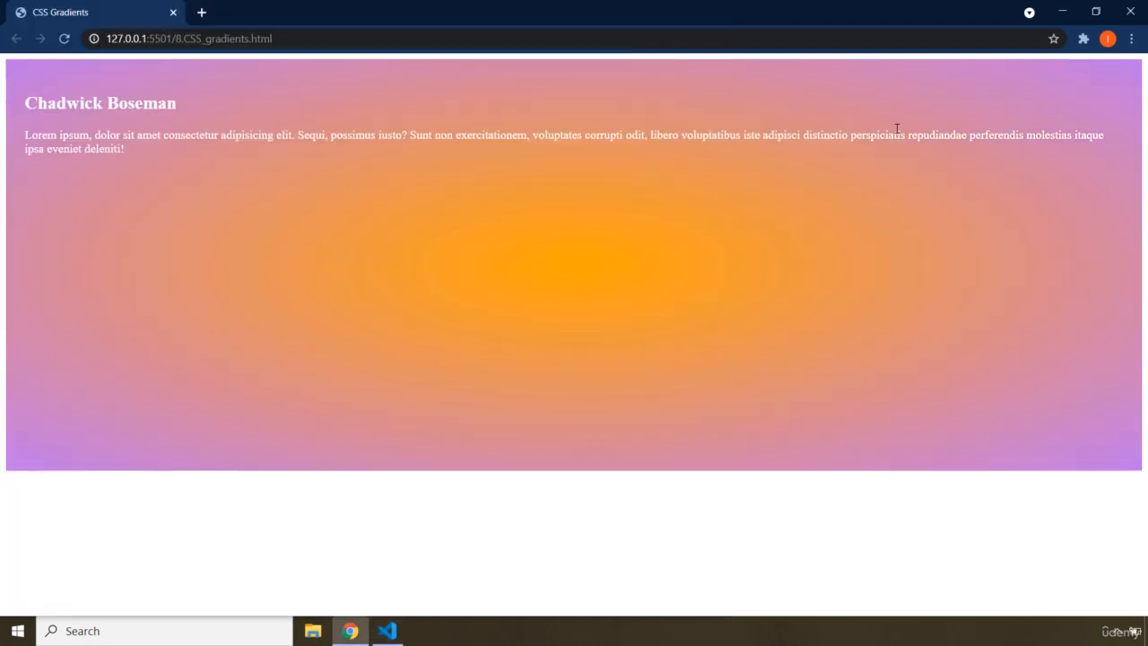
{"action": "mouse_move", "coordinate": [616, 318]}
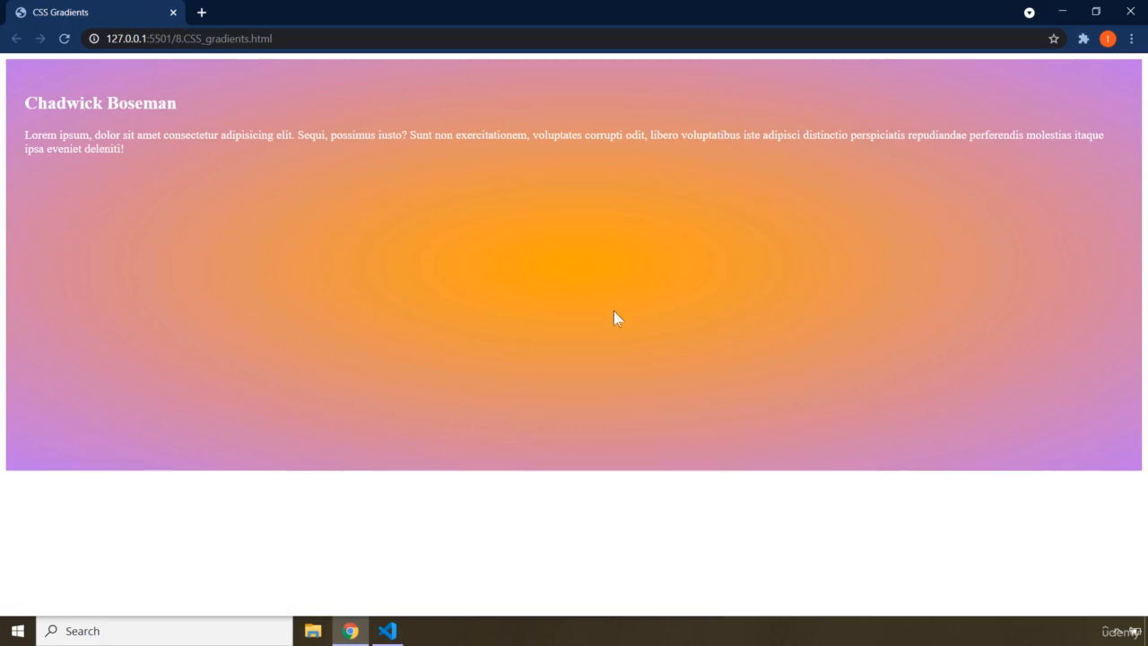
{"action": "left_click", "coordinate": [387, 631]}
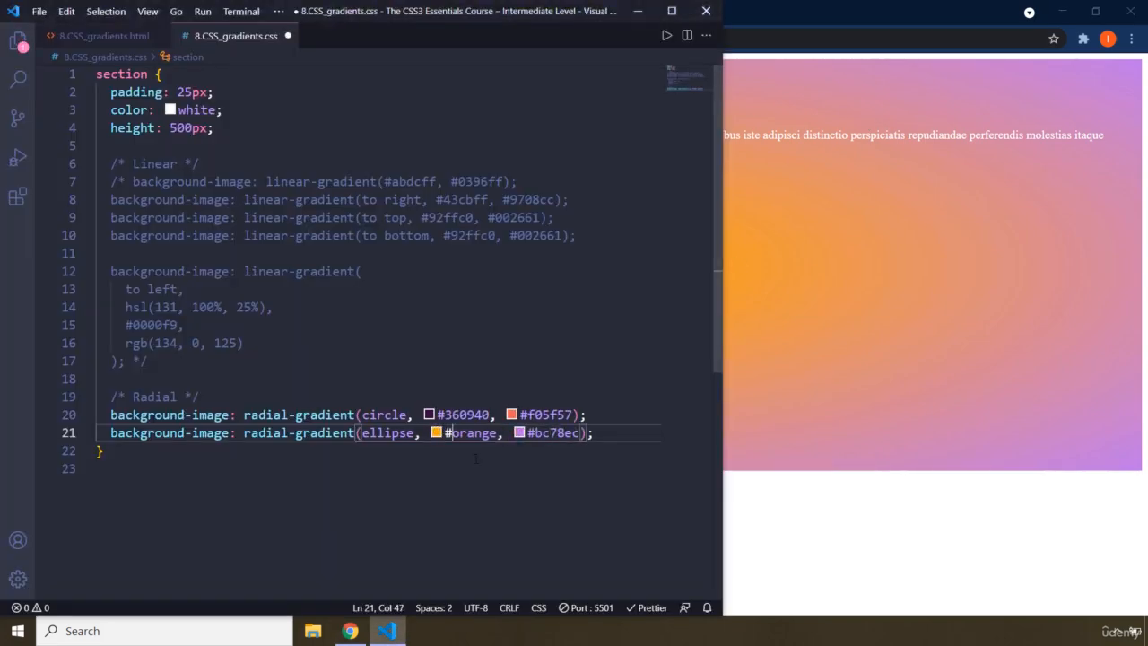